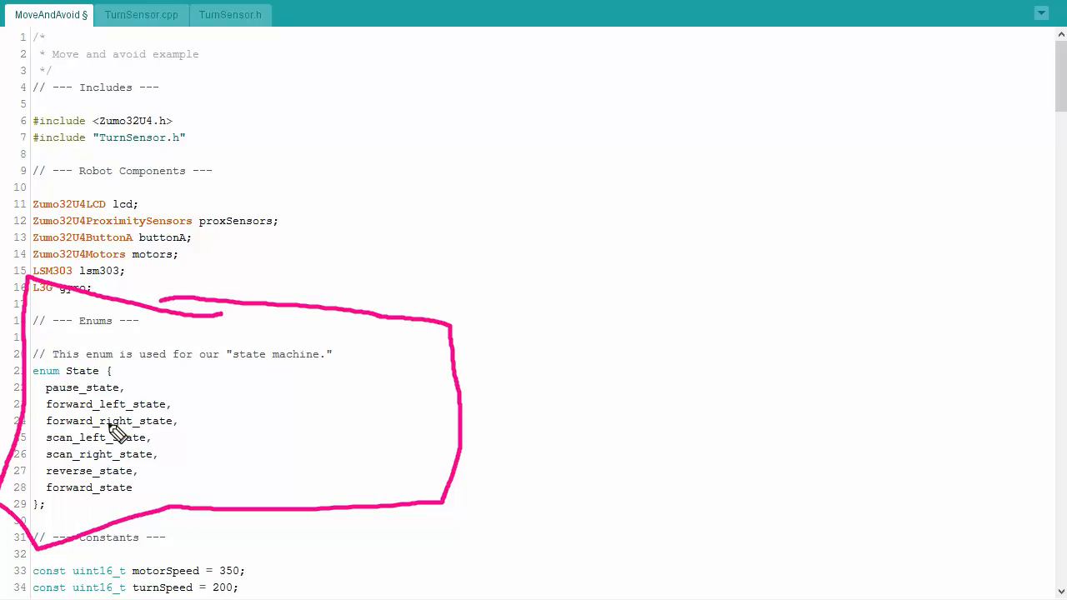
mouse_move(153, 393)
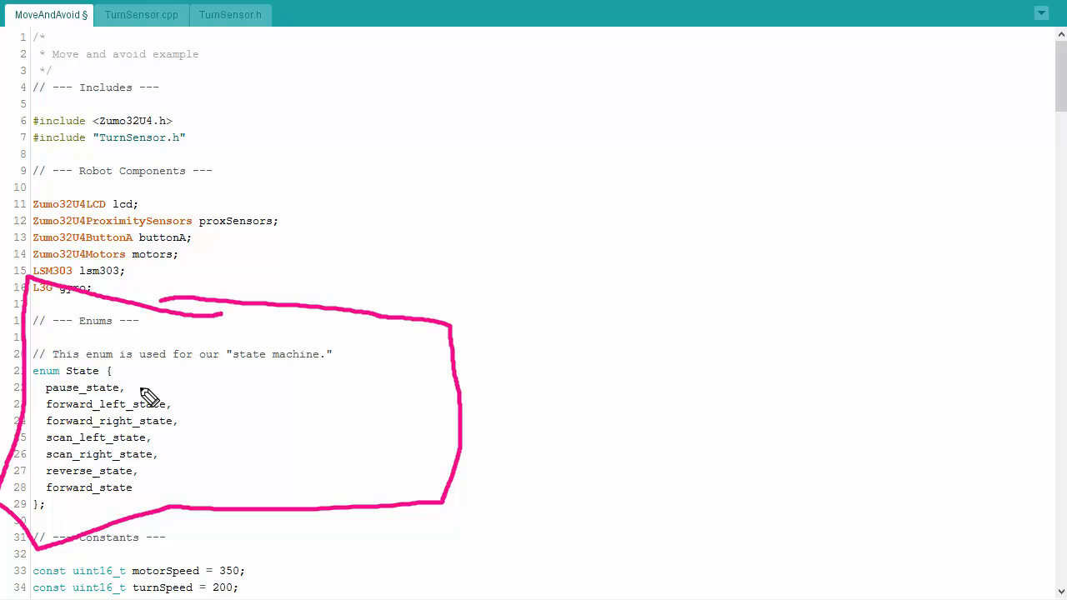
mouse_move(203, 391)
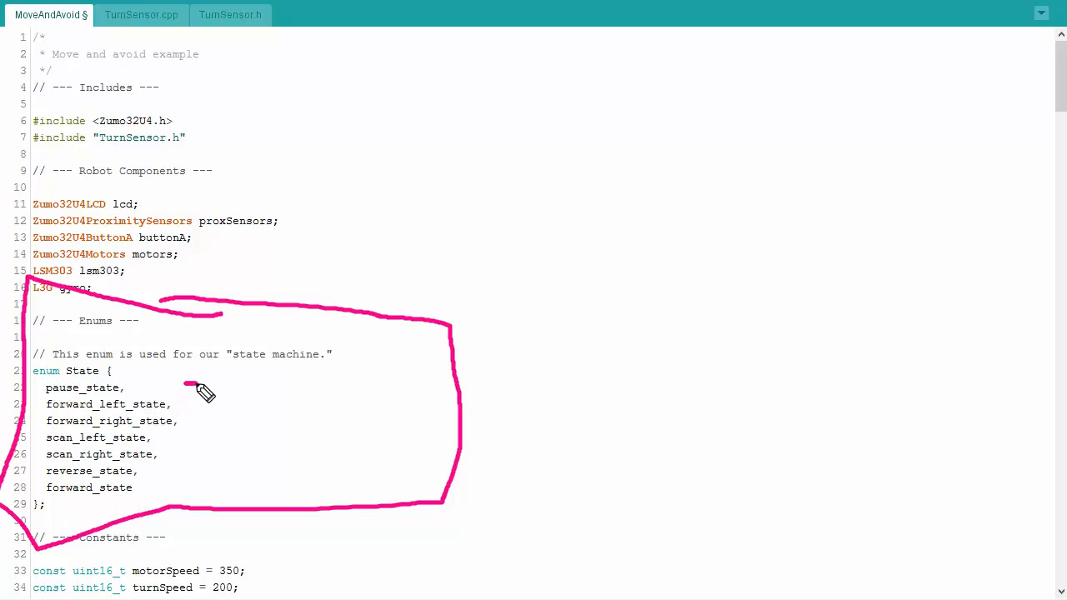
Step: Draw a vertical pink line beside the State enum's list of movement states
drag(192, 386, 170, 504)
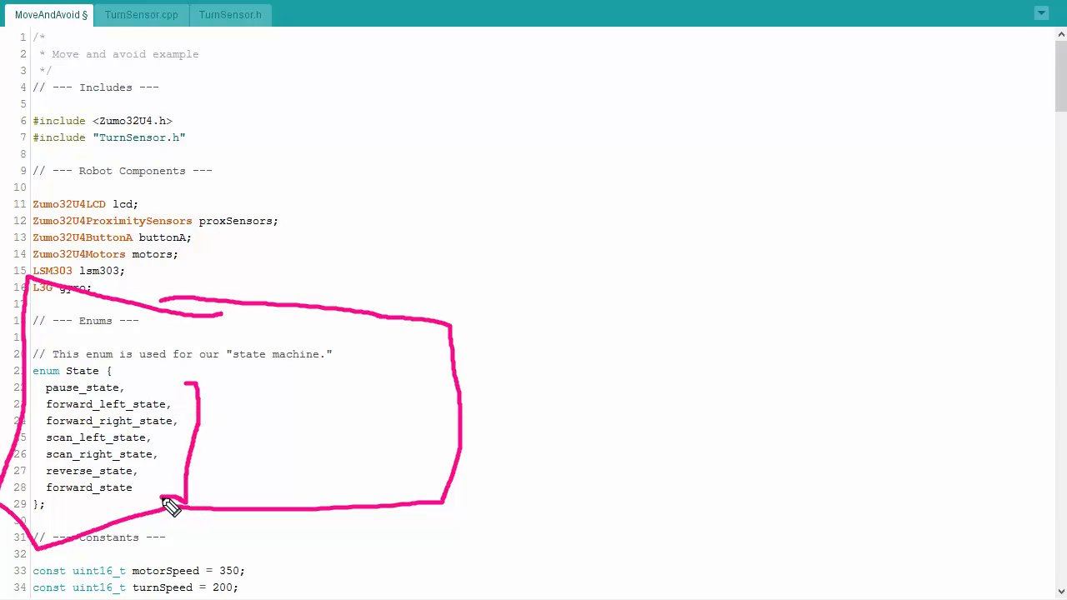
mouse_move(142, 416)
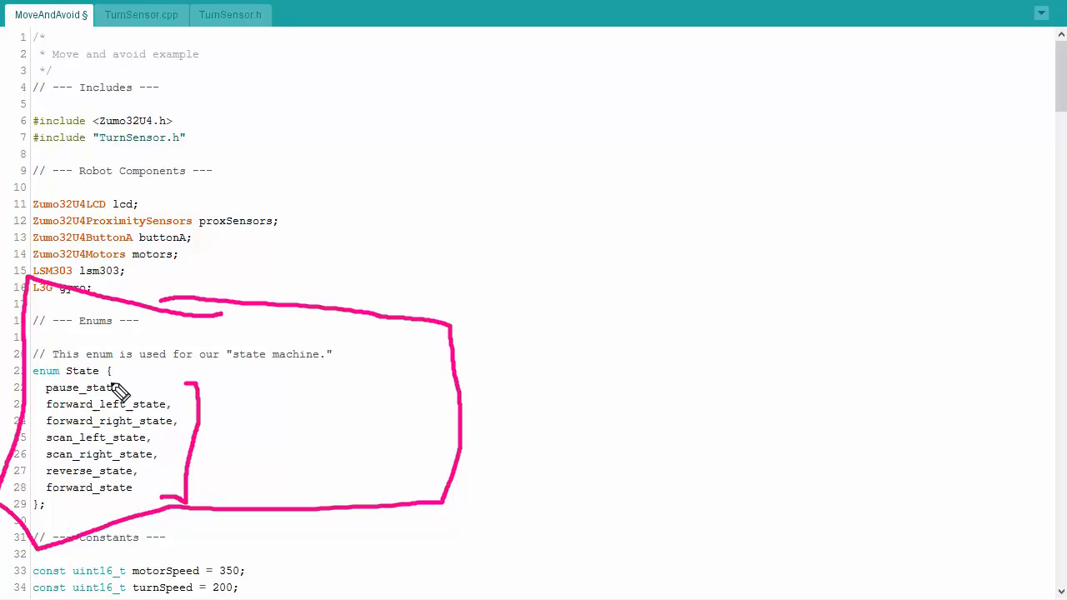
mouse_move(143, 436)
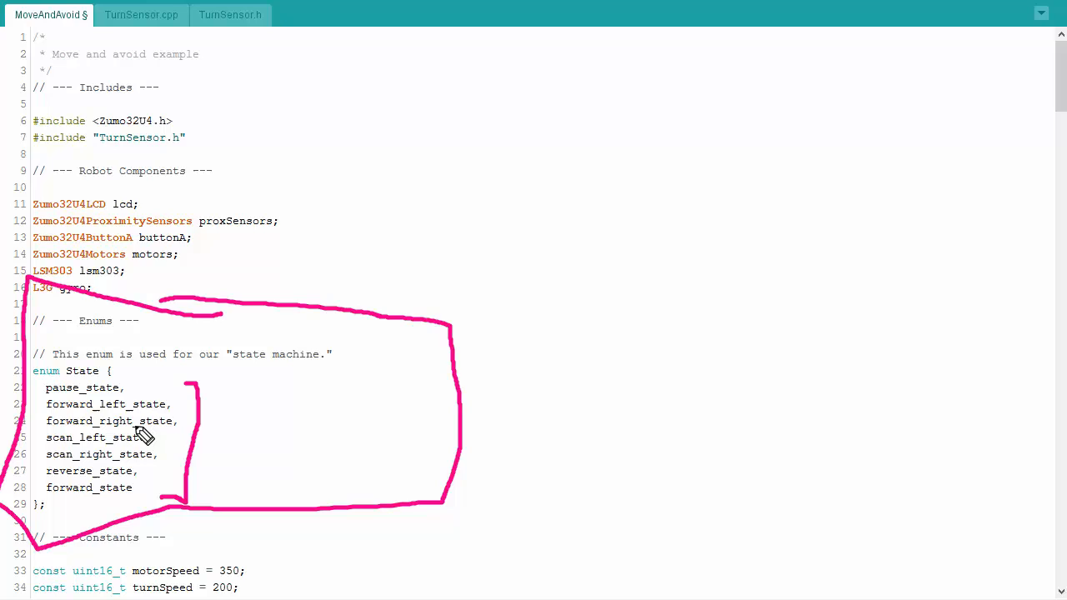
mouse_move(140, 434)
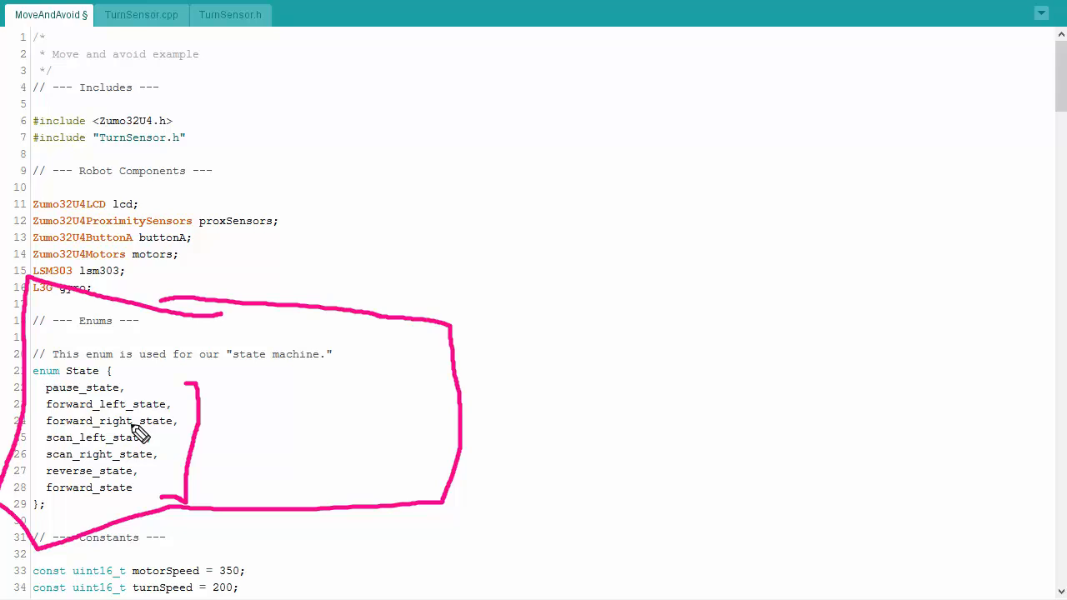
mouse_move(137, 420)
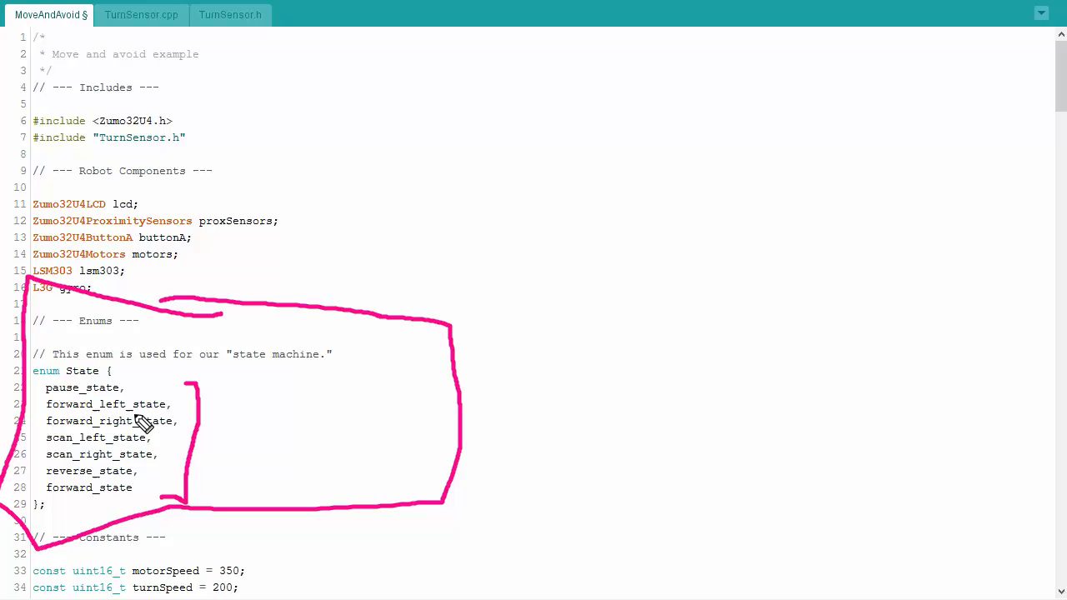
mouse_move(136, 413)
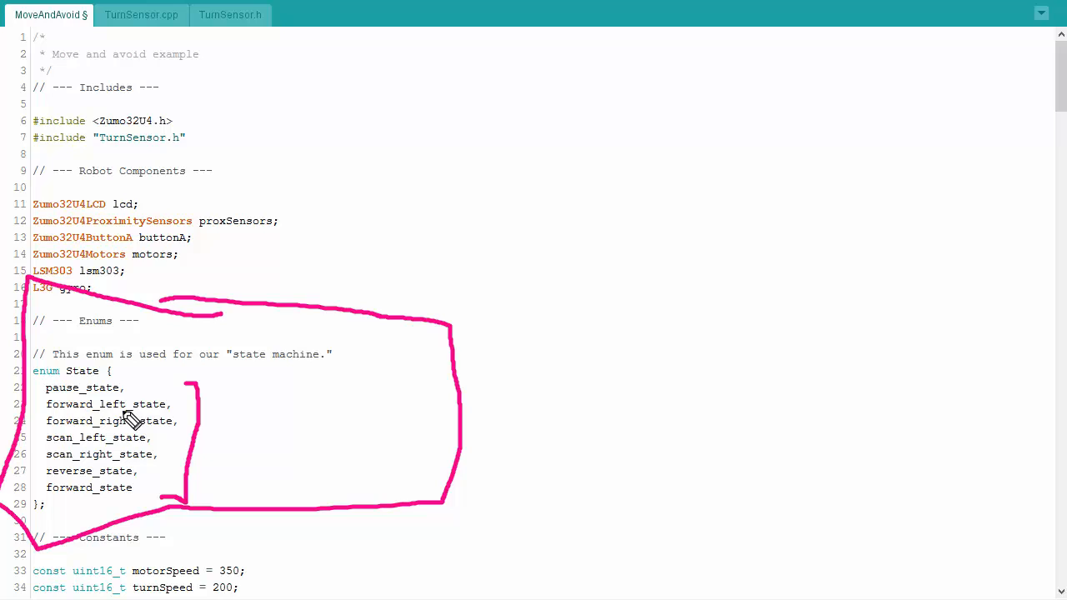
Step: Bracket the motorSpeed and turnSpeed constants in pink in the Constants section
scroll(down, 3)
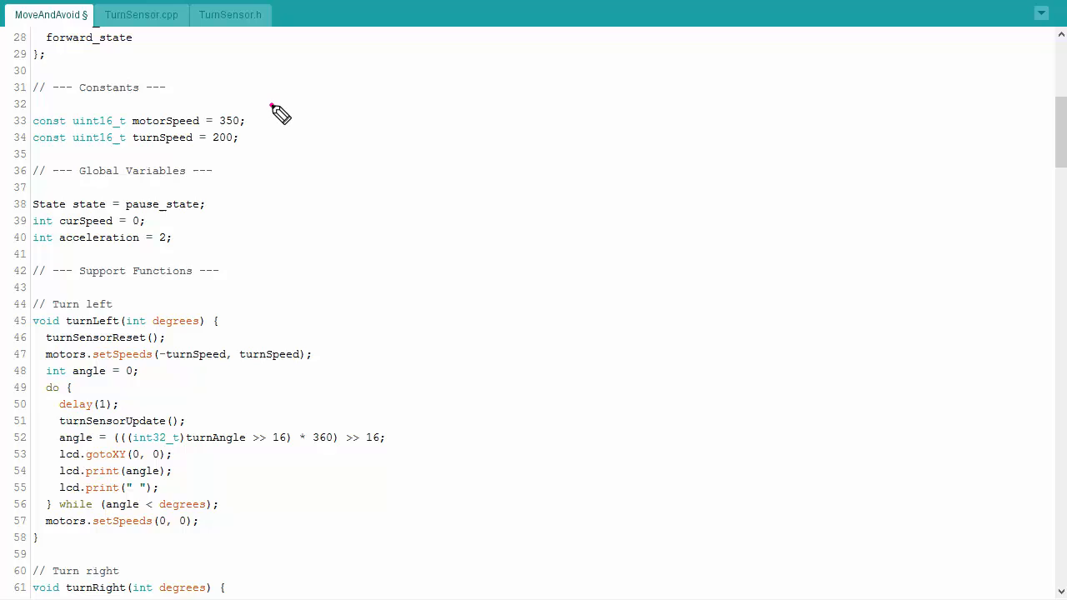
drag(280, 108, 266, 164)
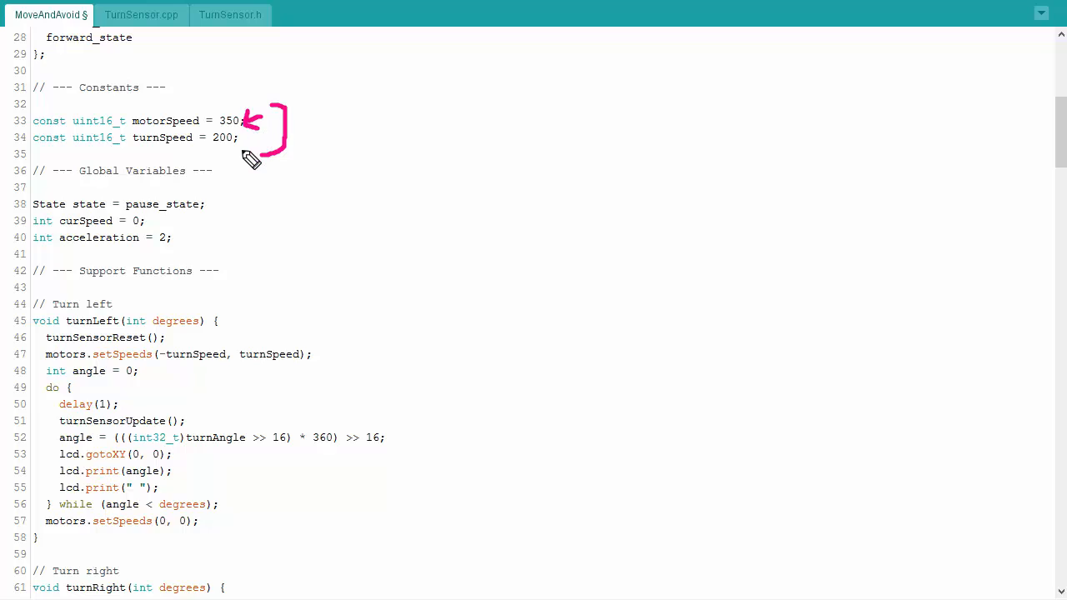
mouse_move(265, 140)
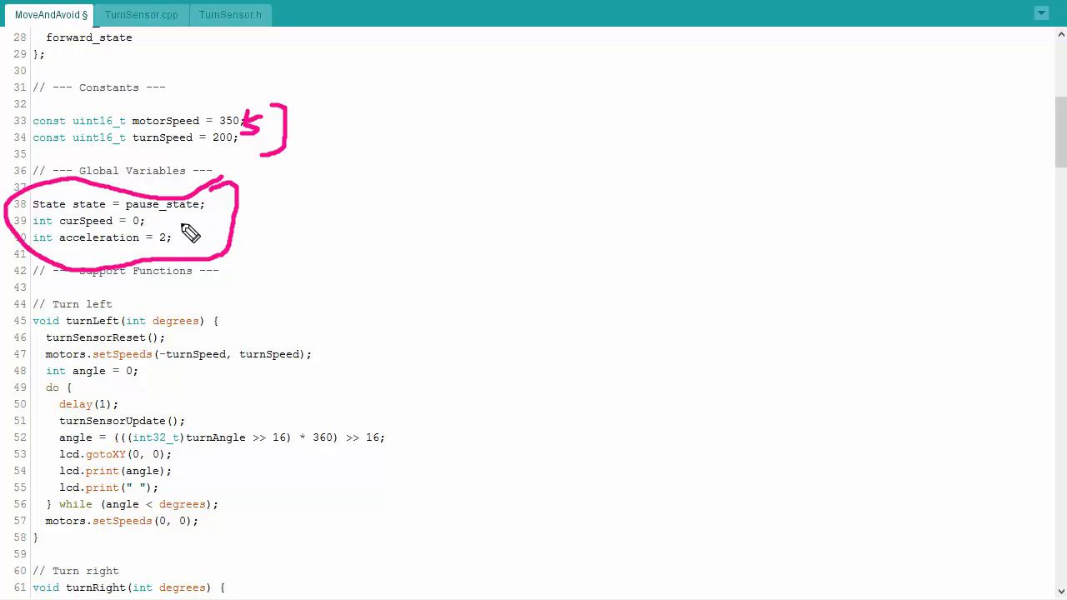
mouse_move(197, 238)
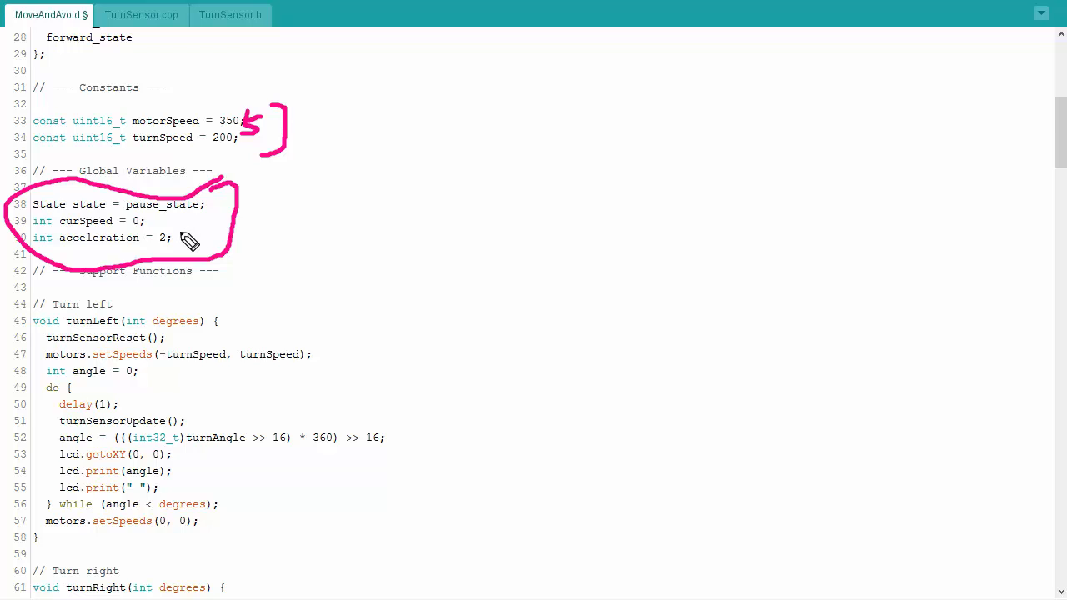
Step: Brace the turnLeft function and write 90 beside the Support Functions heading
scroll(down, 3)
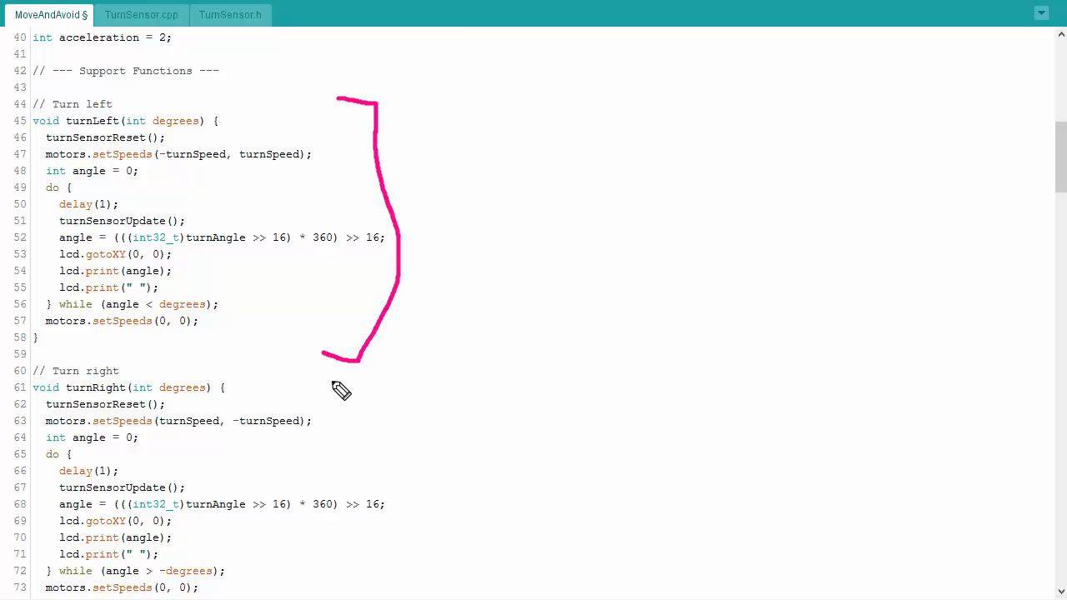
drag(333, 382, 414, 591)
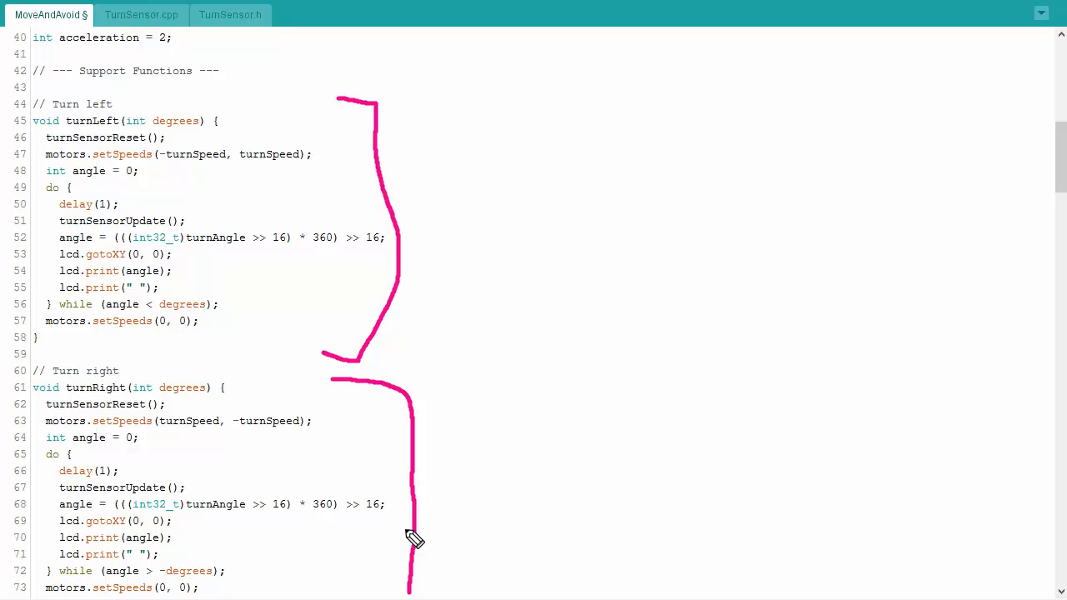
mouse_move(263, 132)
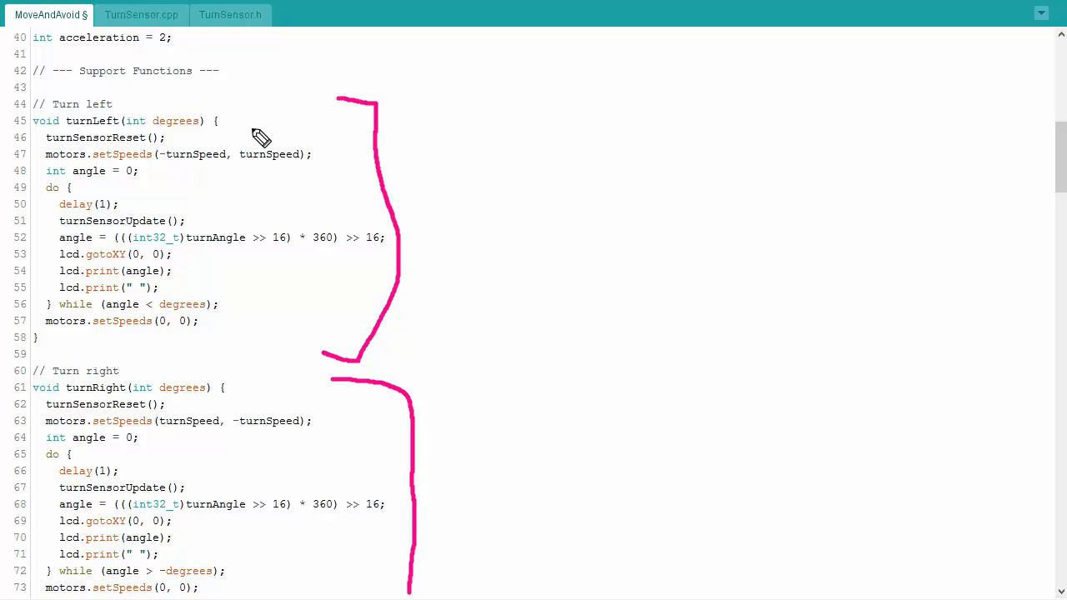
mouse_move(237, 133)
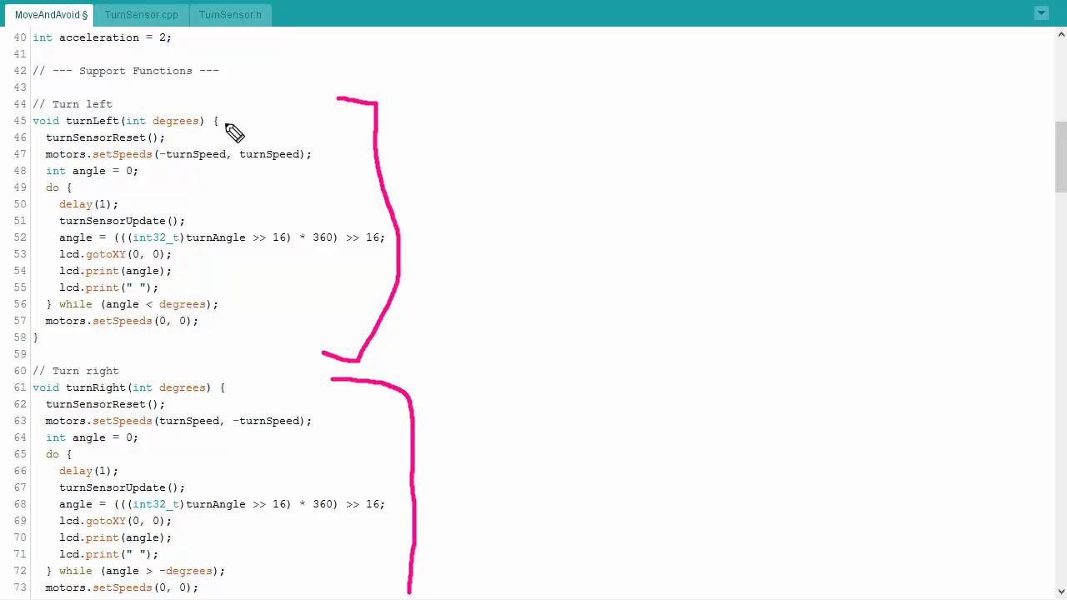
mouse_move(189, 94)
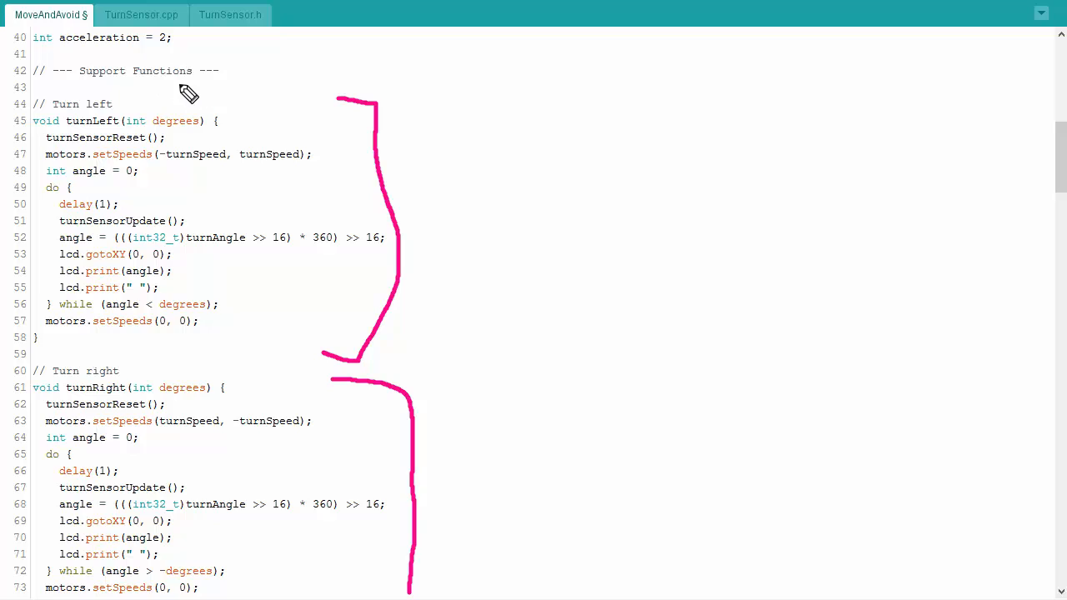
drag(177, 87, 180, 120)
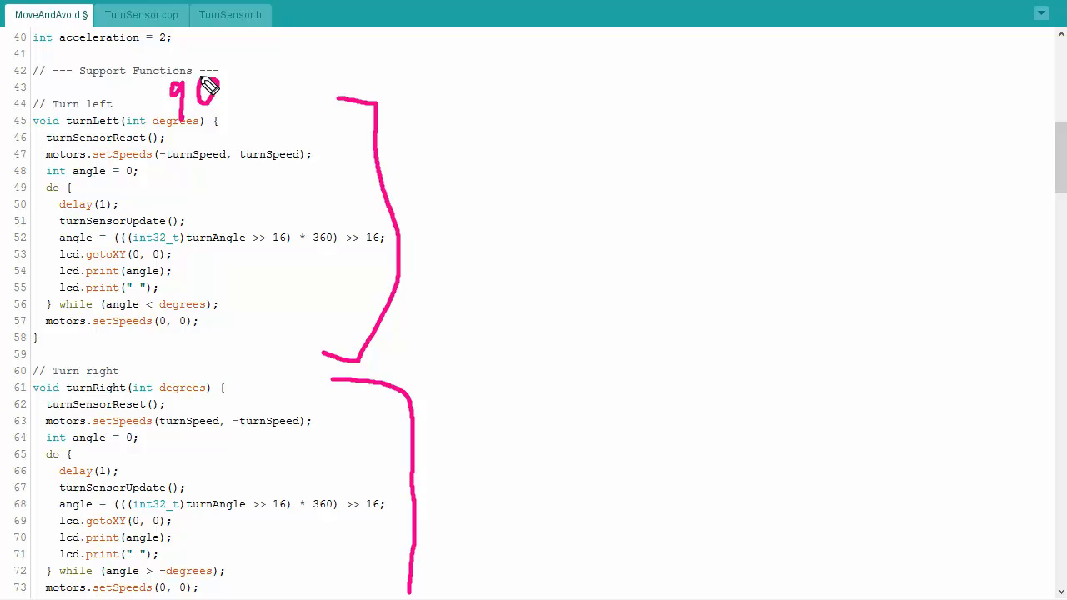
Step: Bracket stop() and mark forward()'s heading-correction and curSpeed code with pink strokes
scroll(down, 3)
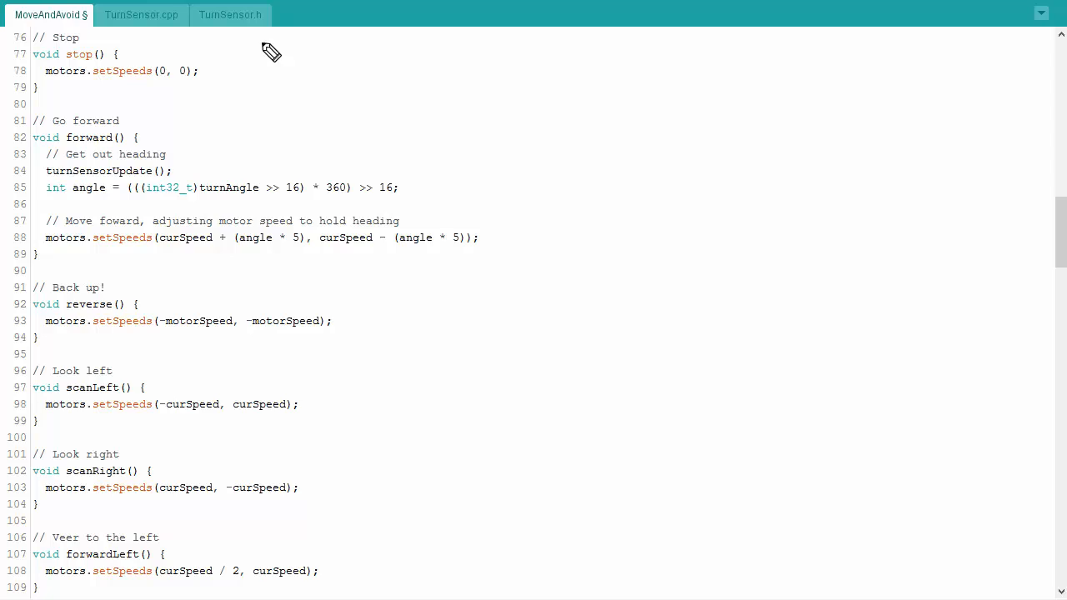
drag(257, 34, 242, 100)
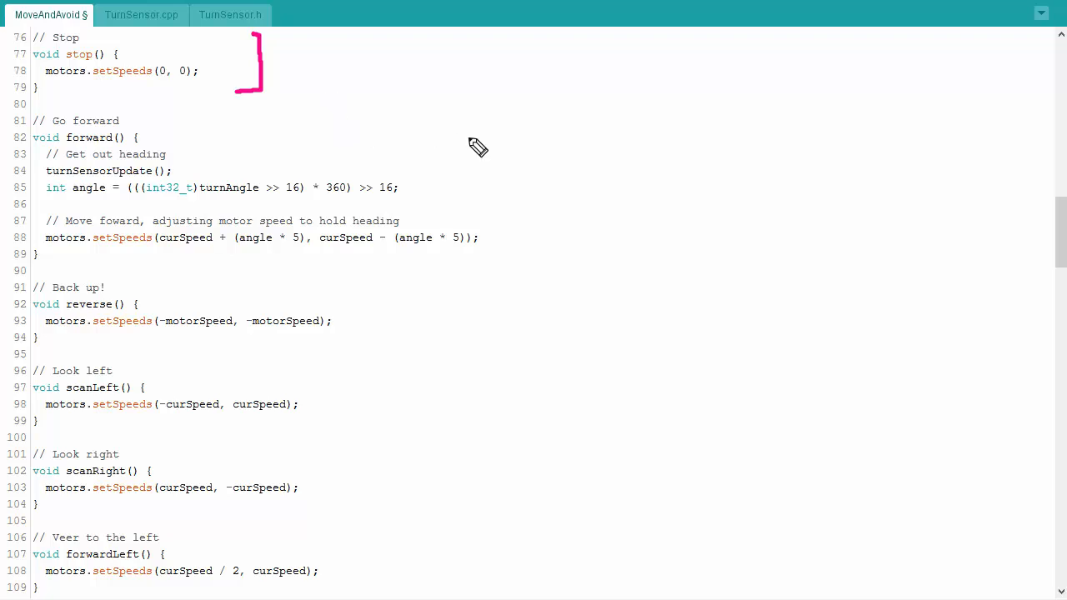
drag(480, 134, 492, 286)
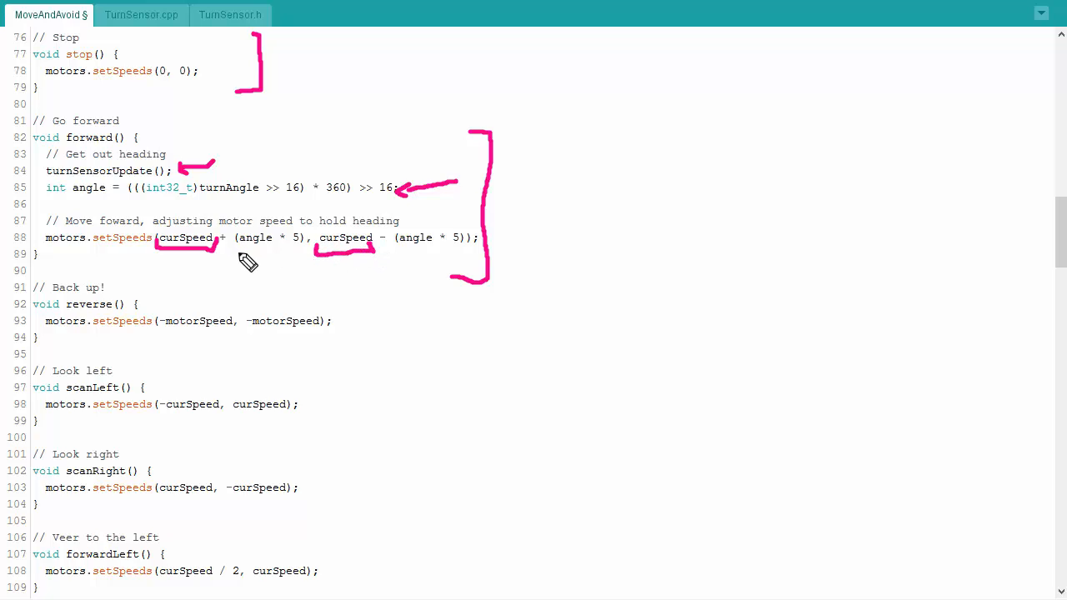
mouse_move(252, 263)
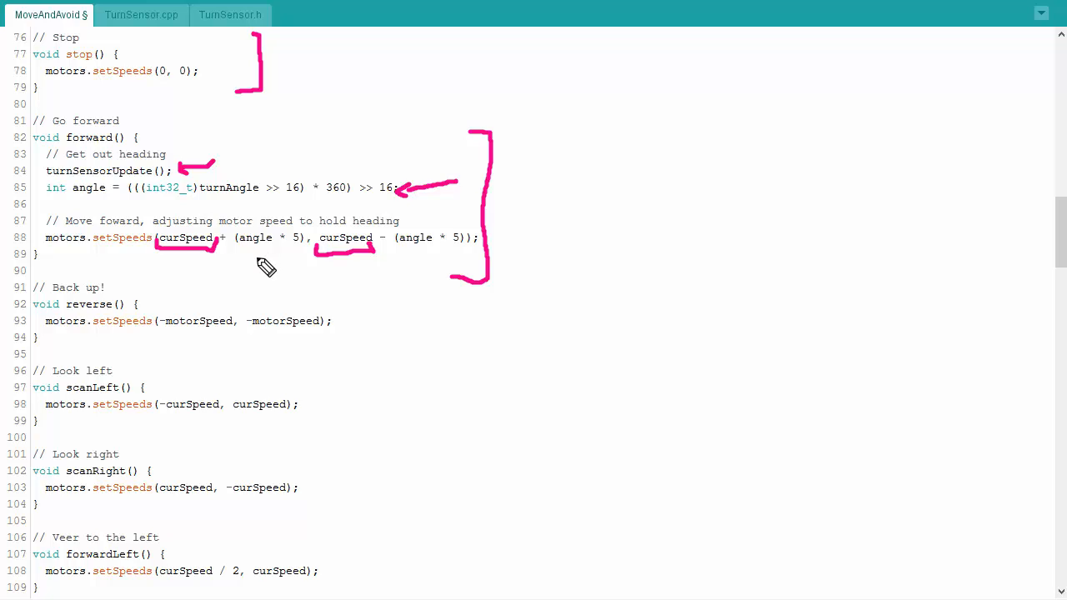
mouse_move(375, 257)
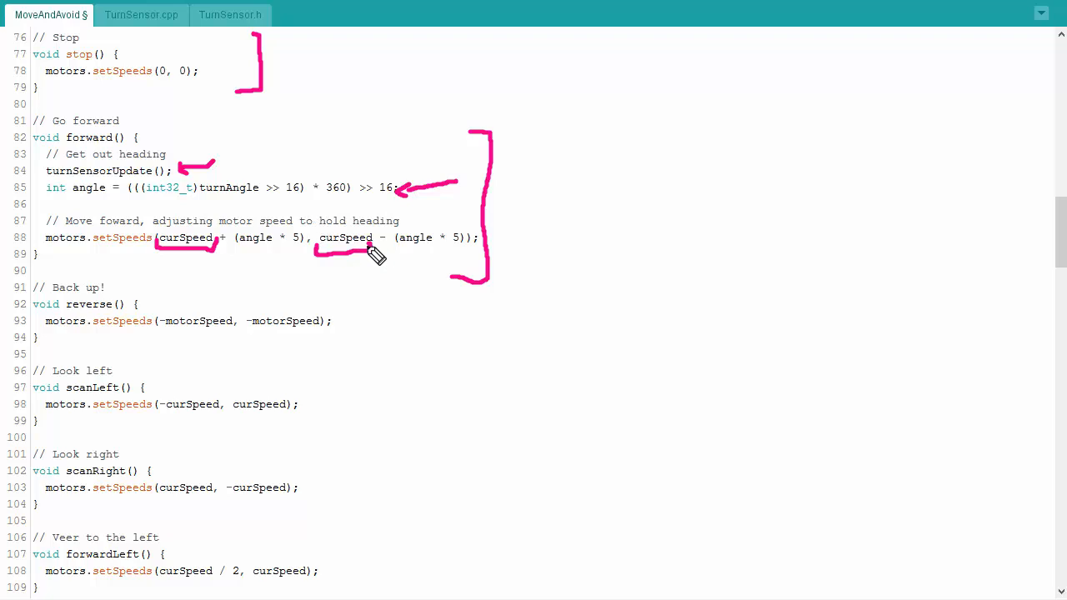
mouse_move(354, 282)
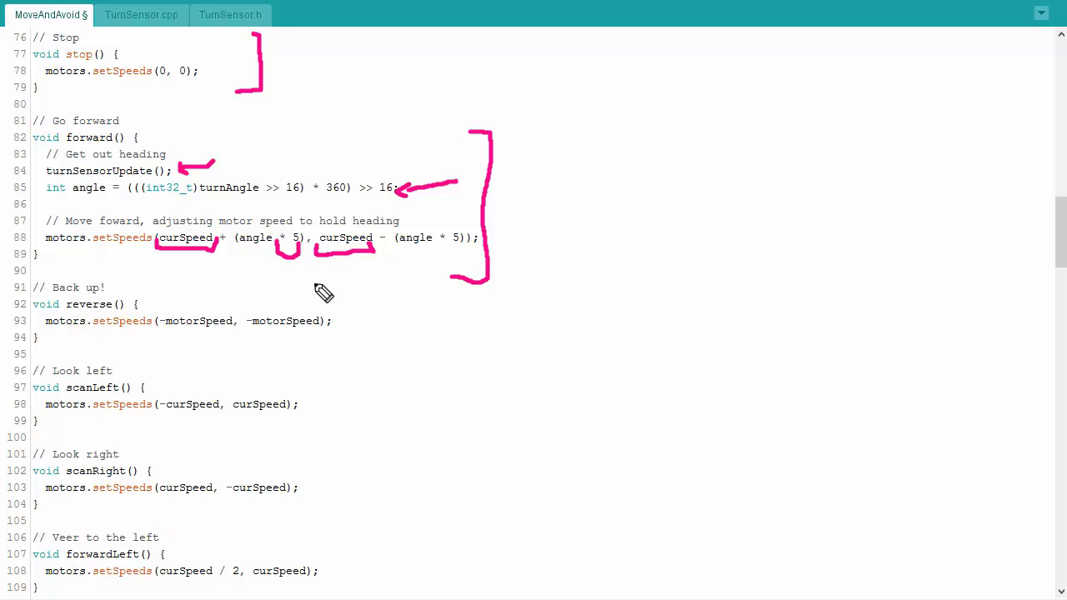
mouse_move(323, 285)
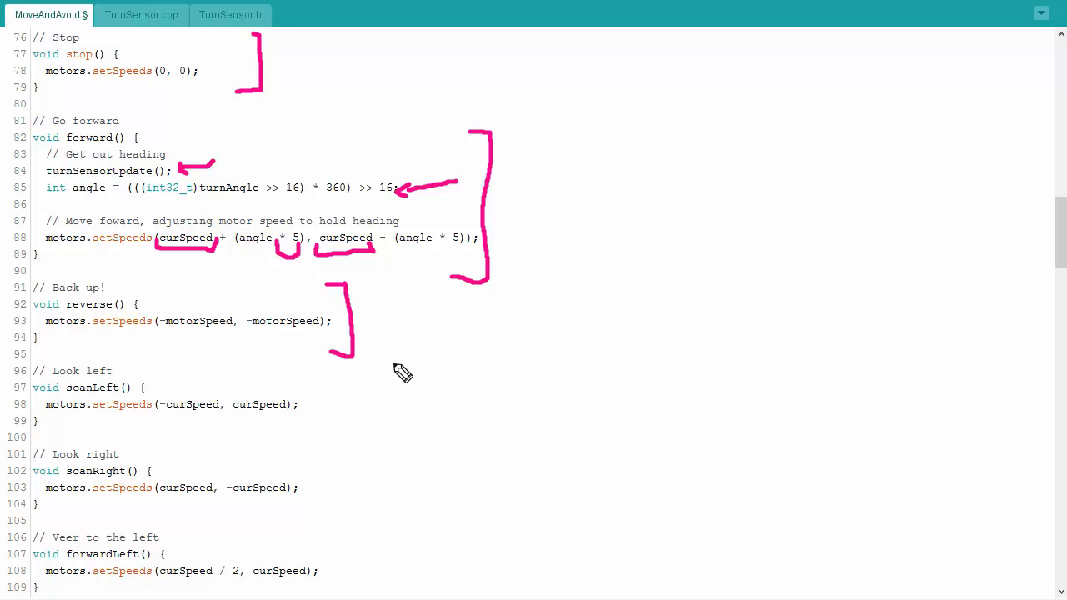
mouse_move(403, 393)
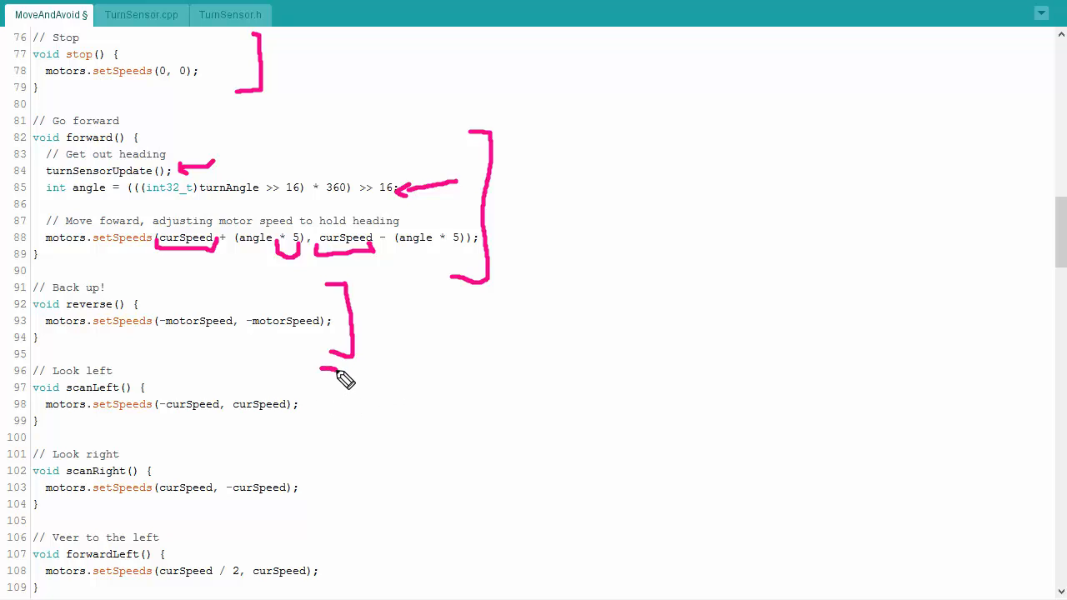
Step: Draw a long pink bracket beside the scanLeft and scanRight functions
drag(333, 370, 333, 525)
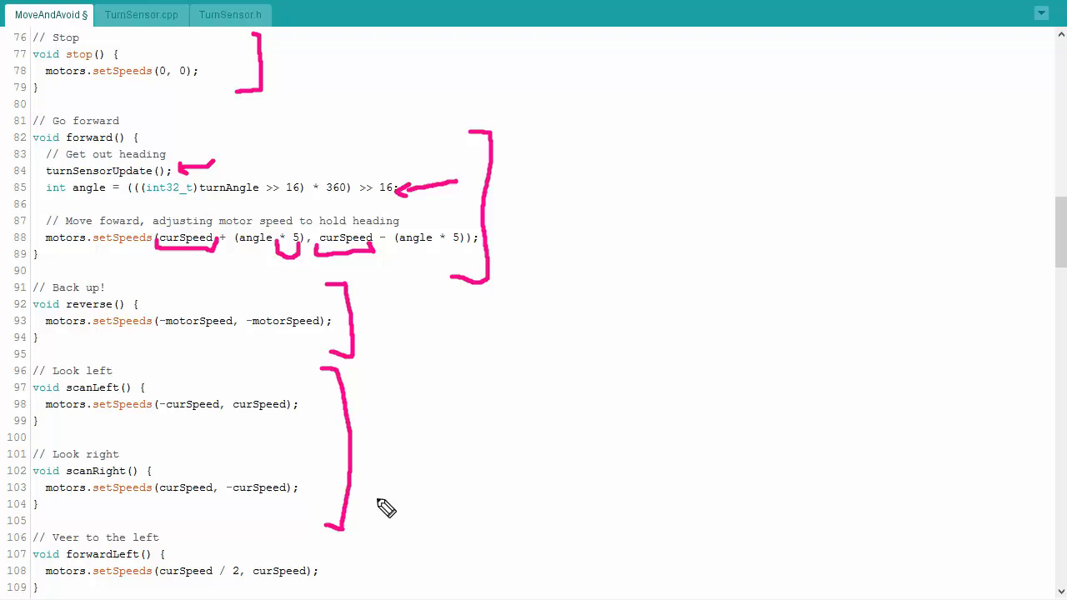
mouse_move(382, 487)
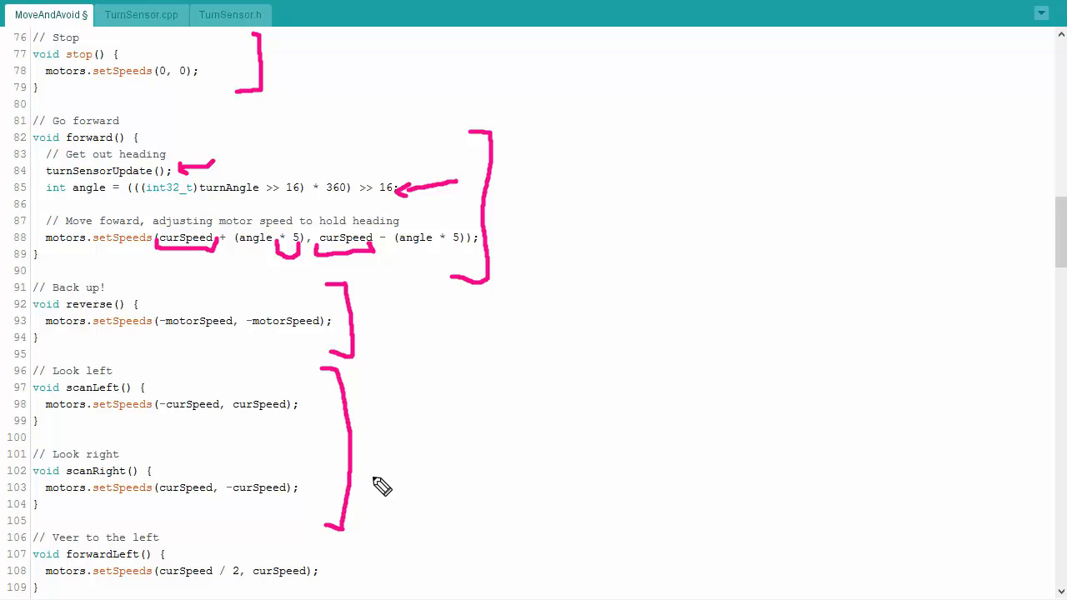
mouse_move(380, 484)
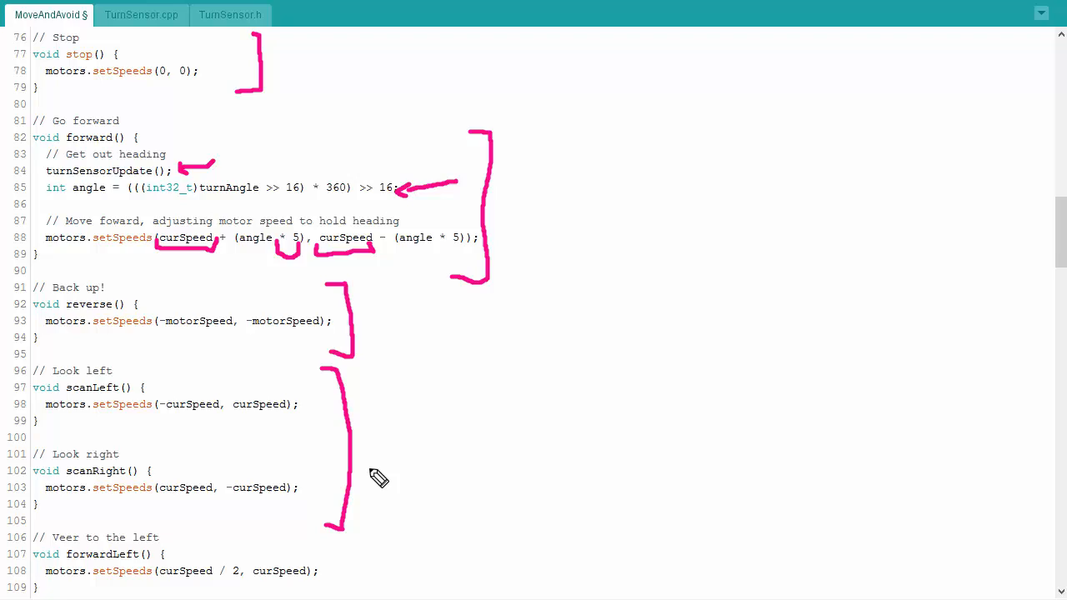
Step: Underline the halved speed argument in the forwardRight function
scroll(down, 3)
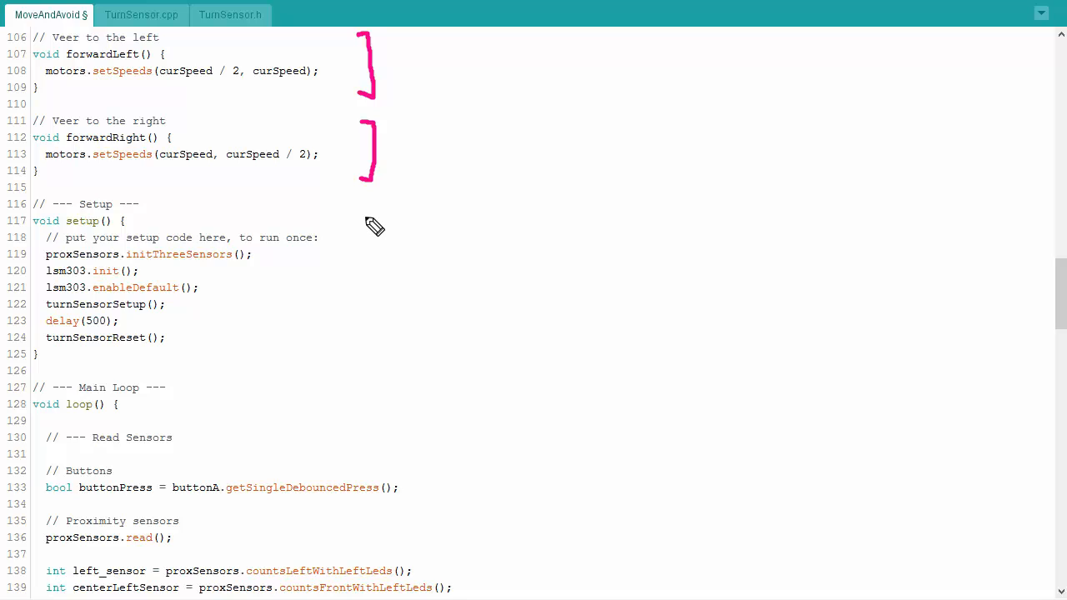
mouse_move(367, 223)
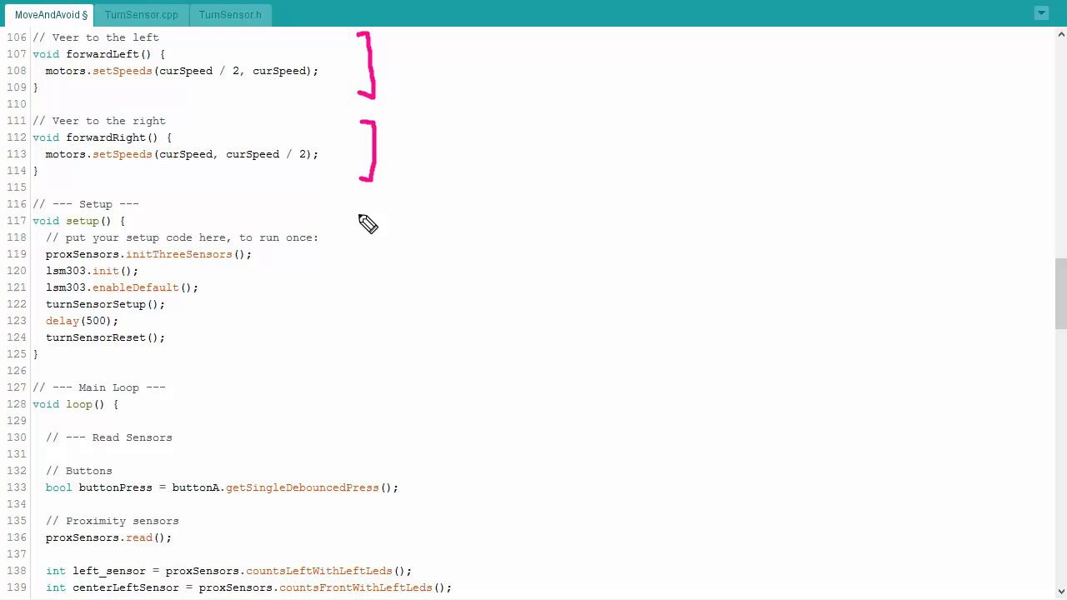
mouse_move(173, 93)
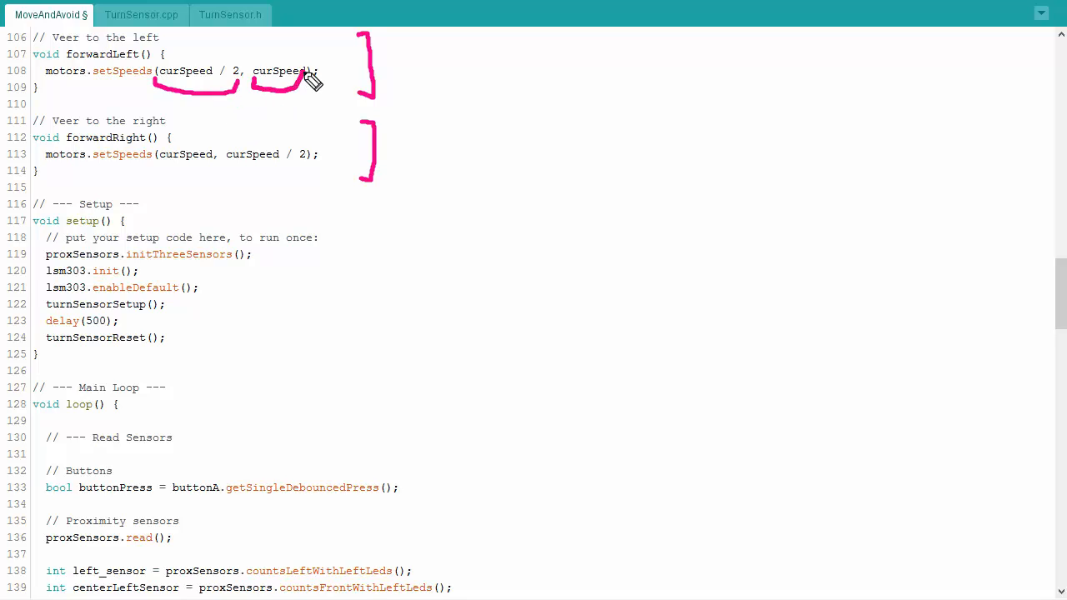
mouse_move(297, 127)
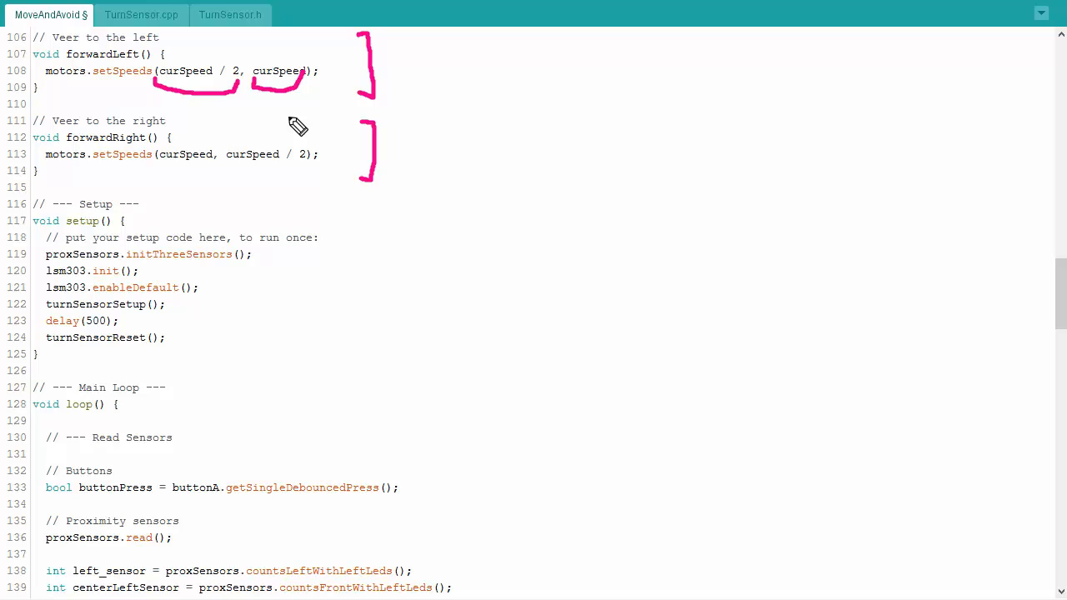
mouse_move(235, 176)
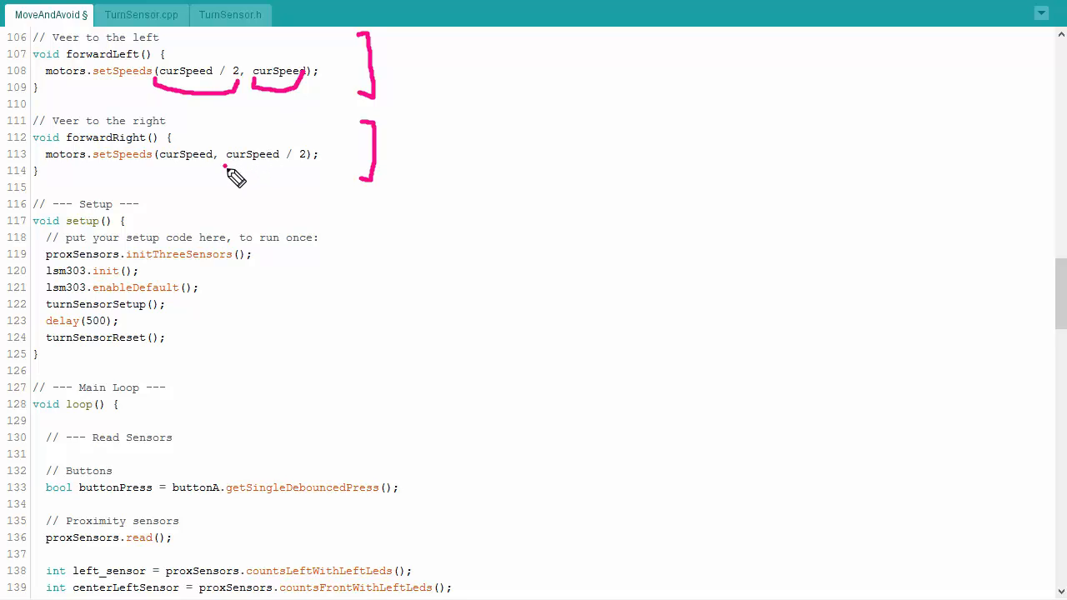
drag(225, 174, 314, 175)
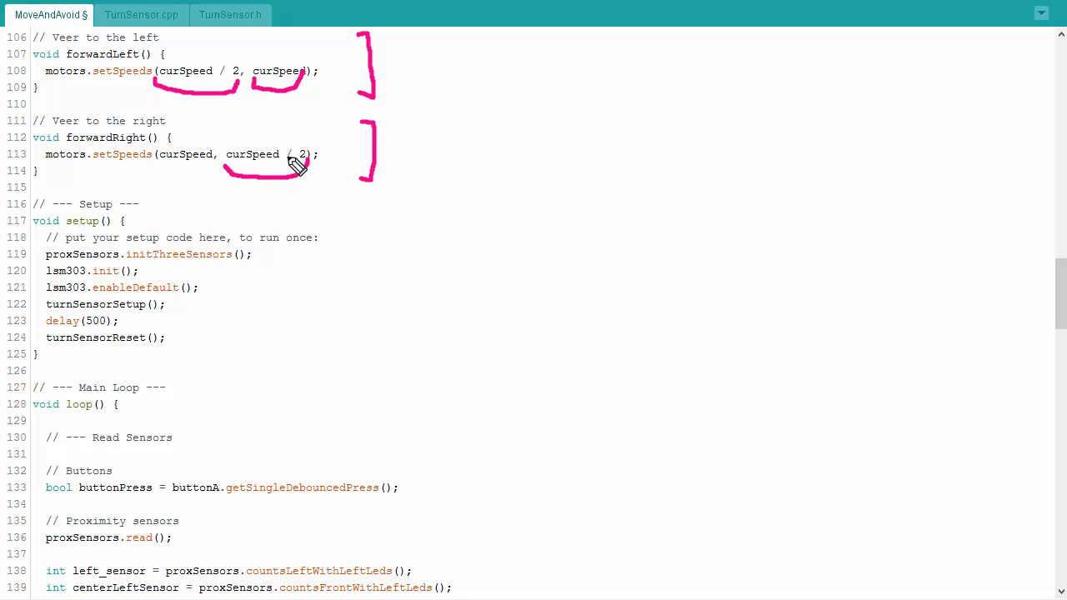
mouse_move(292, 166)
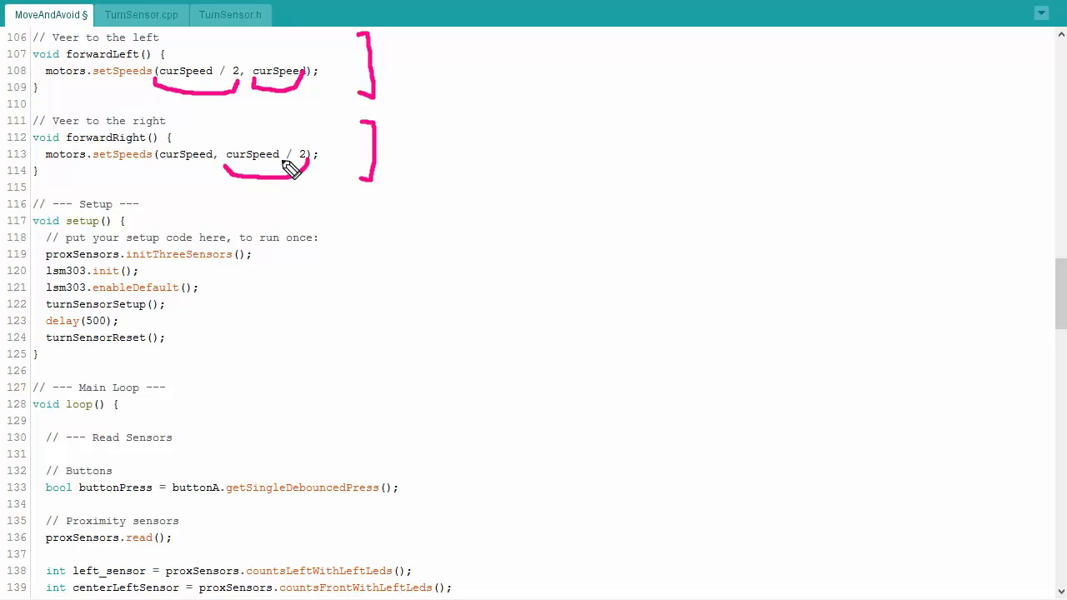
mouse_move(277, 185)
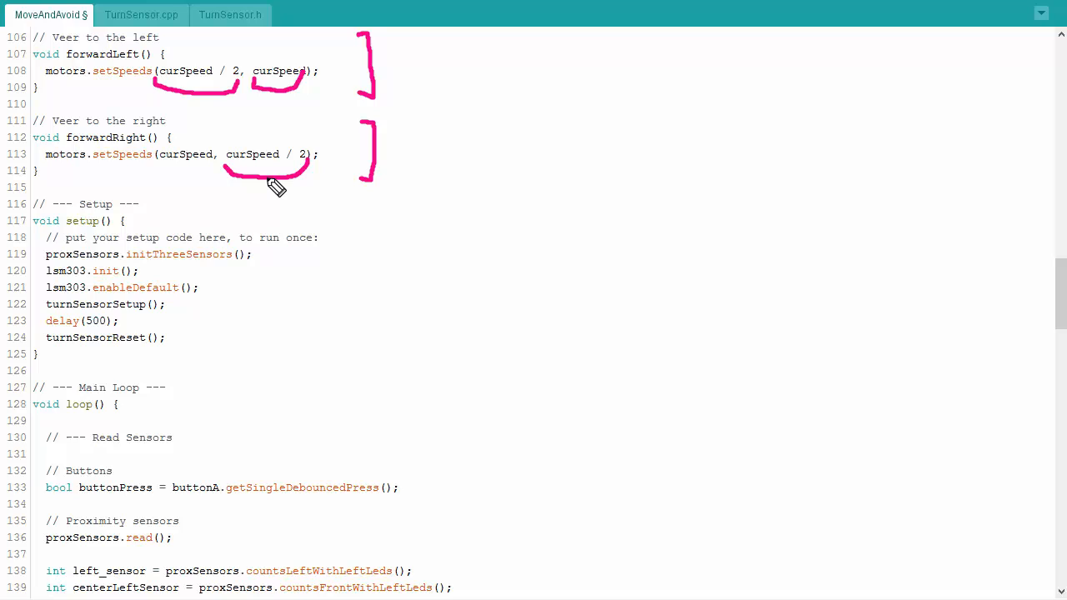
mouse_move(273, 190)
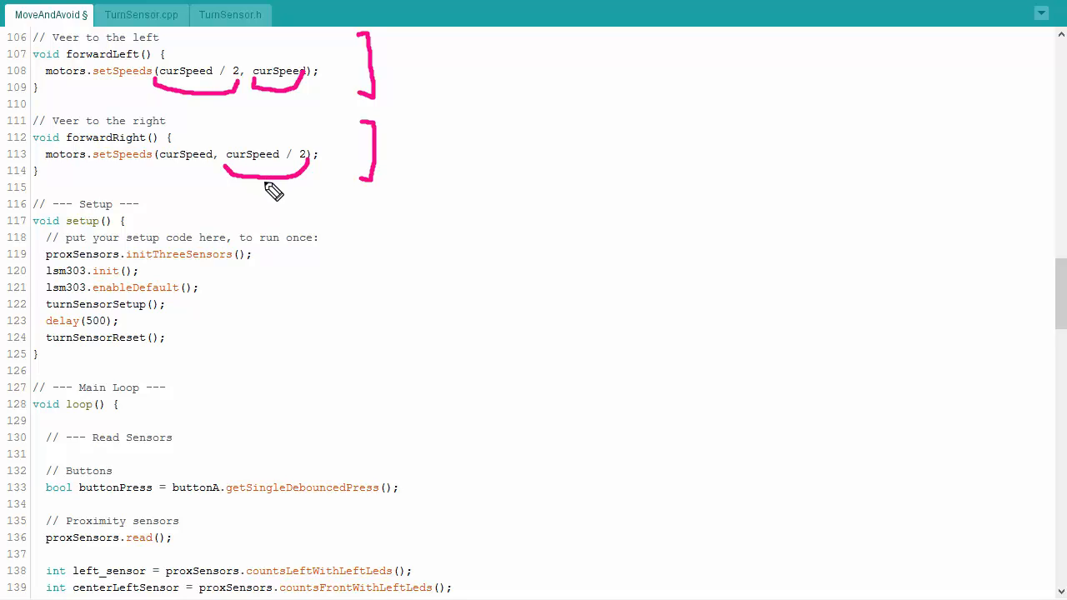
mouse_move(292, 93)
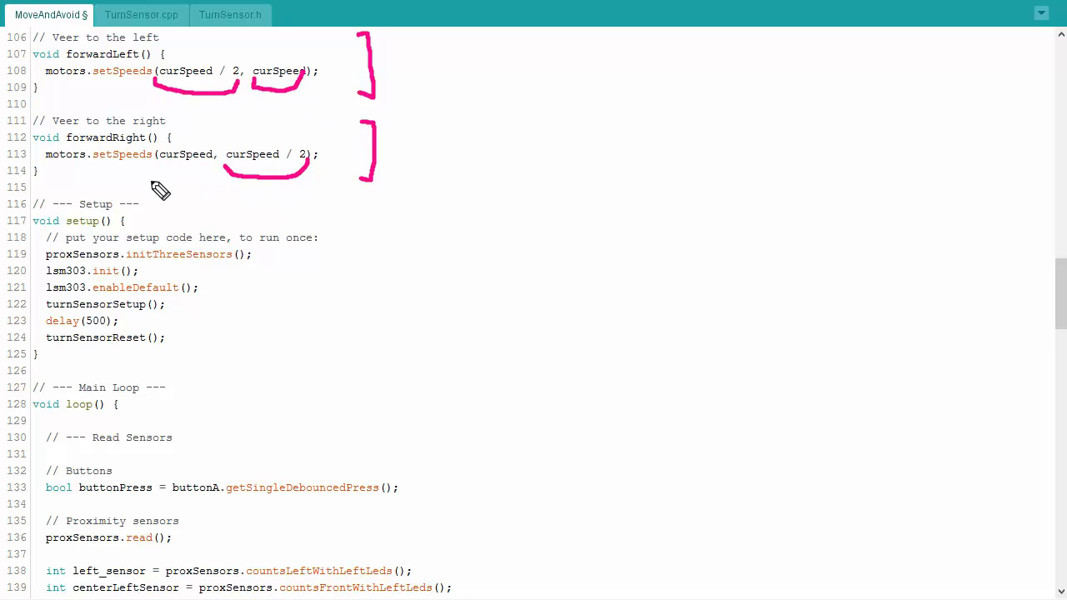
mouse_move(232, 210)
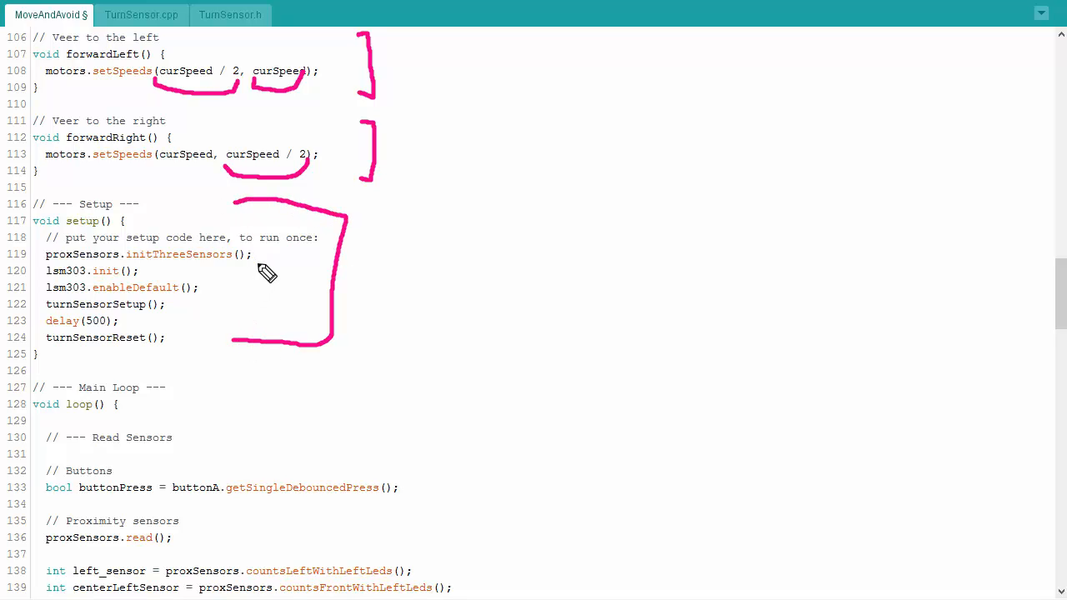
mouse_move(186, 275)
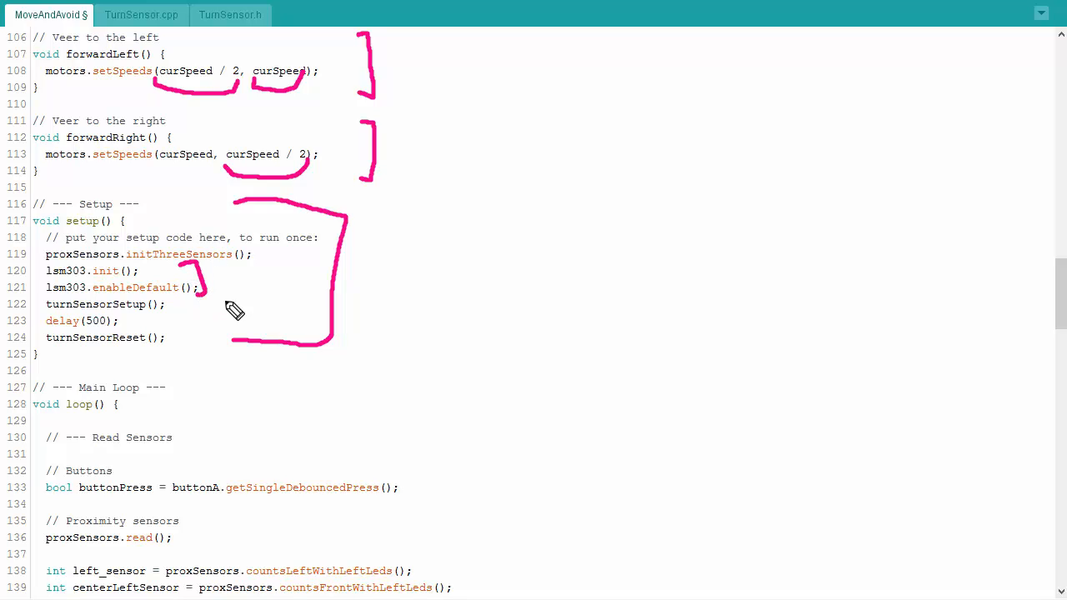
mouse_move(257, 315)
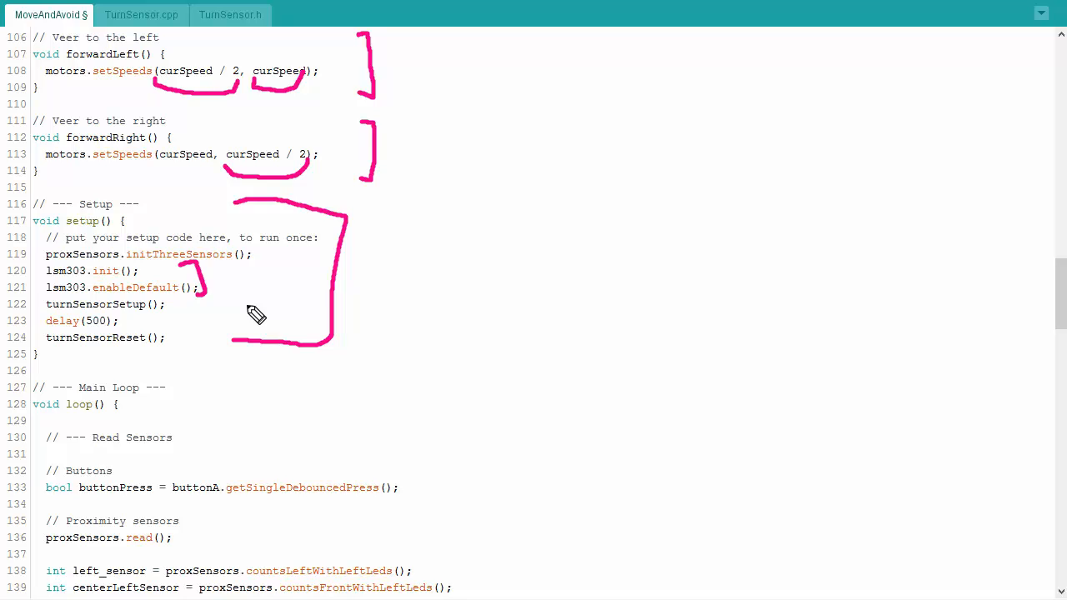
mouse_move(180, 310)
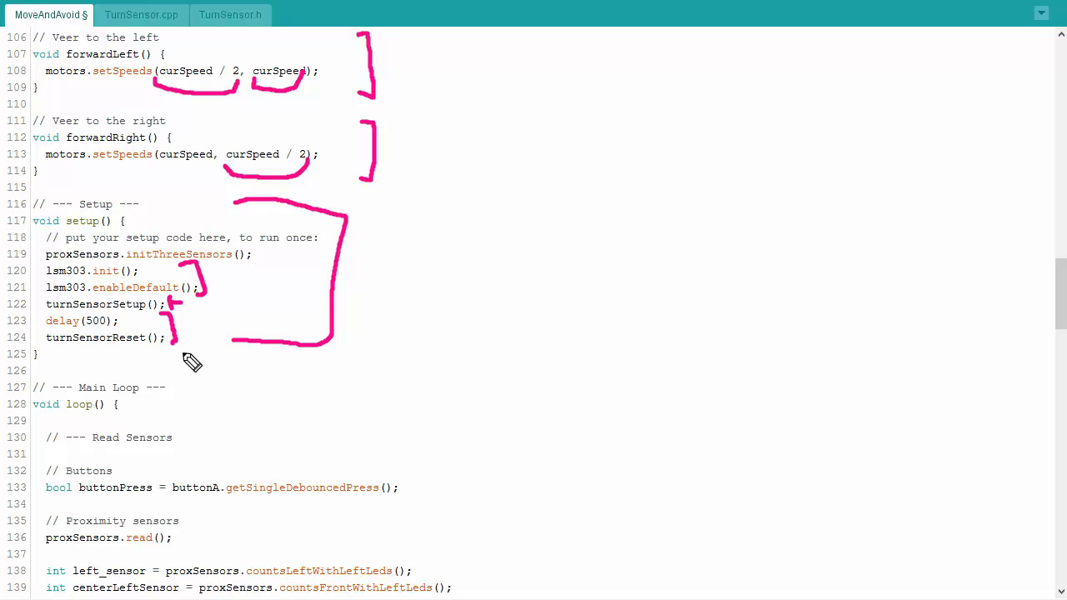
mouse_move(207, 363)
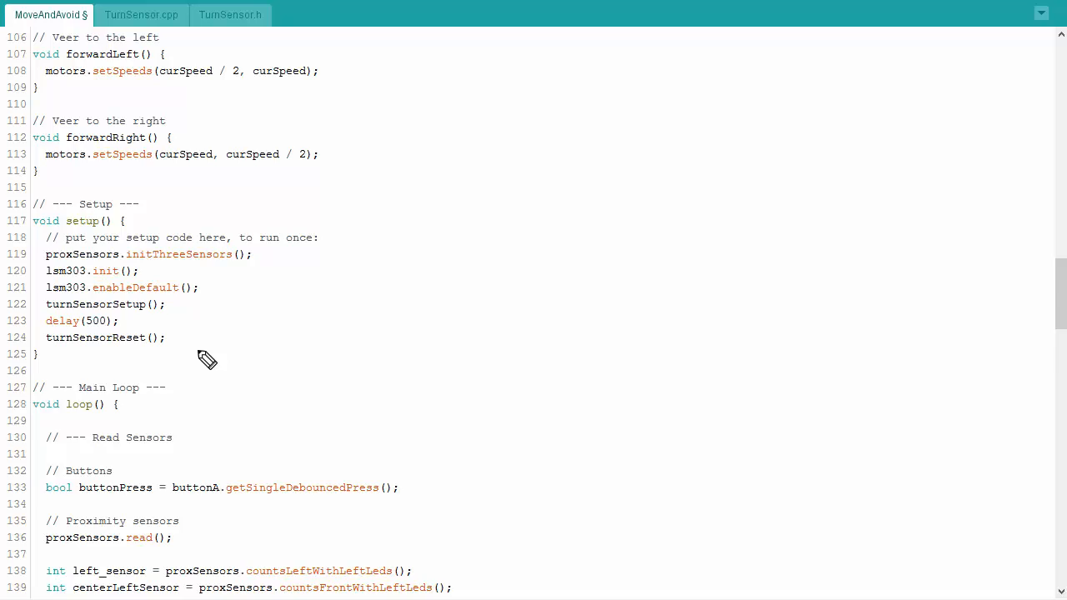
Step: Highlight the Read Sensors comment heading at the top of loop()
scroll(down, 3)
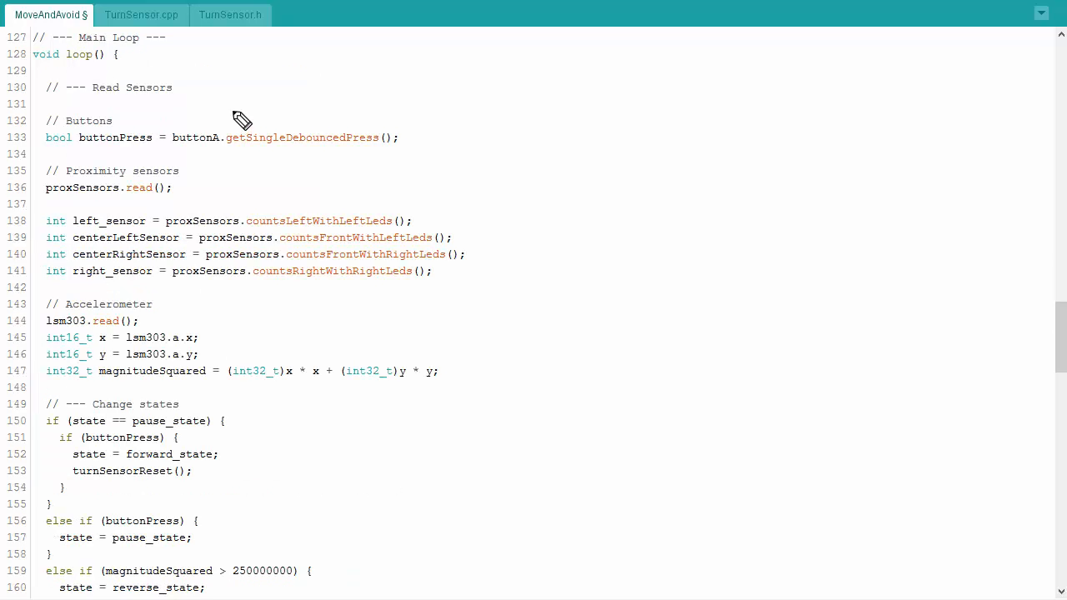
mouse_move(243, 115)
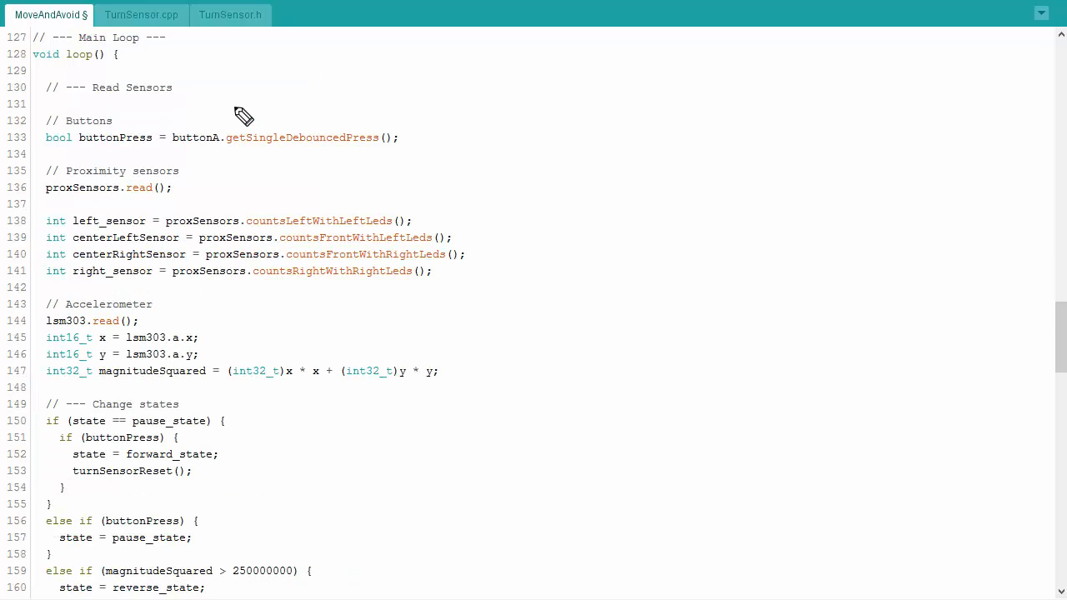
double_click(153, 86)
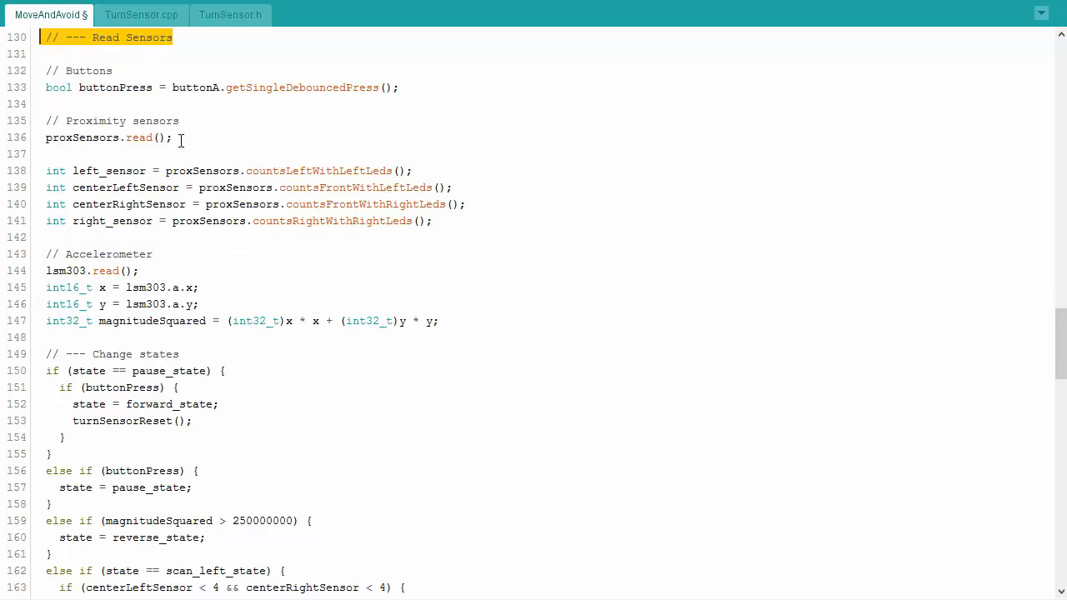
Step: Move down through loop() and highlight the Display section heading
scroll(down, 3)
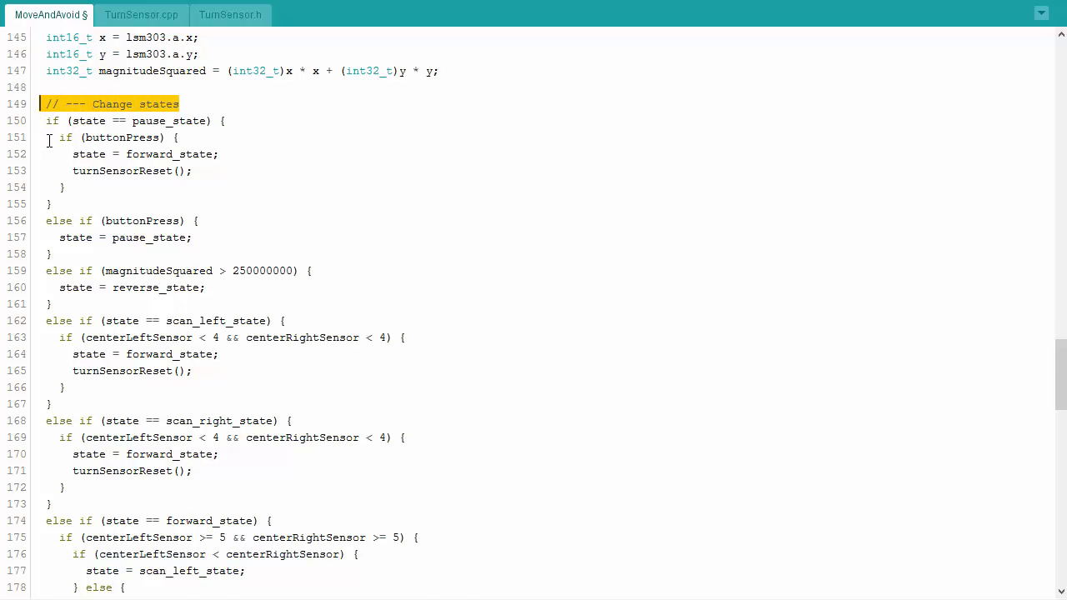
scroll(down, 3)
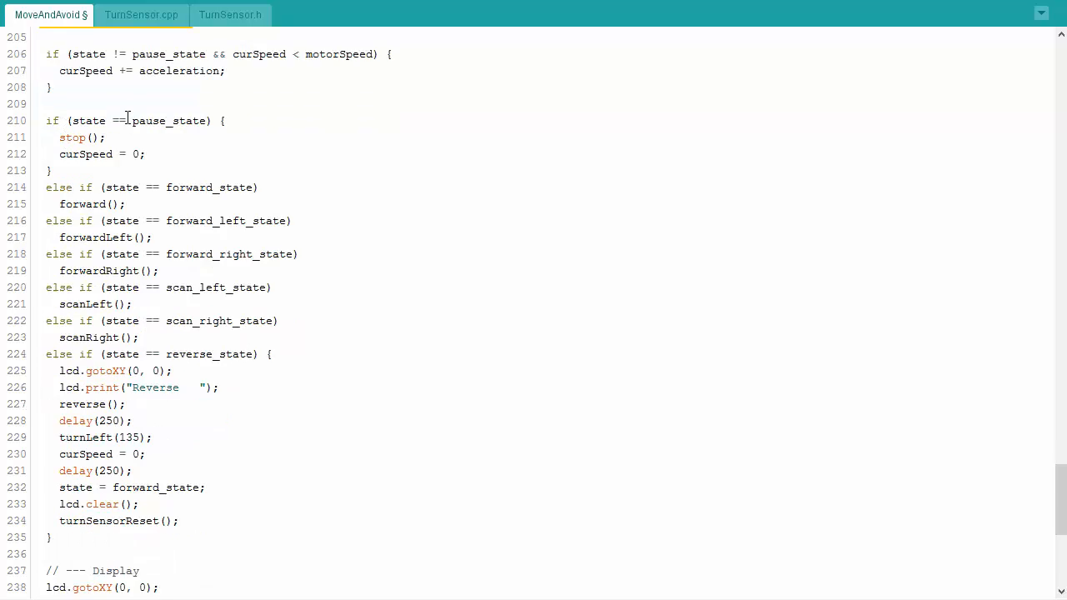
scroll(down, 3)
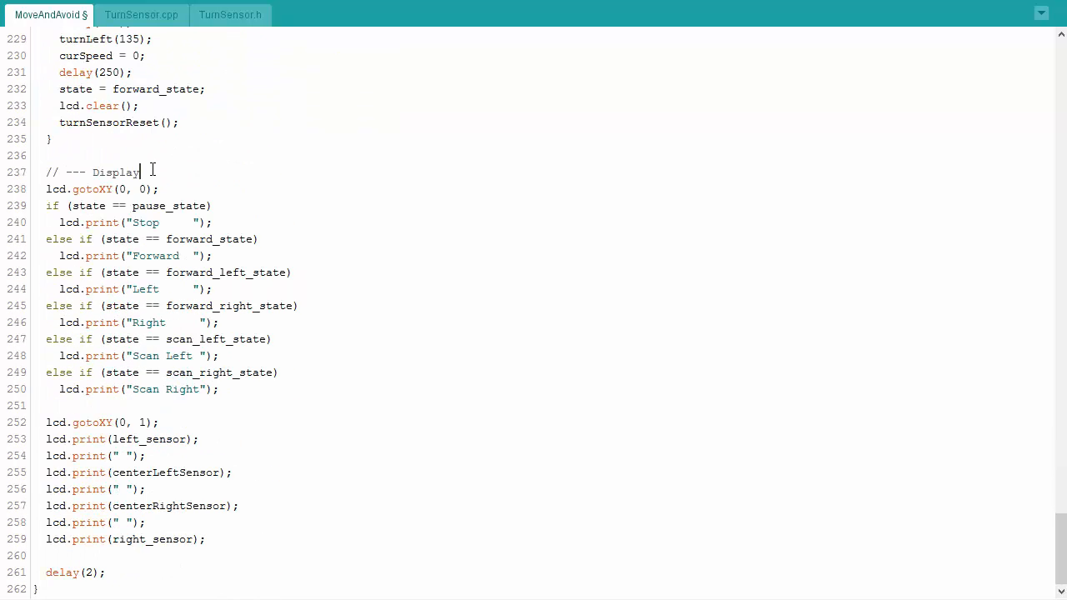
double_click(90, 172)
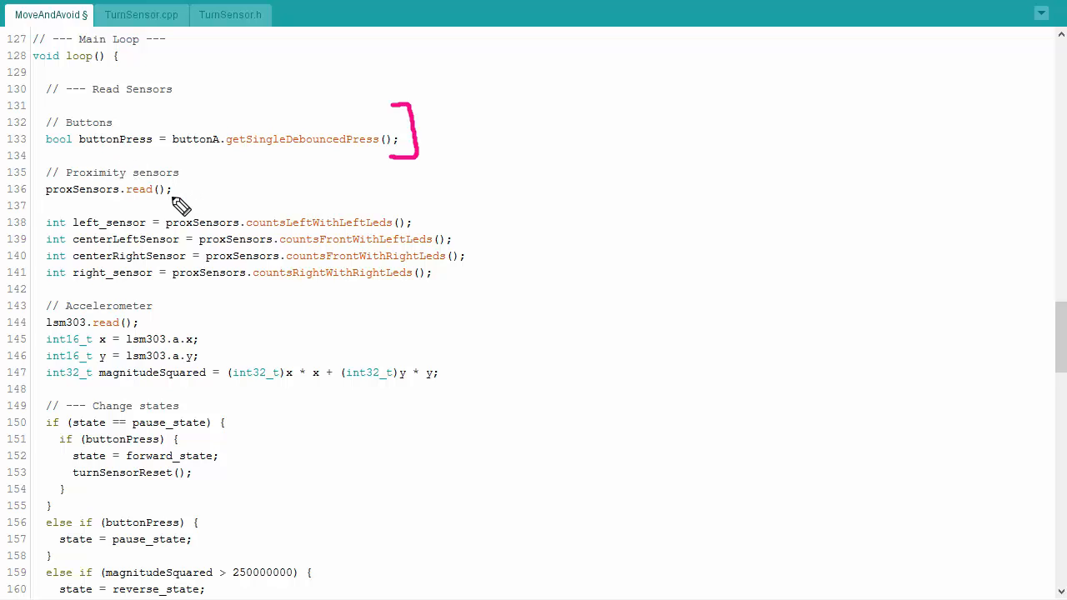
mouse_move(437, 192)
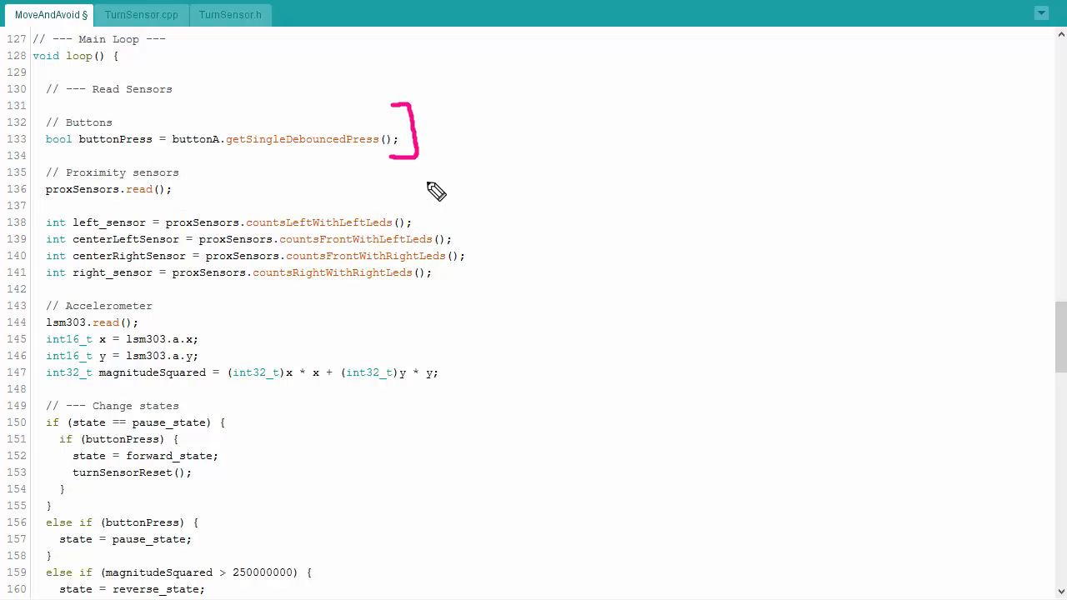
Step: Bracket the proximity sensor readings and underline the magnitudeSquared calculation
drag(450, 180, 450, 303)
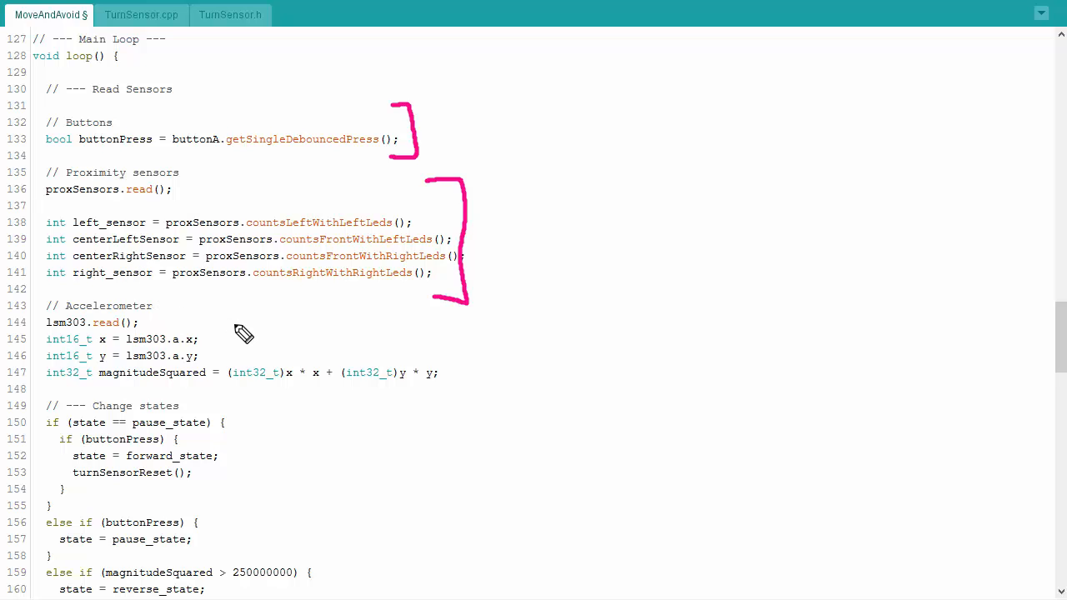
mouse_move(58, 241)
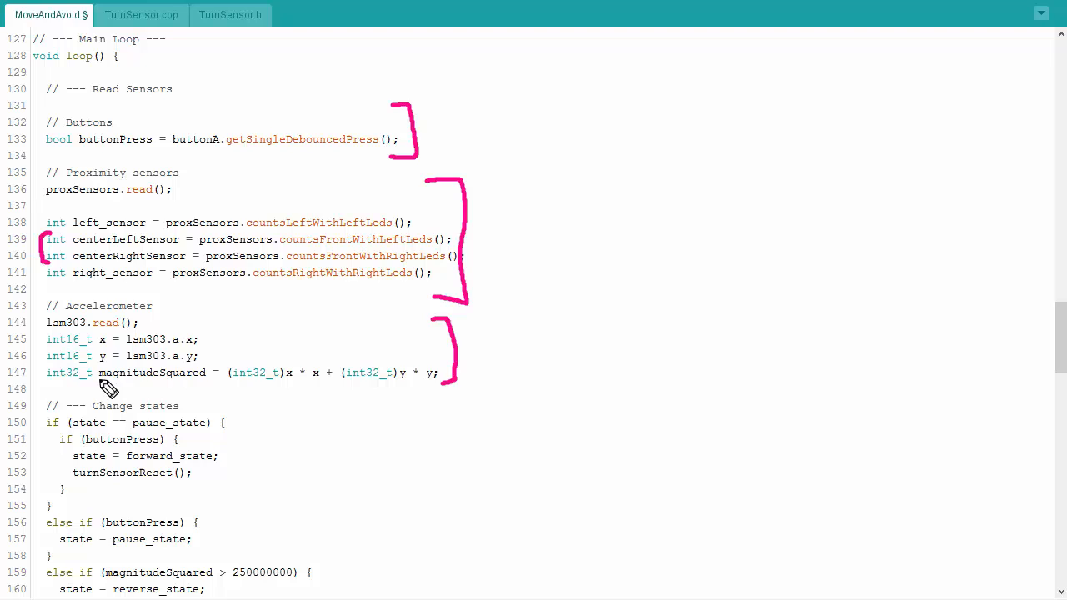
drag(100, 392, 446, 408)
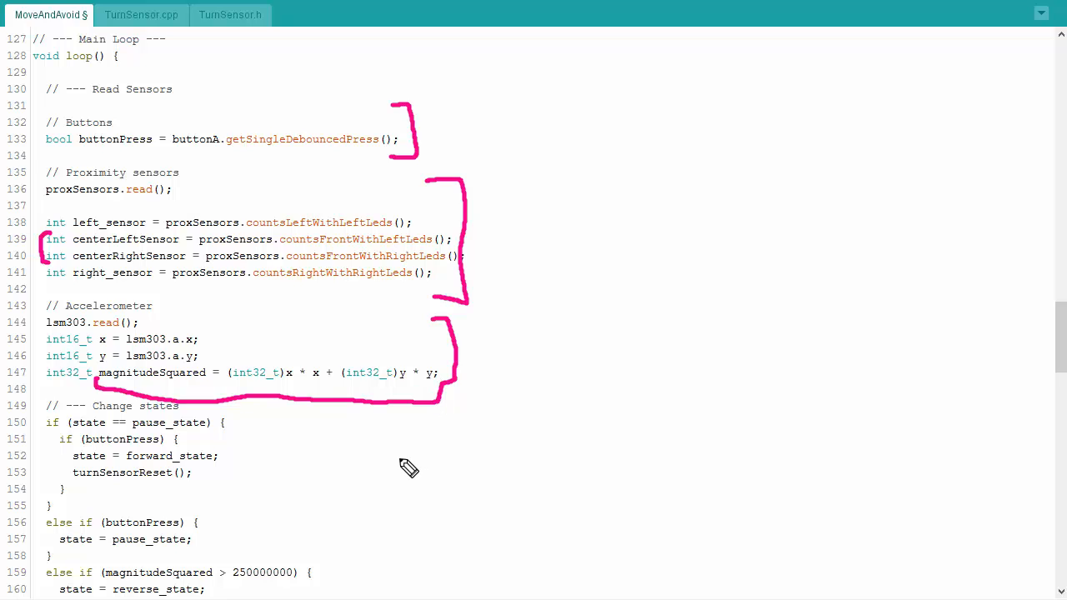
mouse_move(343, 444)
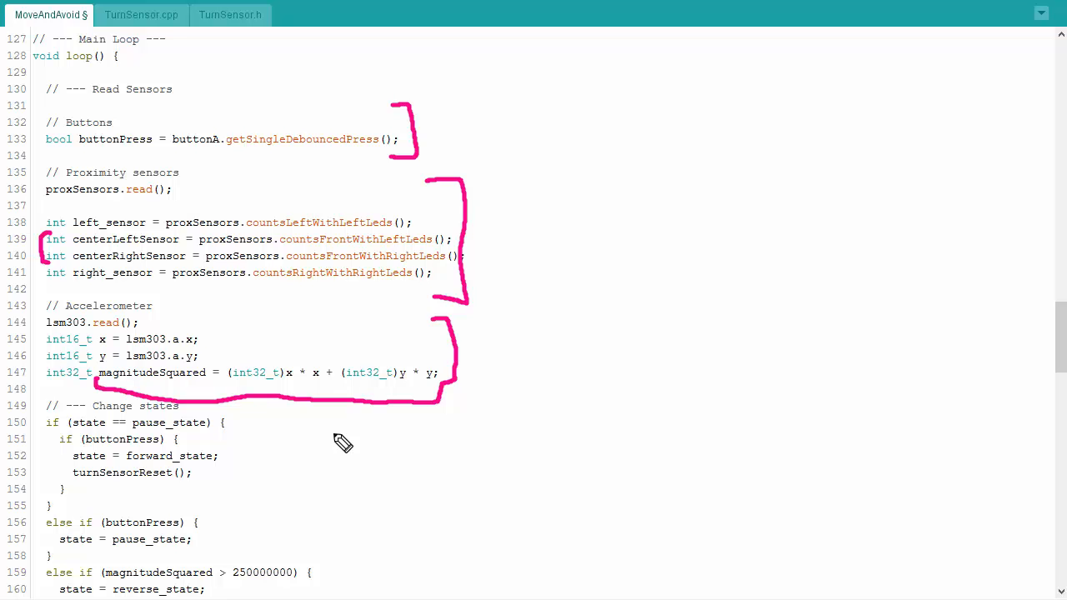
scroll(down, 3)
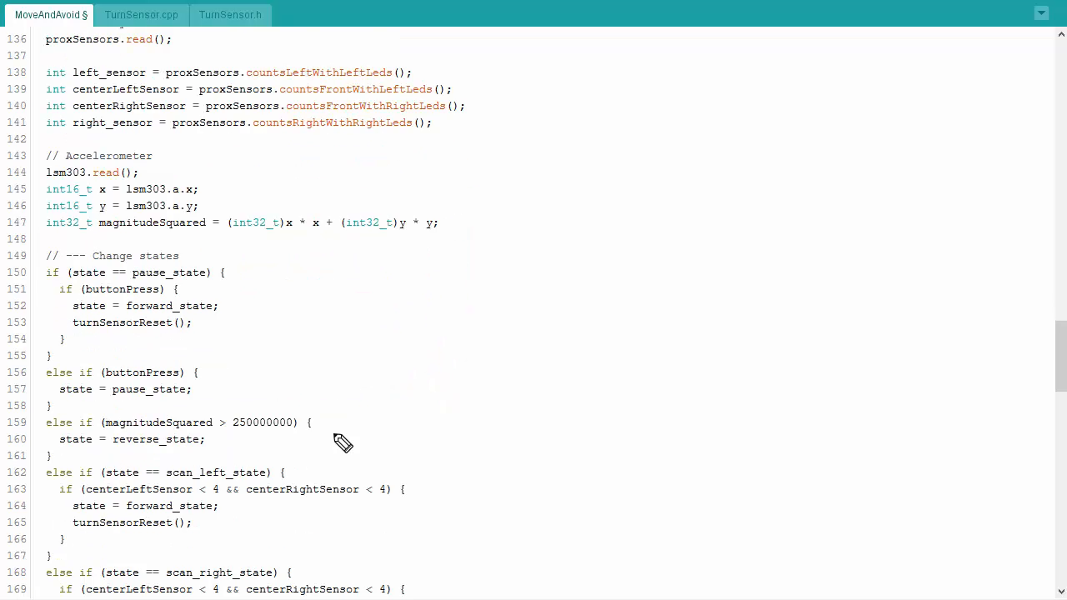
Step: Bring the Change states buttonPress and magnitudeSquared branches into view
scroll(down, 3)
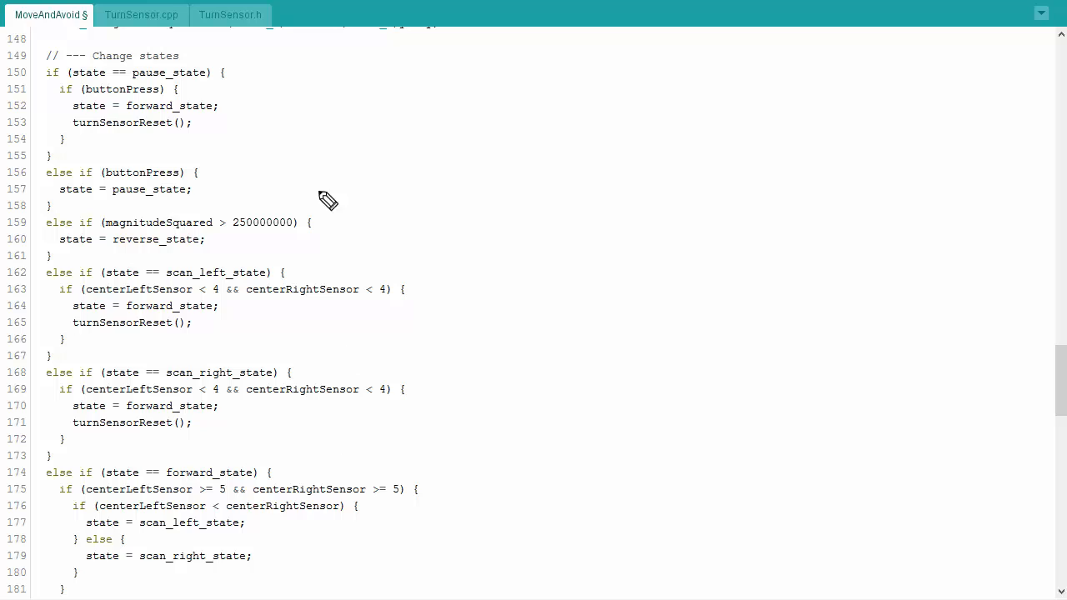
mouse_move(277, 77)
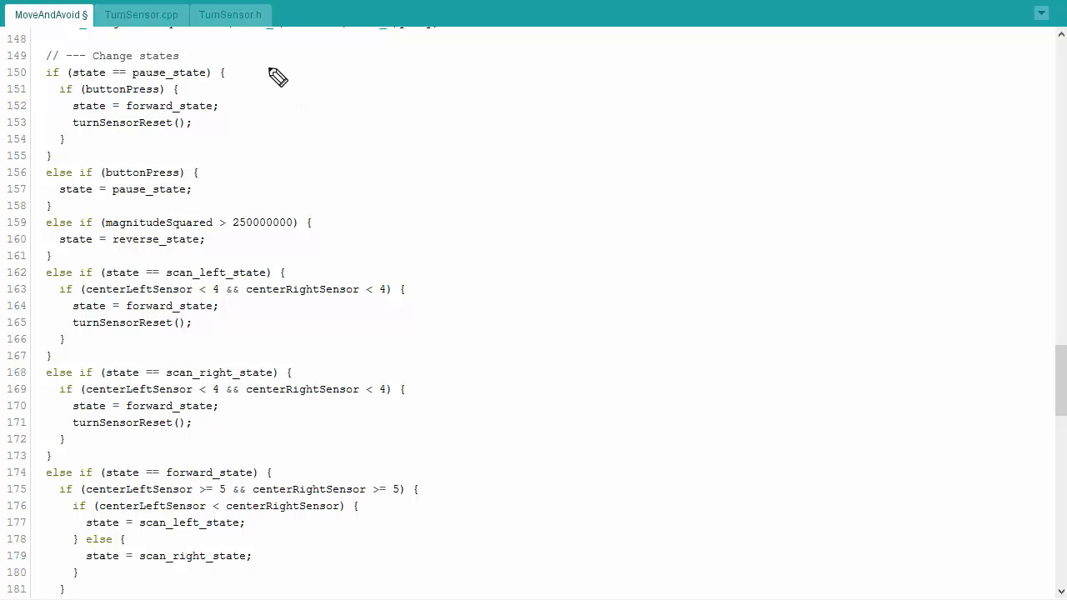
mouse_move(276, 77)
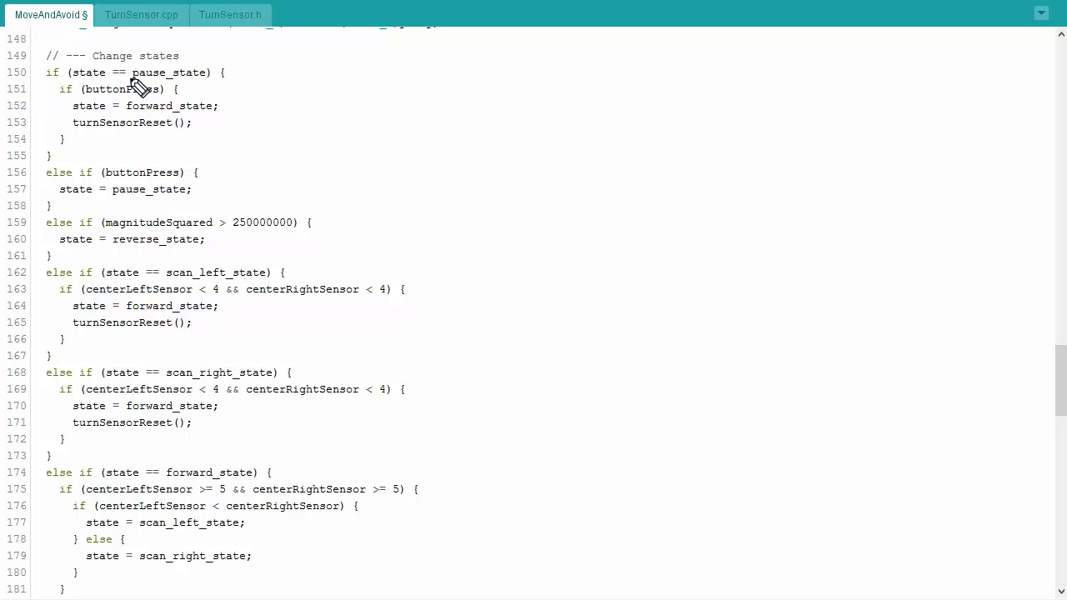
mouse_move(237, 92)
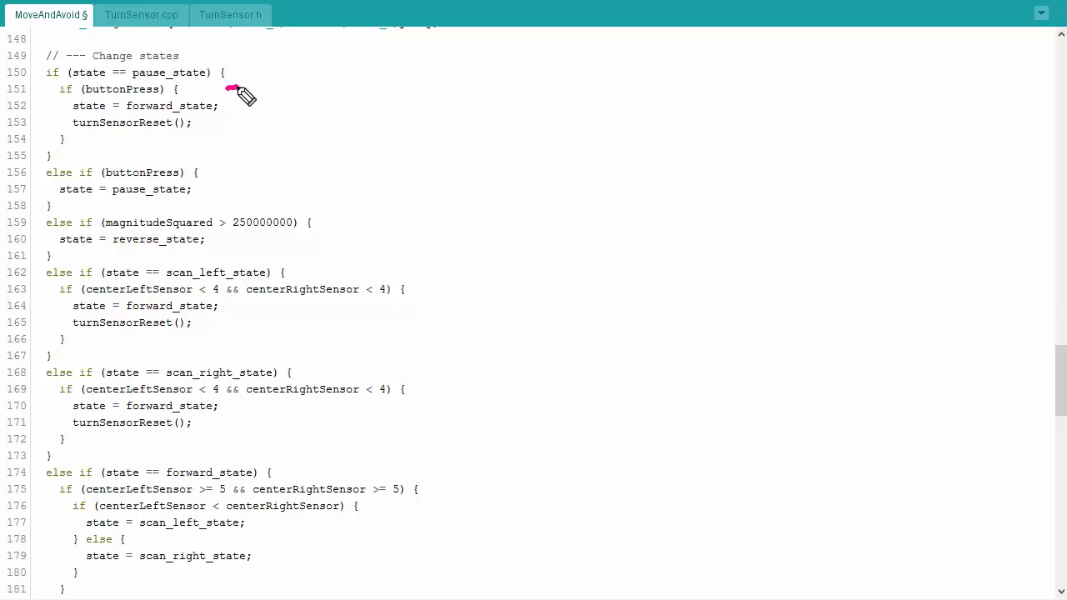
mouse_move(236, 113)
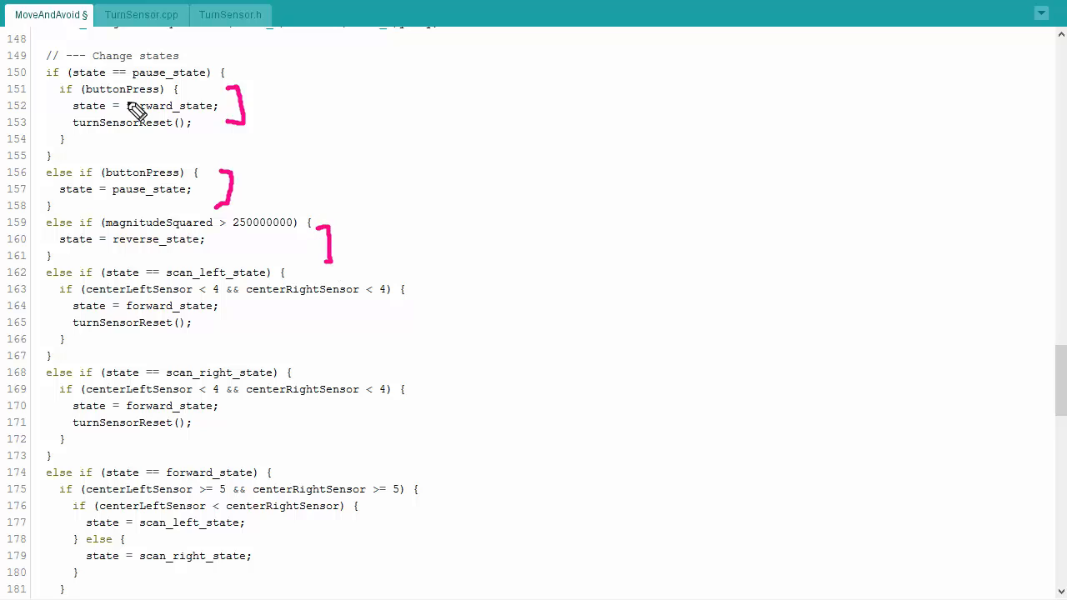
mouse_move(250, 245)
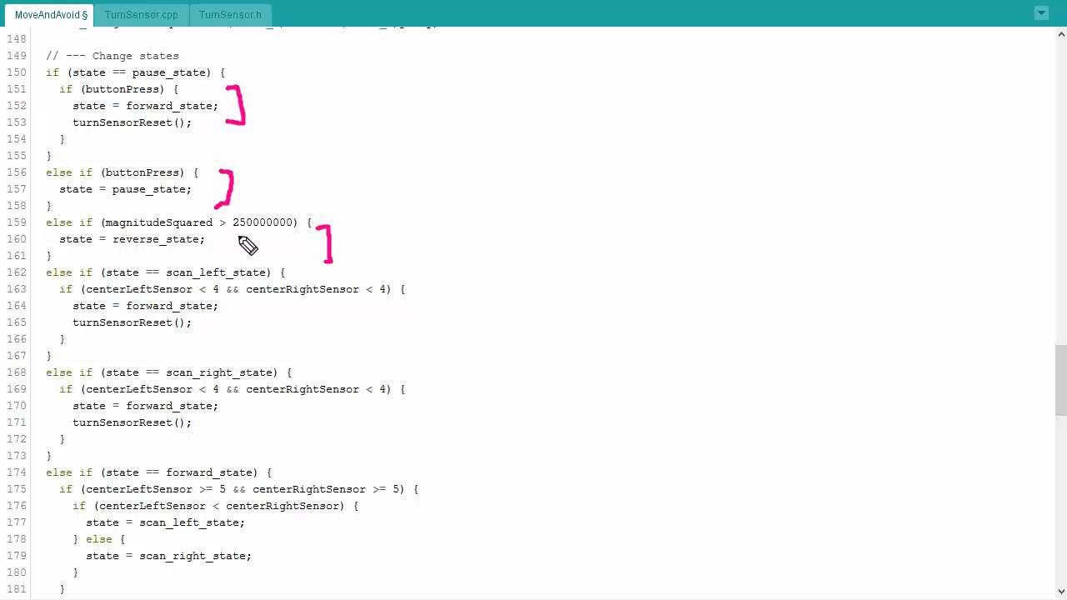
mouse_move(240, 253)
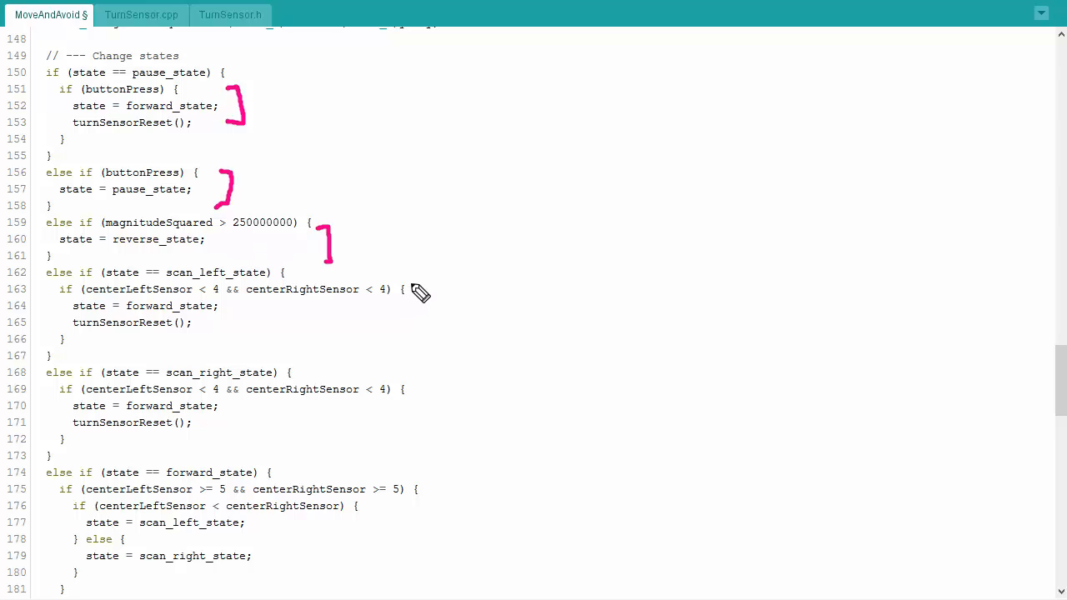
mouse_move(423, 290)
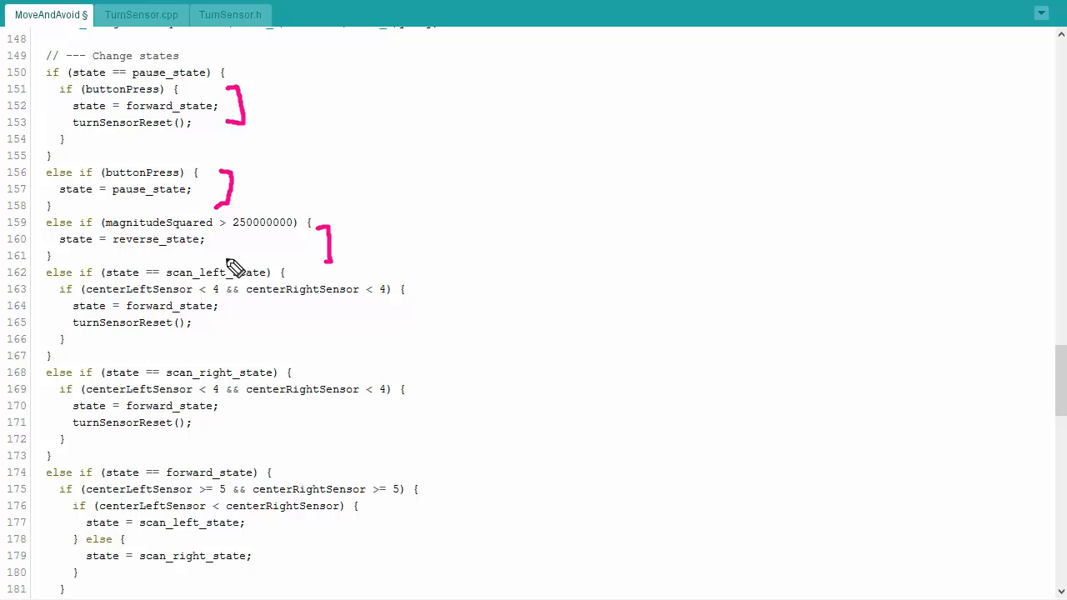
mouse_move(440, 297)
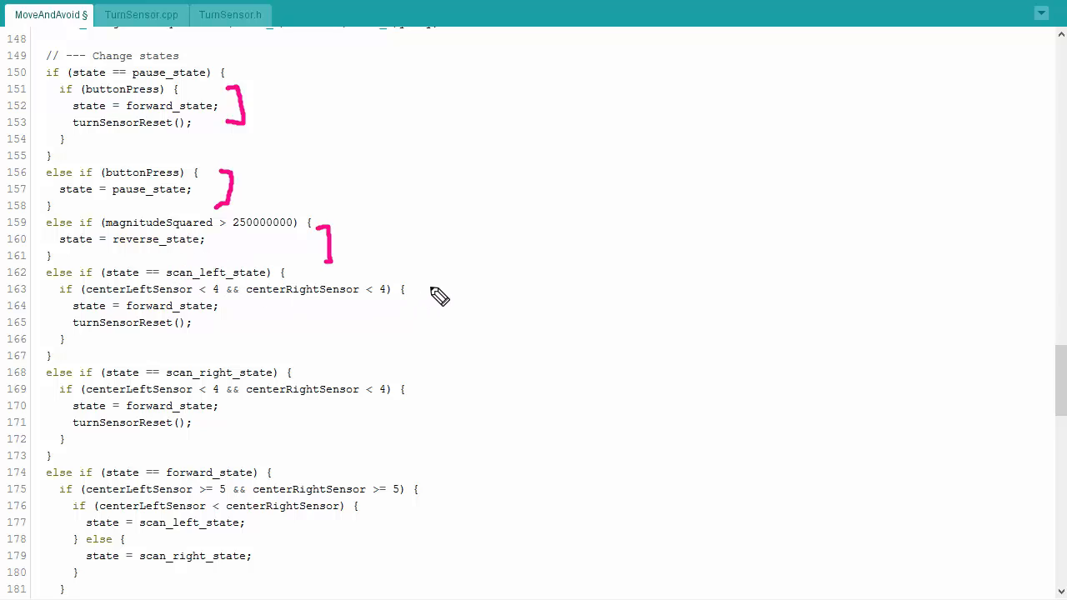
Step: Bracket the scan_left_state block at lines 163–166 that returns to forward_state
click(433, 290)
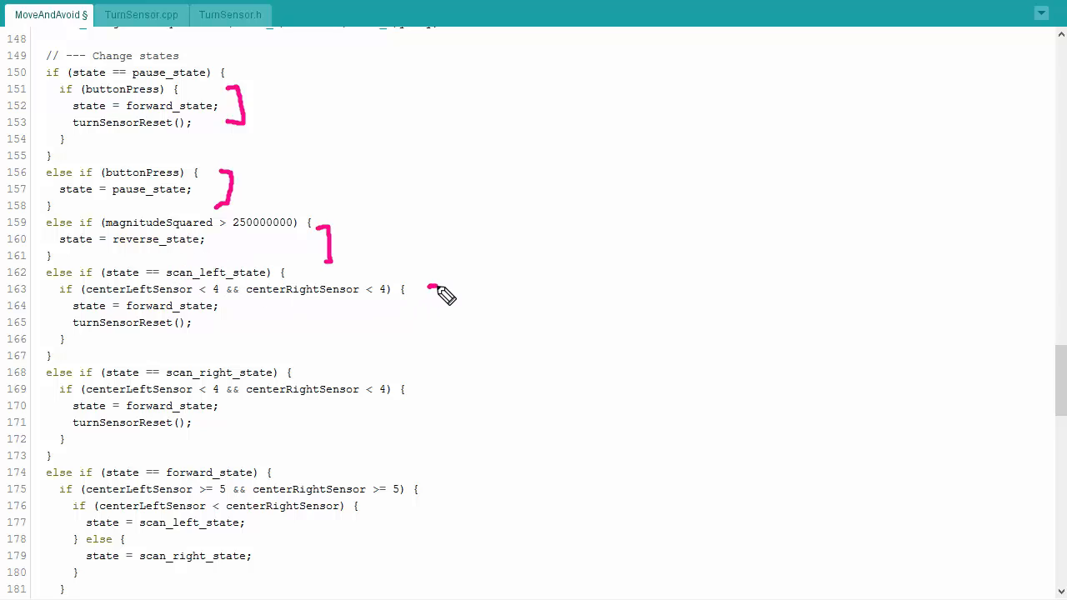
drag(436, 287, 427, 345)
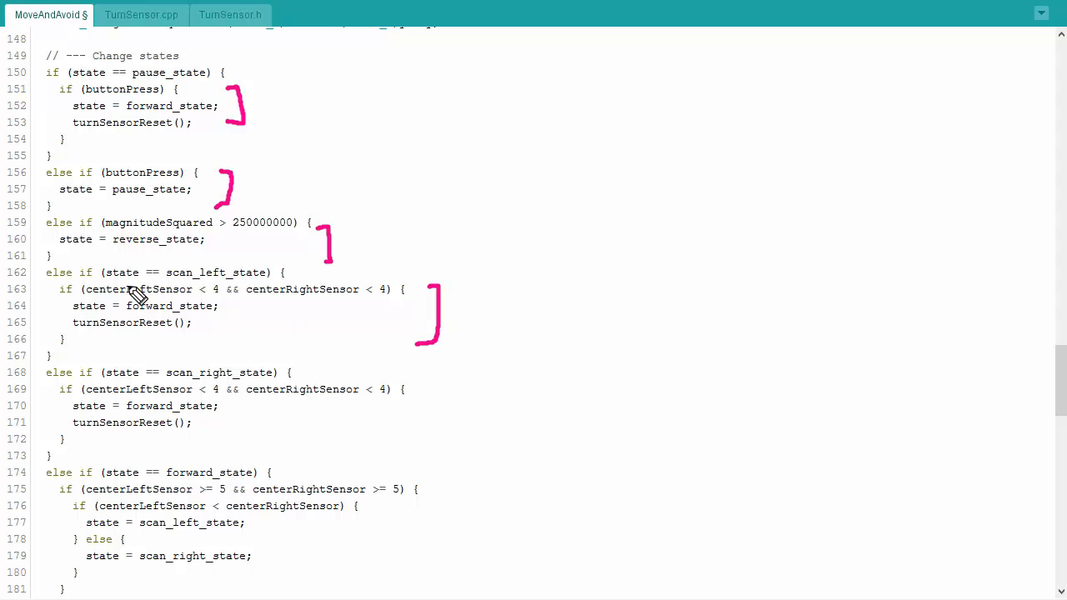
mouse_move(253, 310)
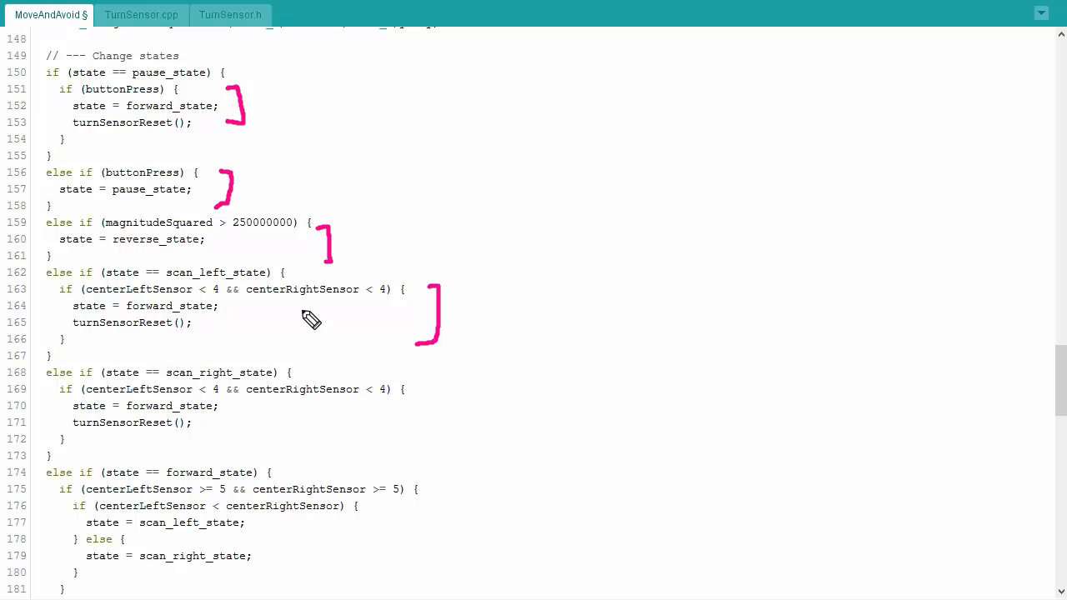
mouse_move(314, 326)
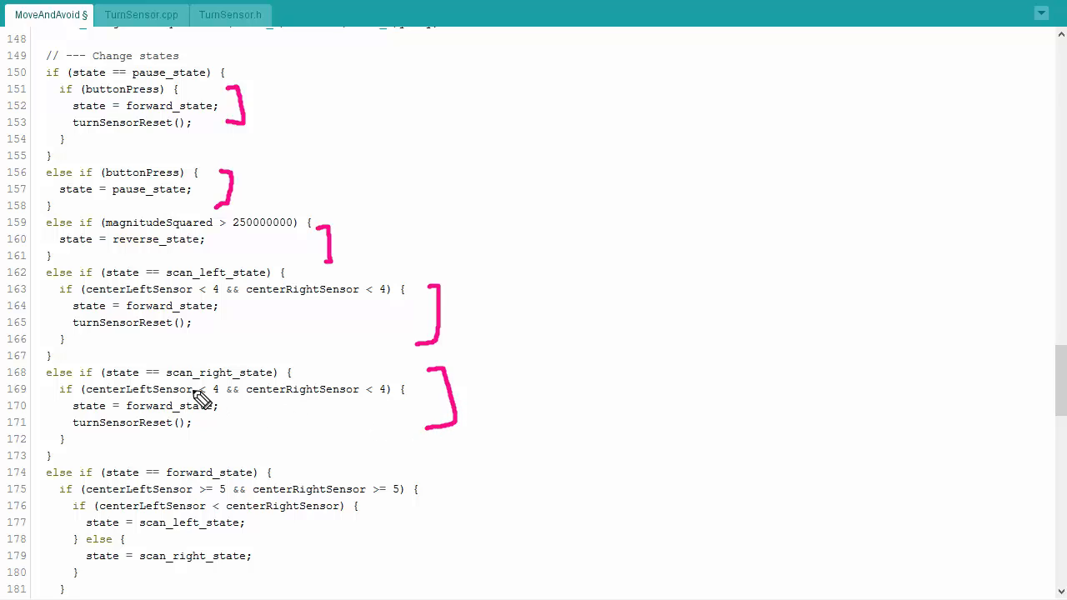
mouse_move(203, 400)
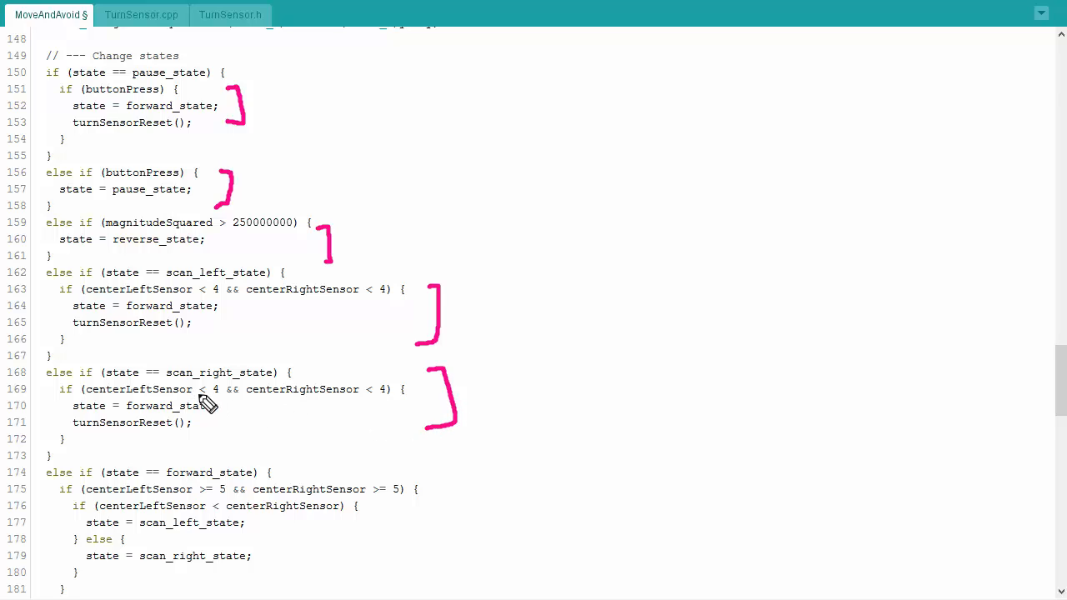
mouse_move(220, 411)
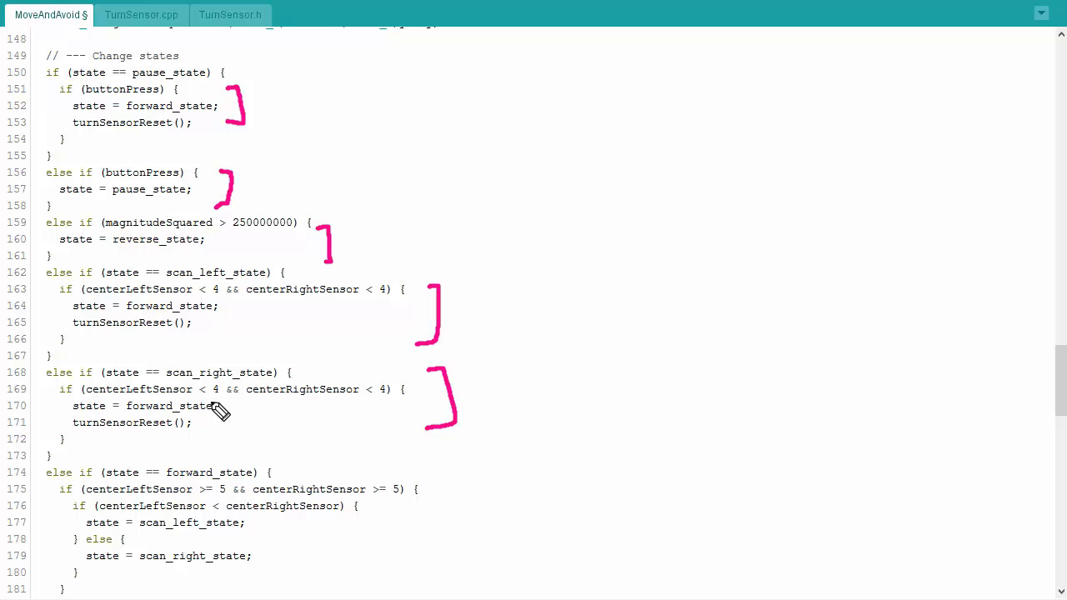
mouse_move(253, 431)
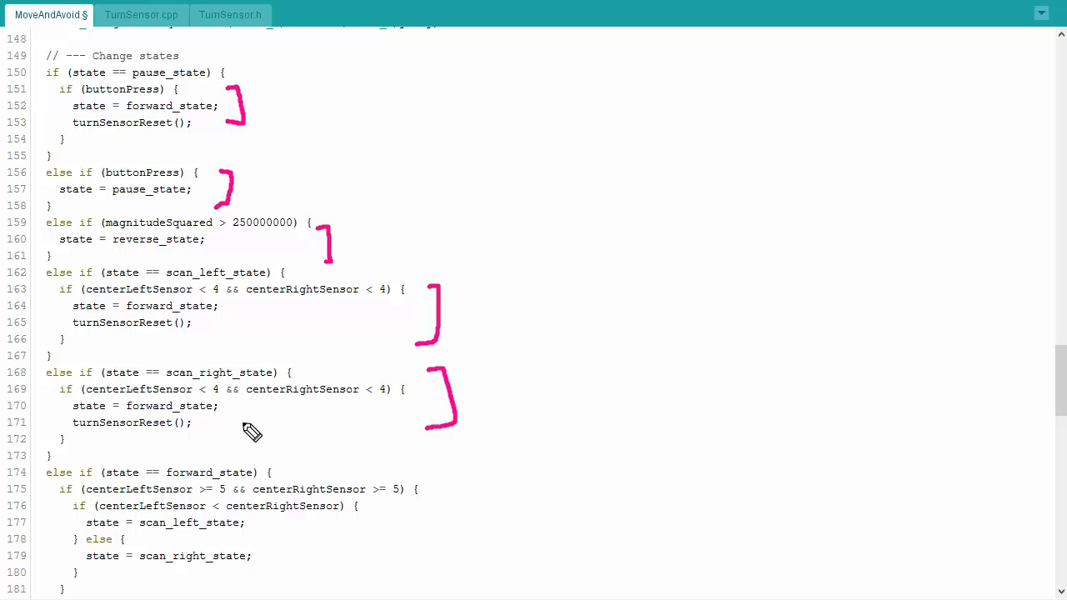
scroll(down, 3)
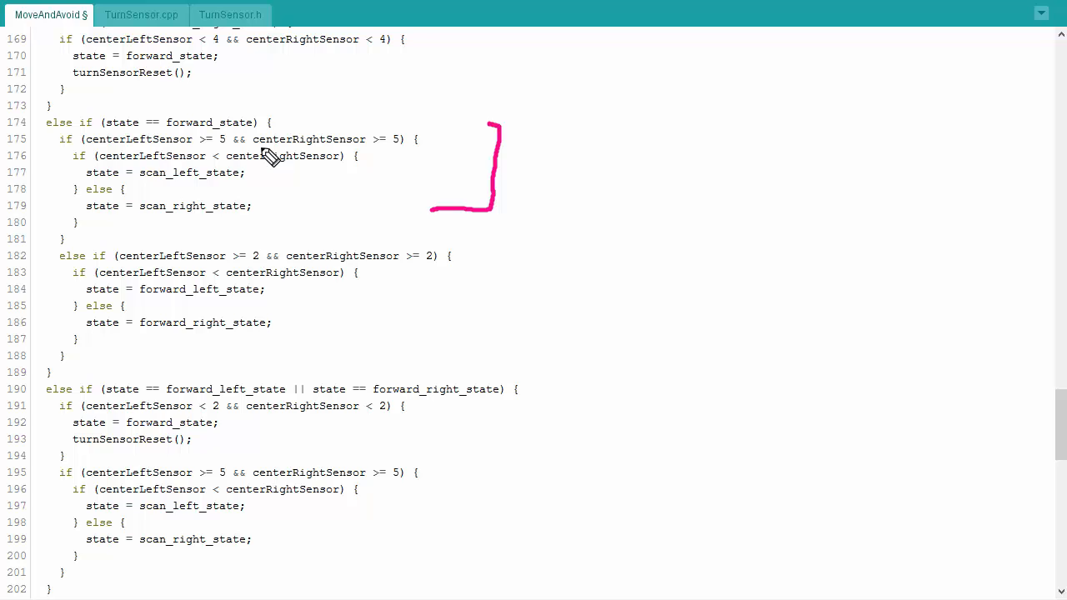
mouse_move(280, 177)
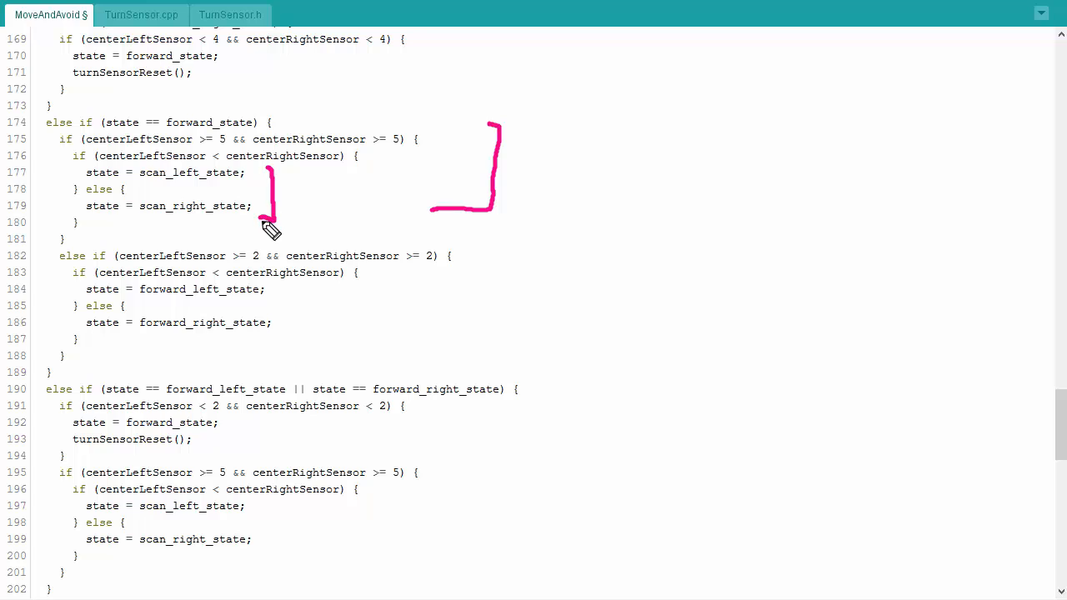
mouse_move(258, 176)
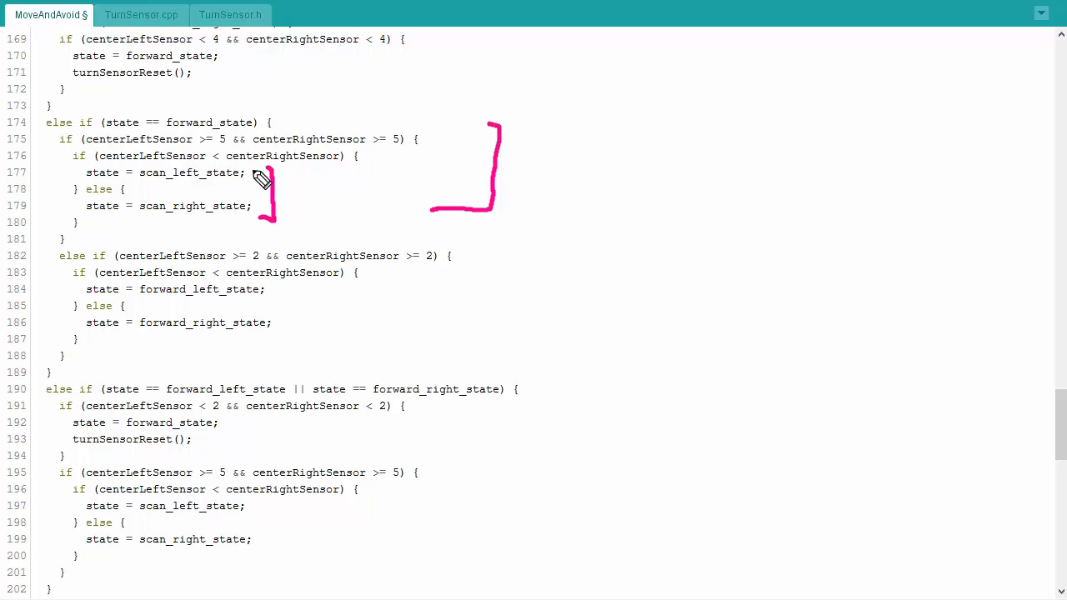
mouse_move(263, 265)
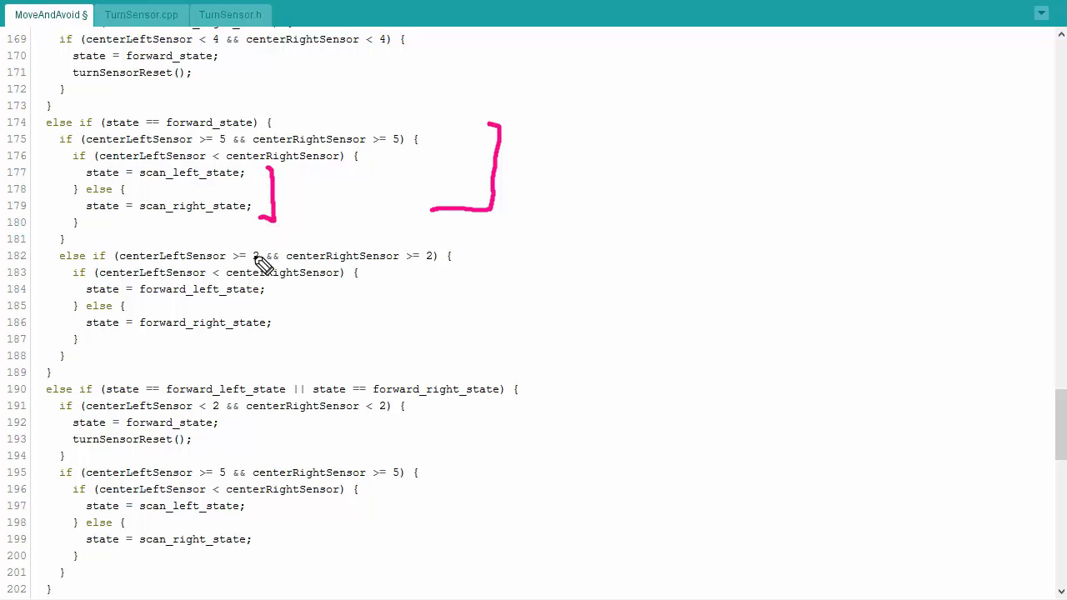
Step: Underline the line 182 condition, bracket the forward_left/right branches and circle the conditions on lines 191–192
drag(114, 246, 170, 244)
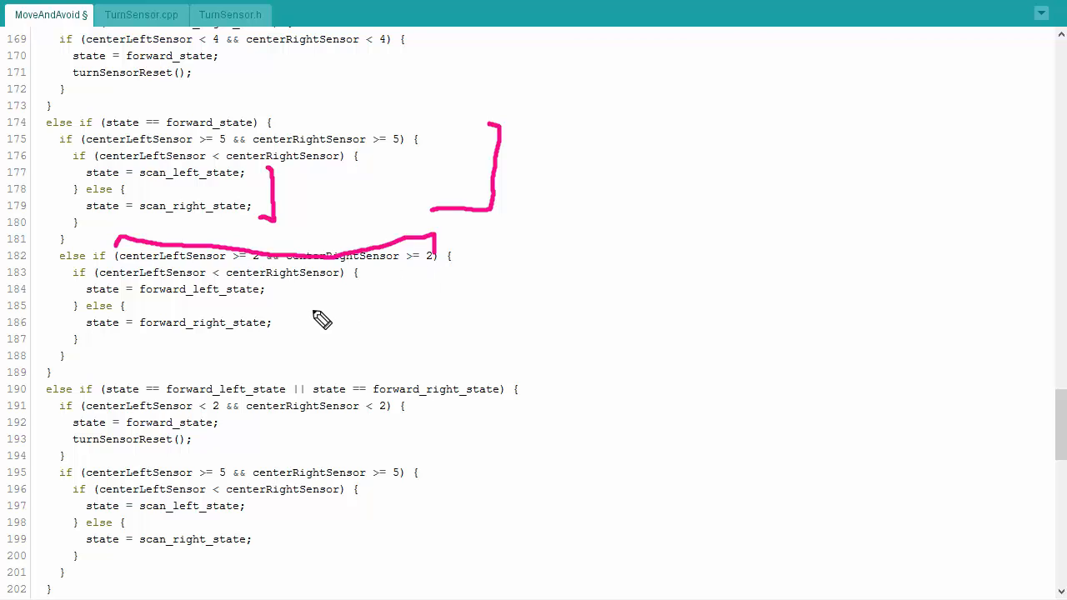
mouse_move(315, 318)
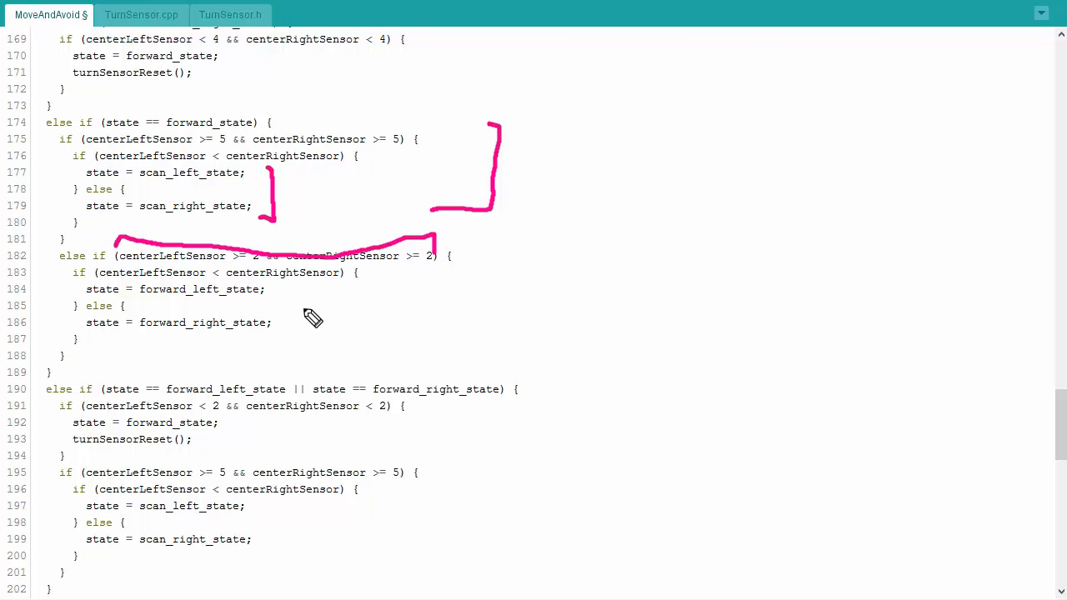
mouse_move(376, 283)
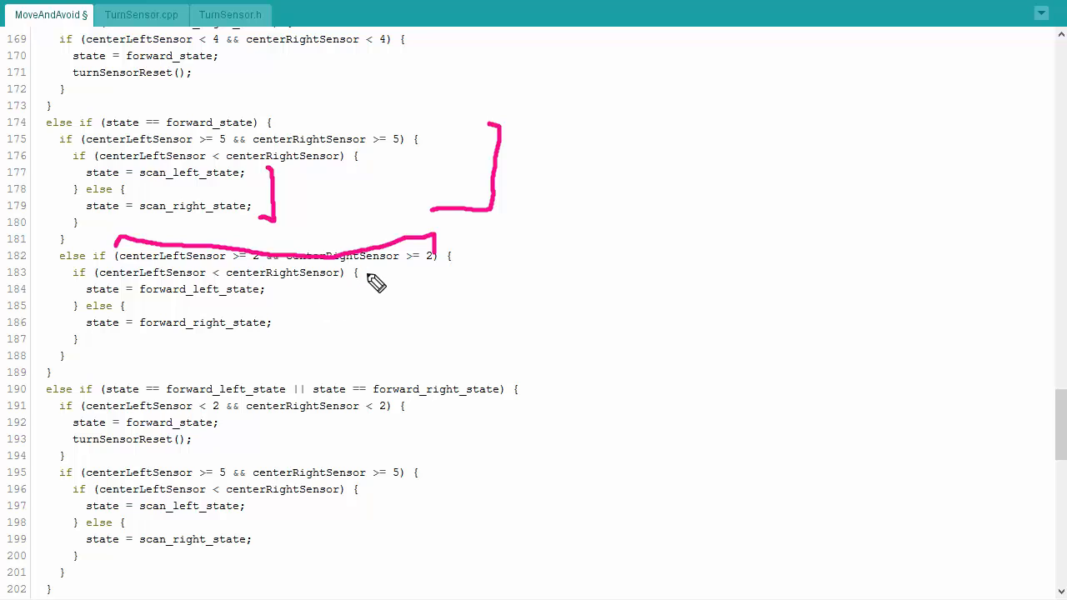
drag(375, 275, 354, 345)
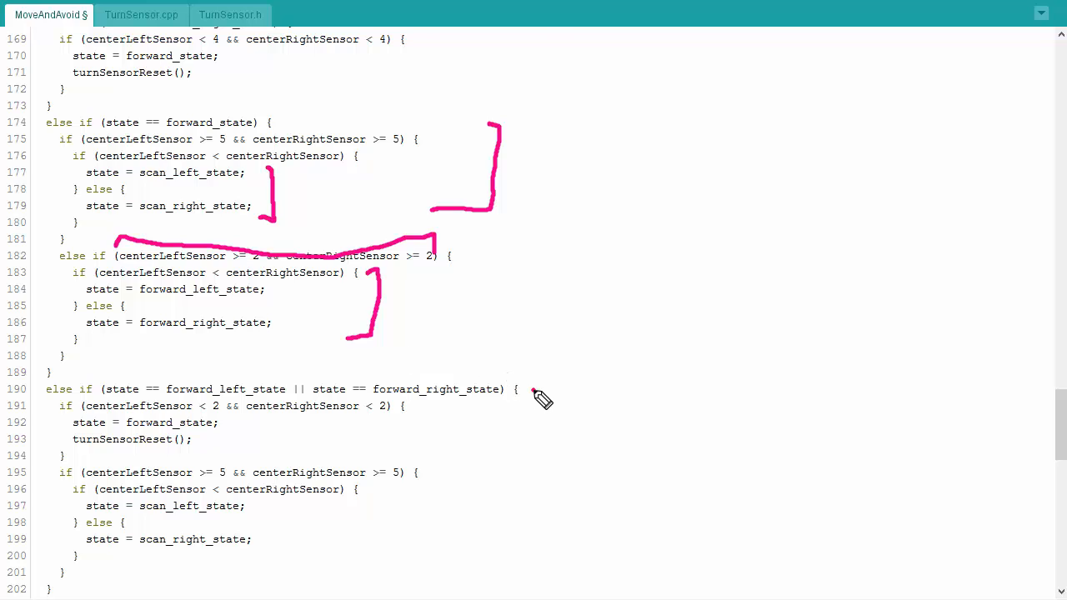
drag(534, 392, 508, 442)
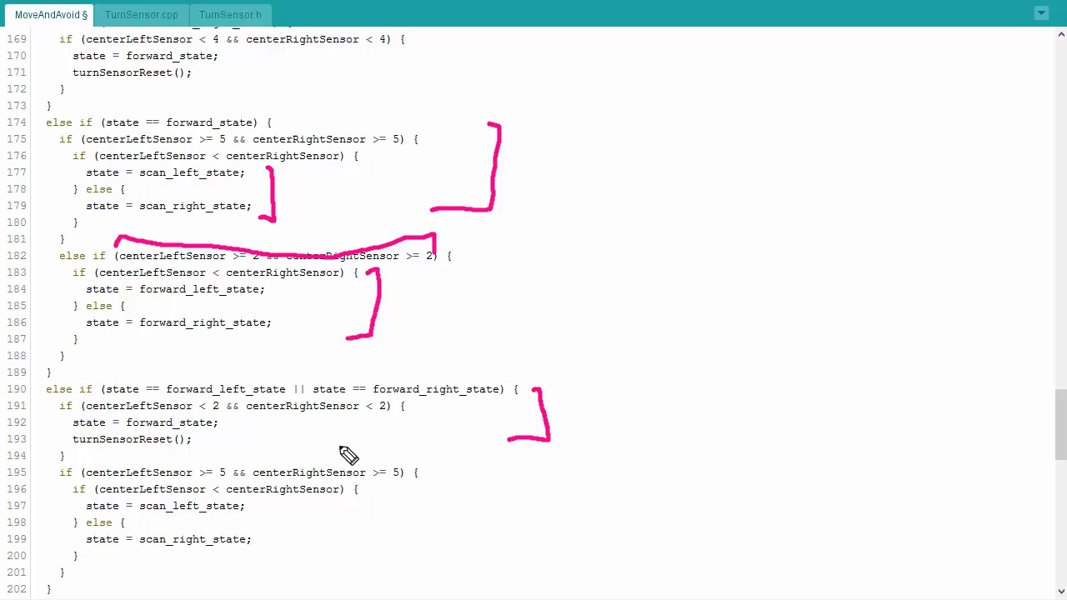
drag(80, 413, 383, 427)
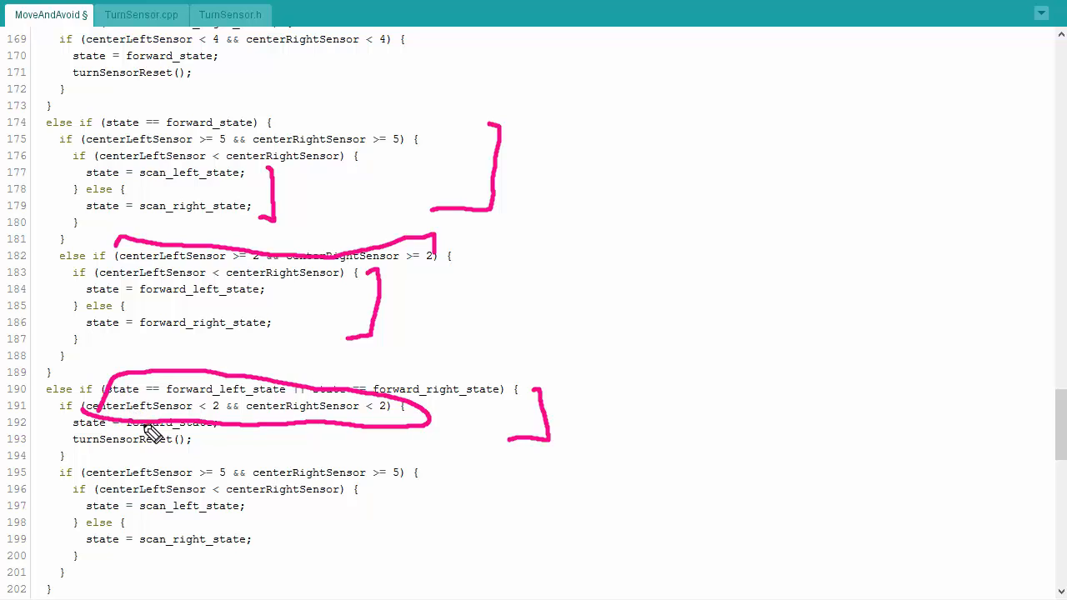
mouse_move(207, 447)
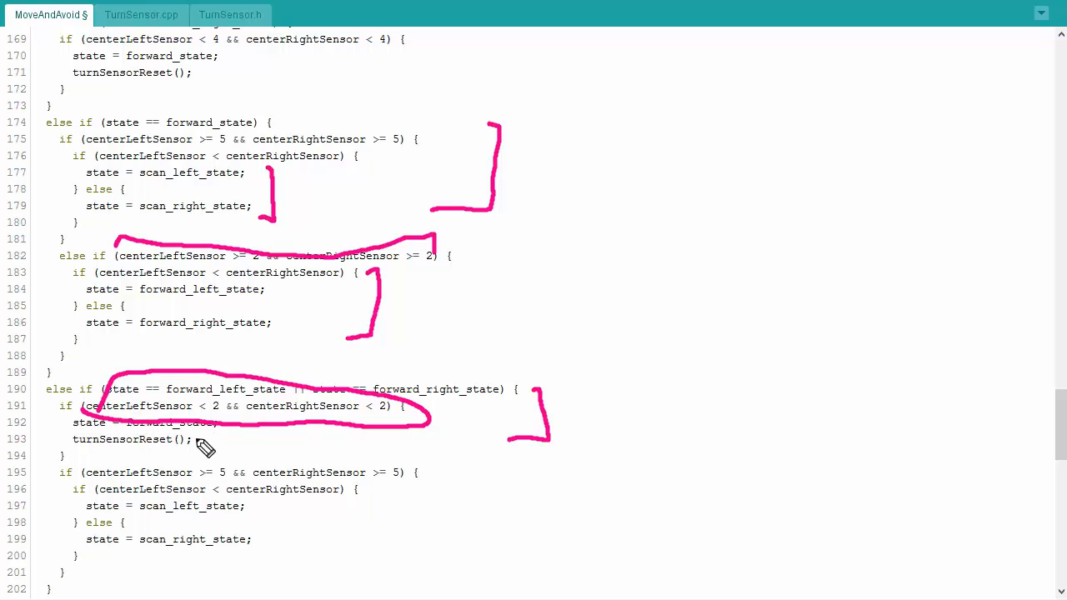
mouse_move(210, 437)
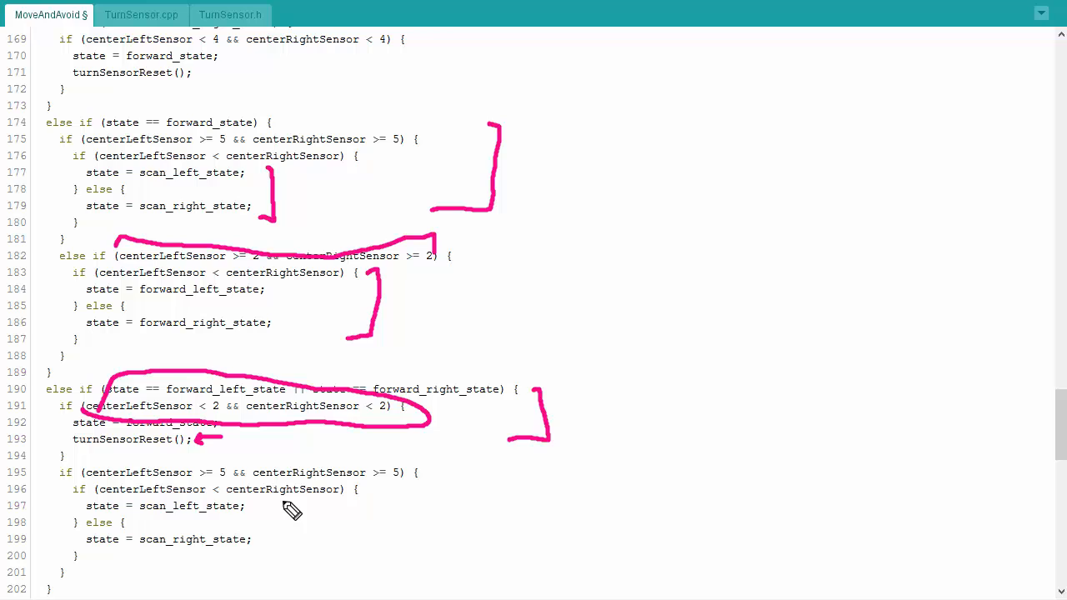
mouse_move(304, 498)
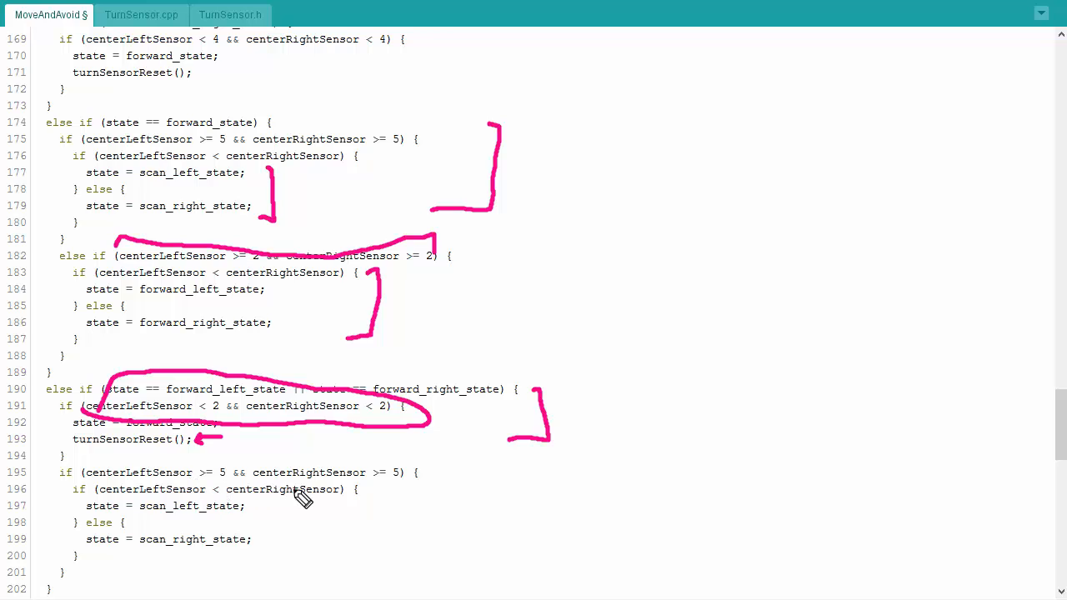
mouse_move(313, 480)
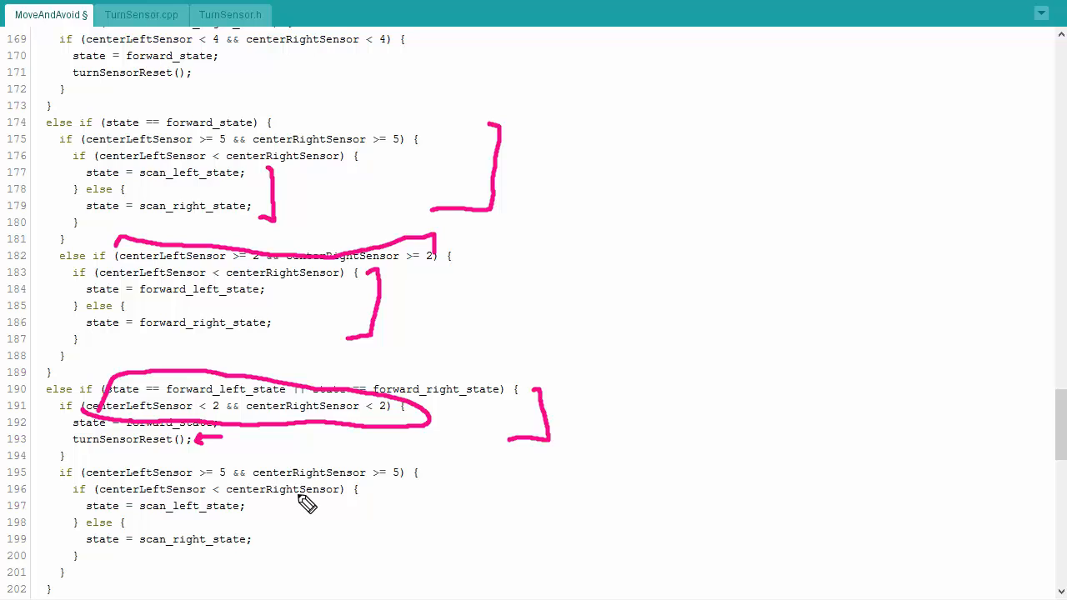
Step: Underline both halves of the line 206 speed-up condition and bracket the pause_state block on lines 210–212
scroll(down, 3)
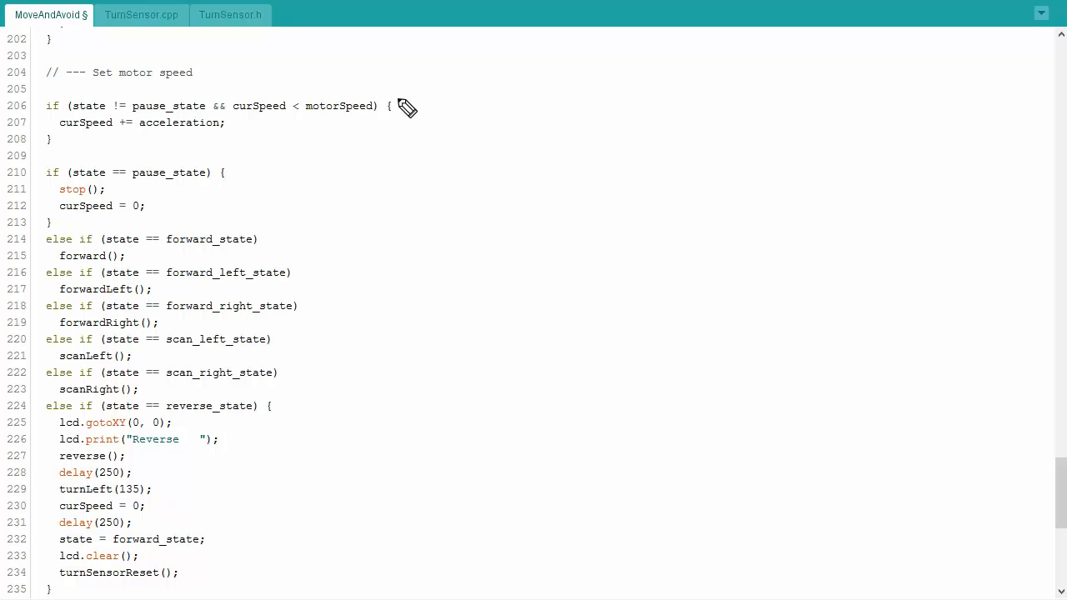
mouse_move(115, 134)
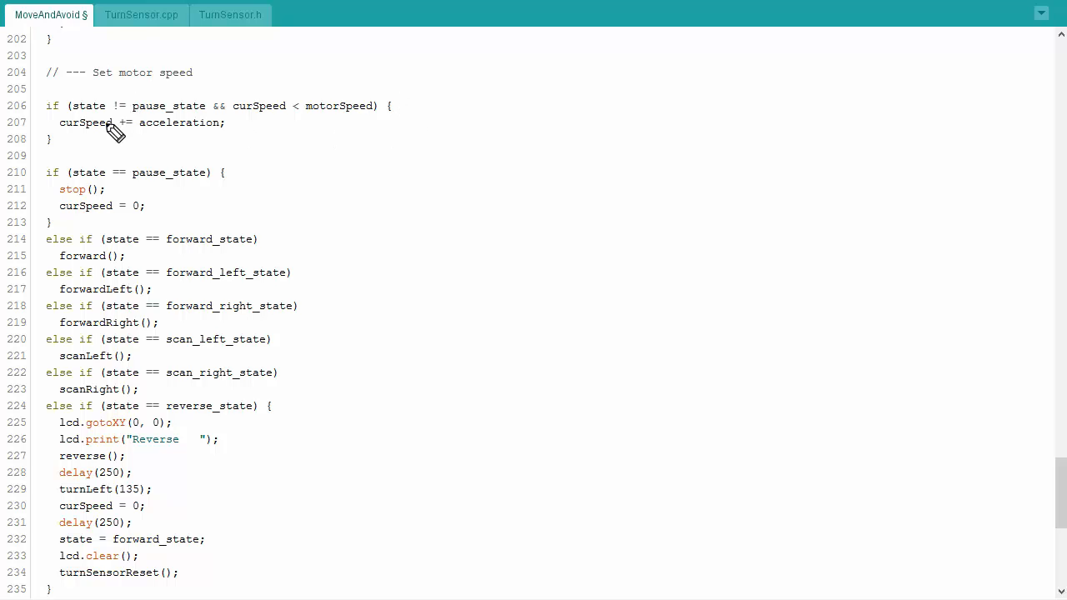
mouse_move(91, 117)
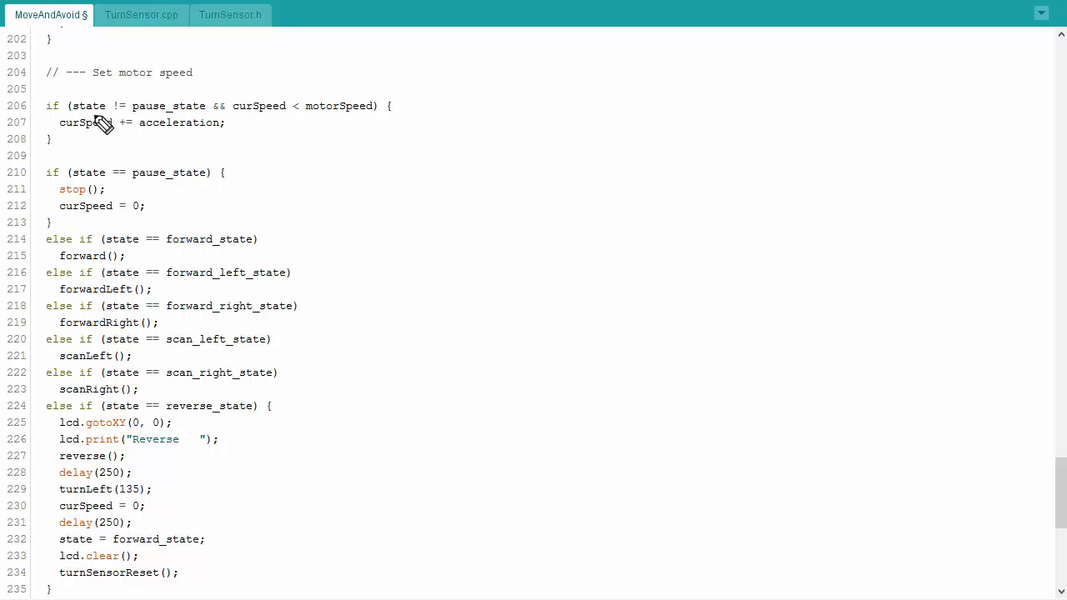
mouse_move(130, 123)
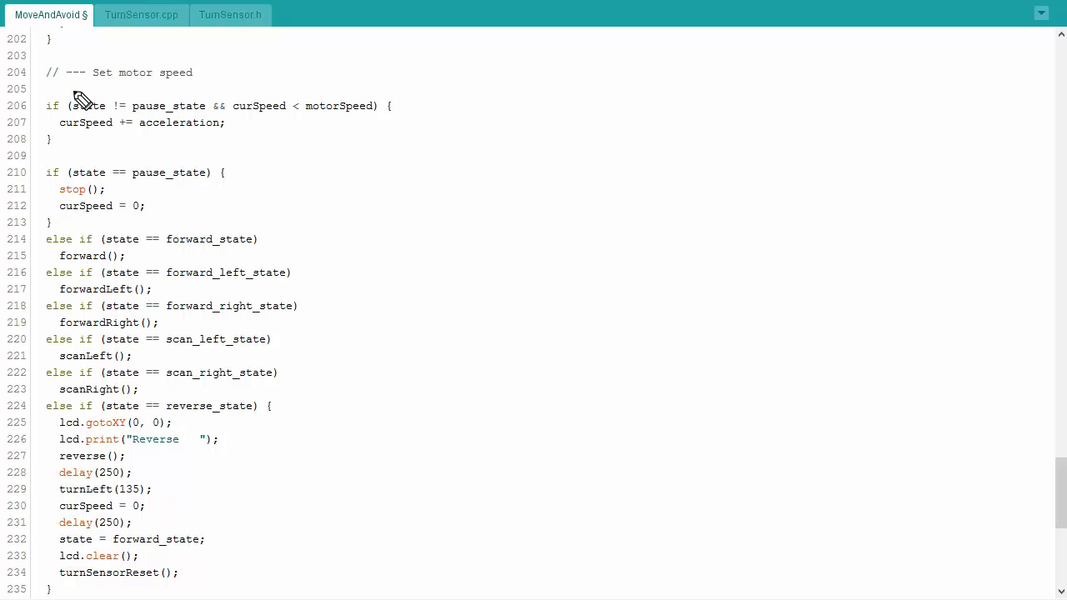
drag(75, 91, 203, 93)
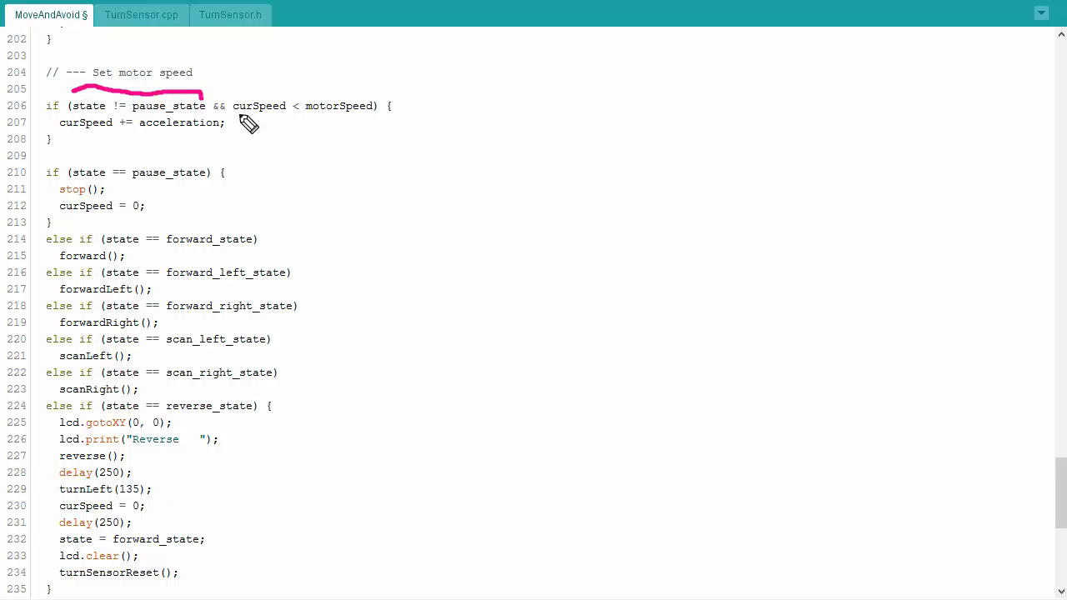
mouse_move(241, 109)
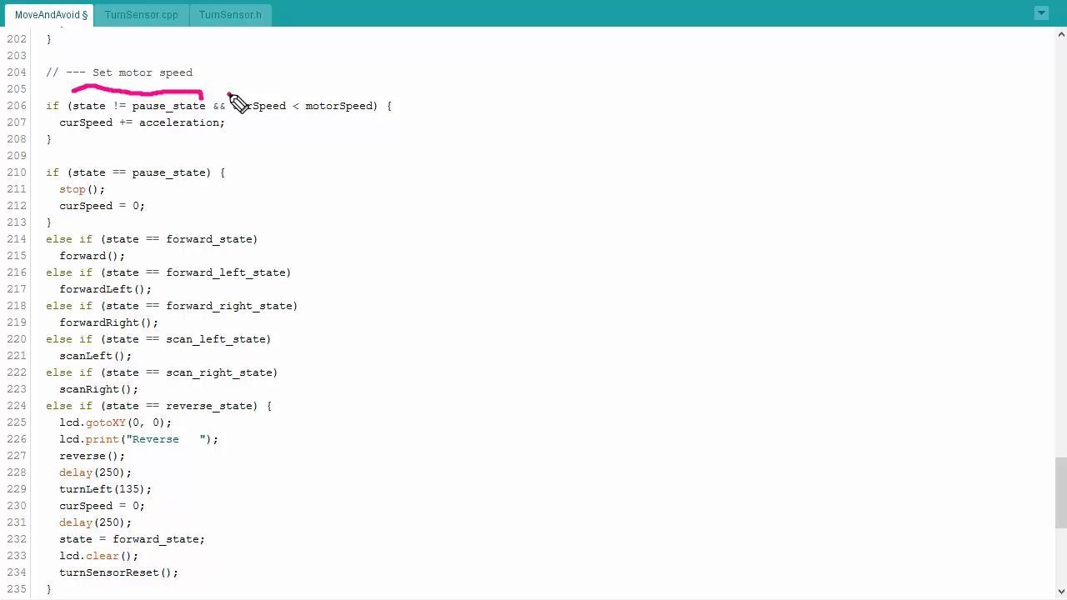
drag(231, 91, 375, 93)
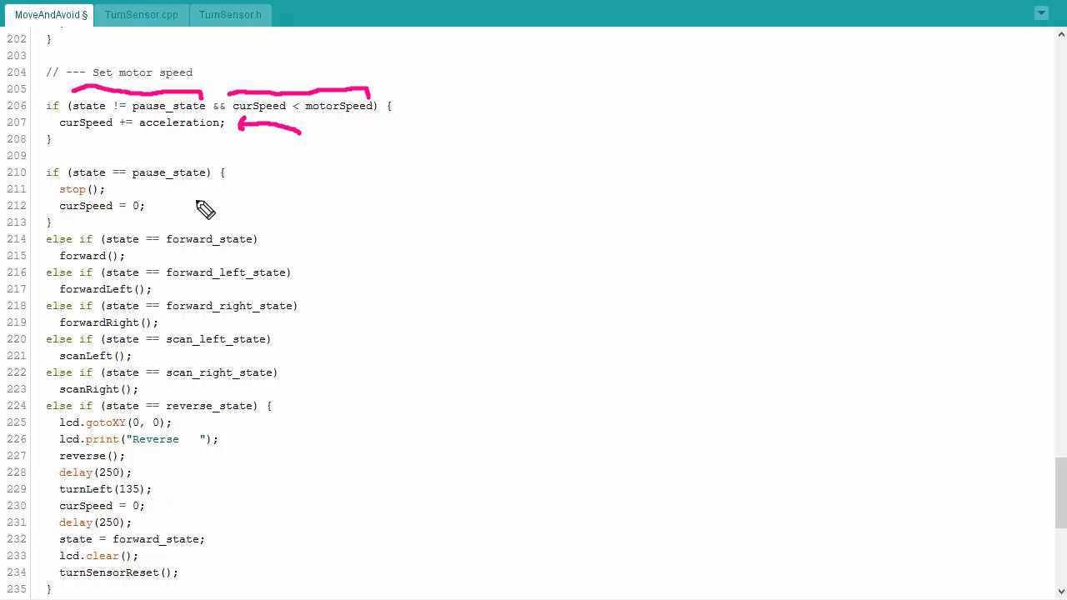
mouse_move(253, 180)
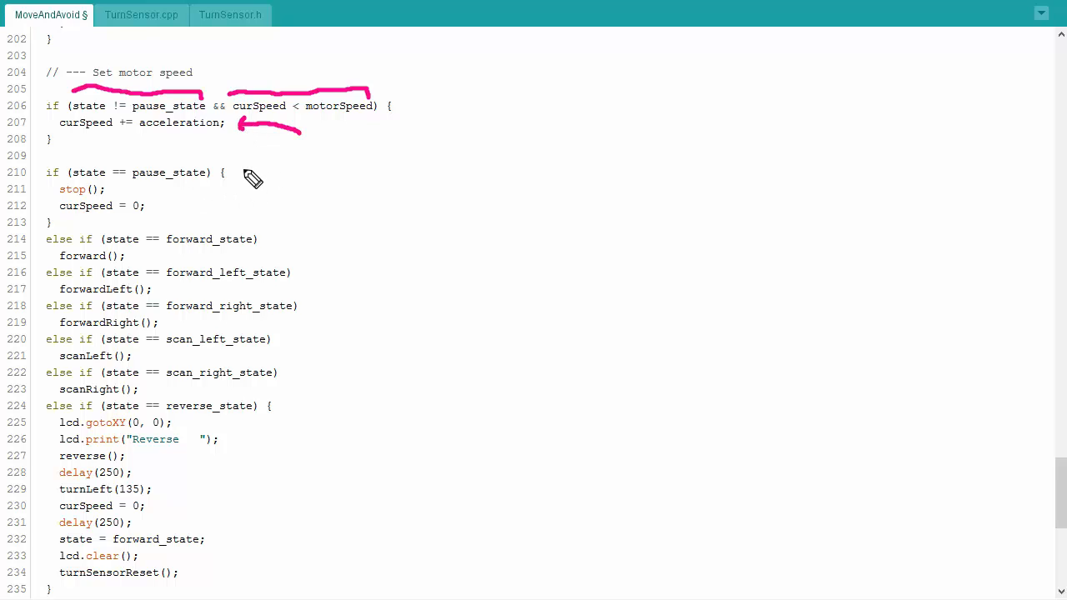
drag(247, 166, 243, 230)
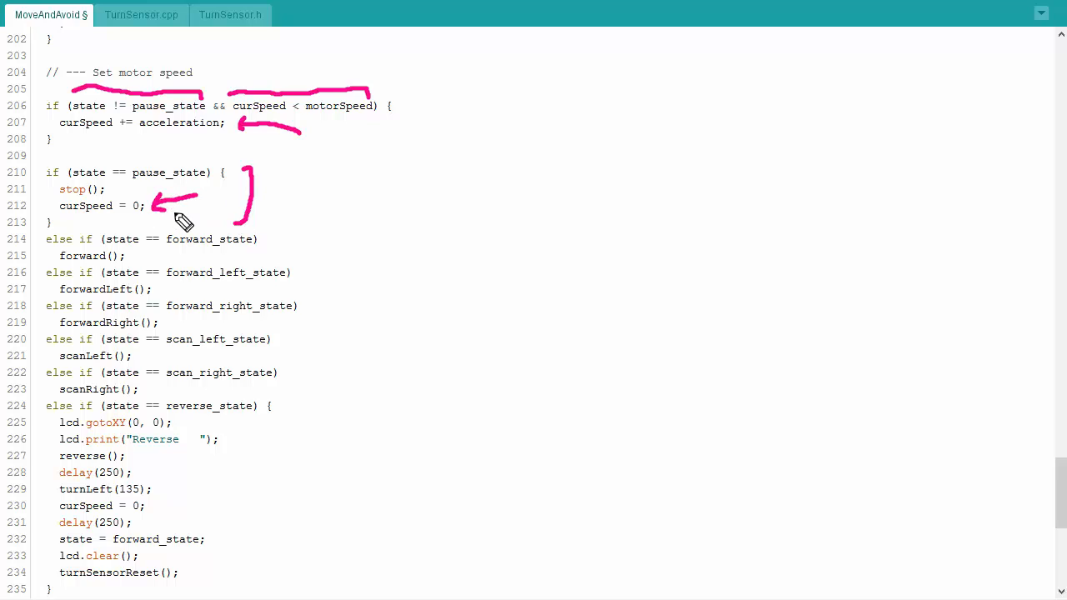
mouse_move(203, 240)
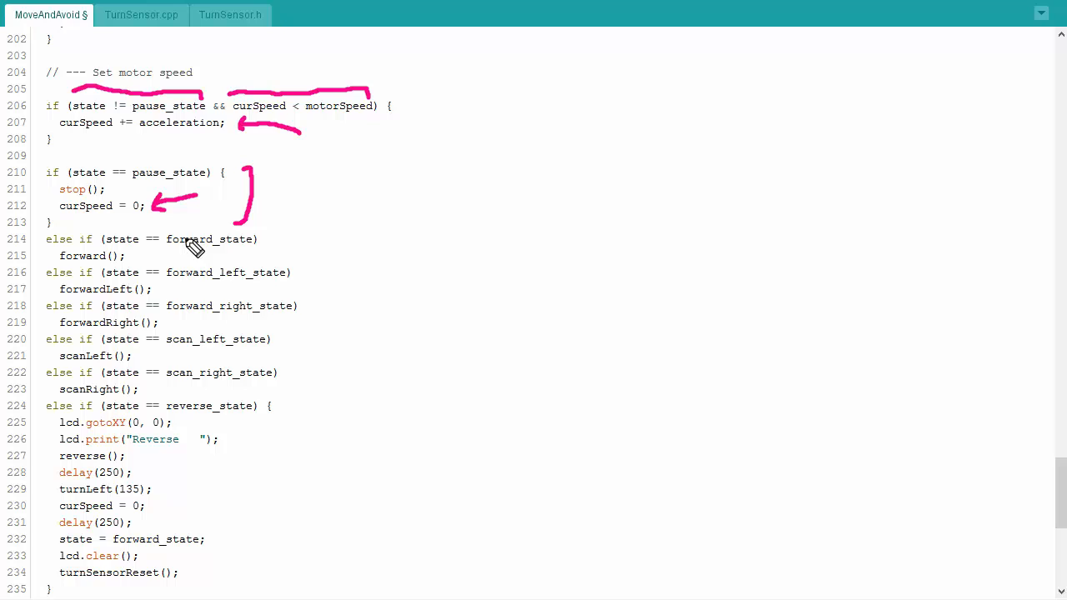
mouse_move(303, 251)
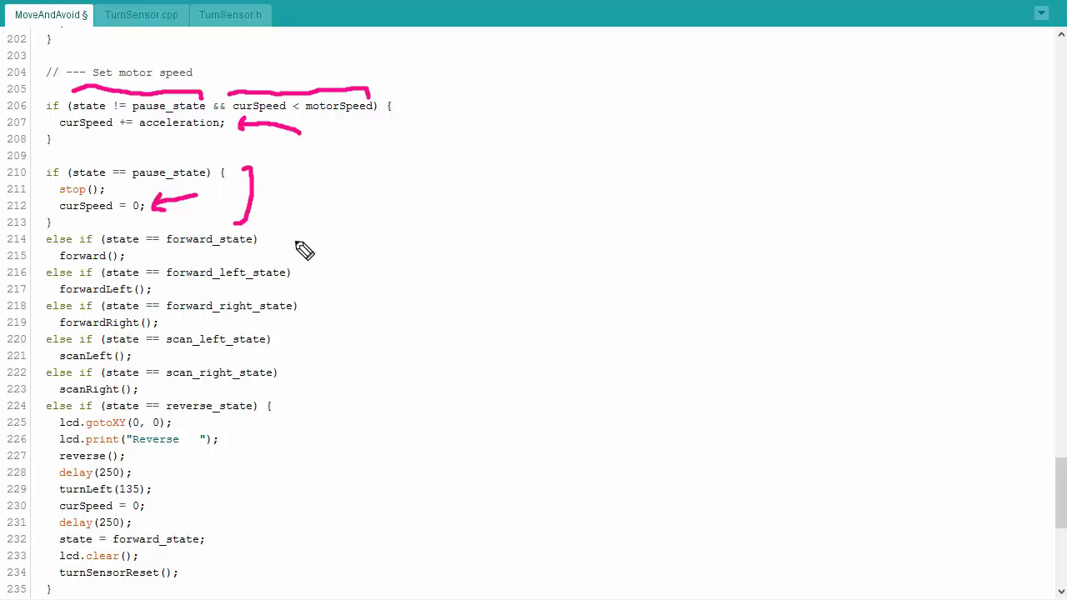
mouse_move(163, 259)
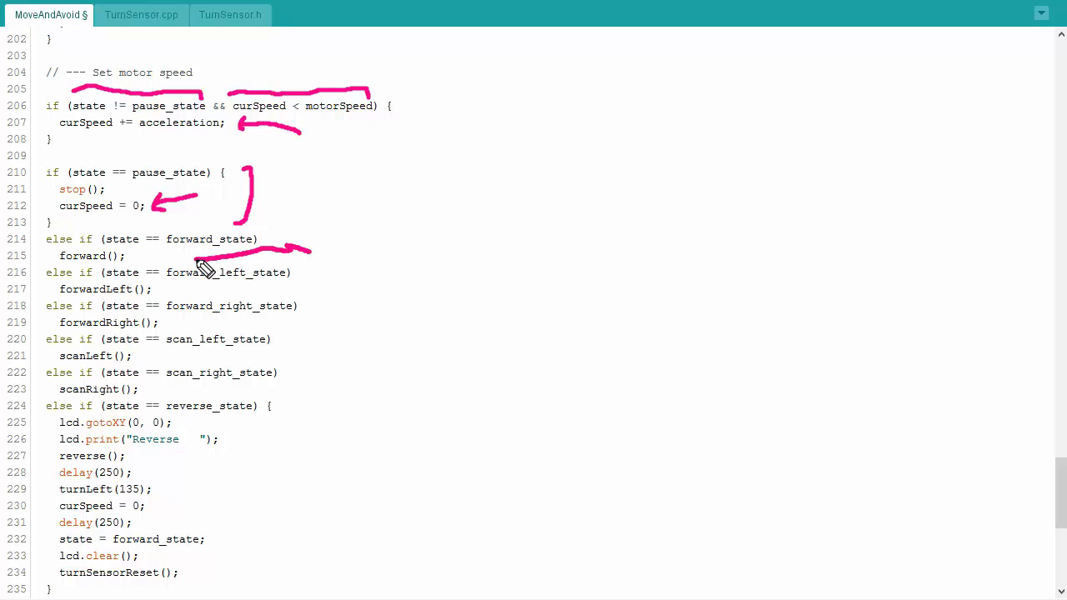
mouse_move(200, 270)
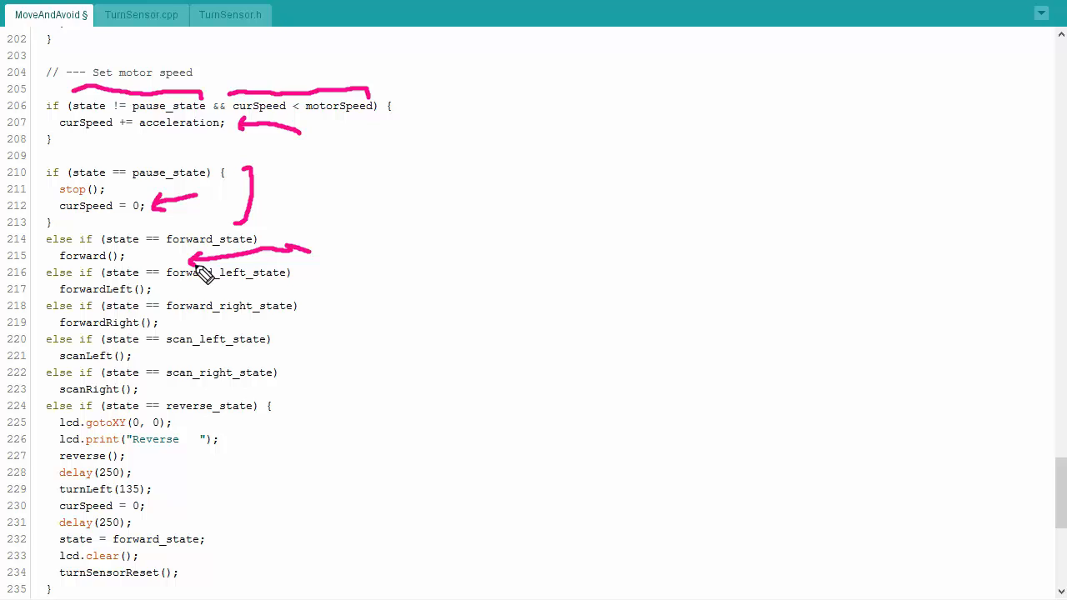
mouse_move(213, 280)
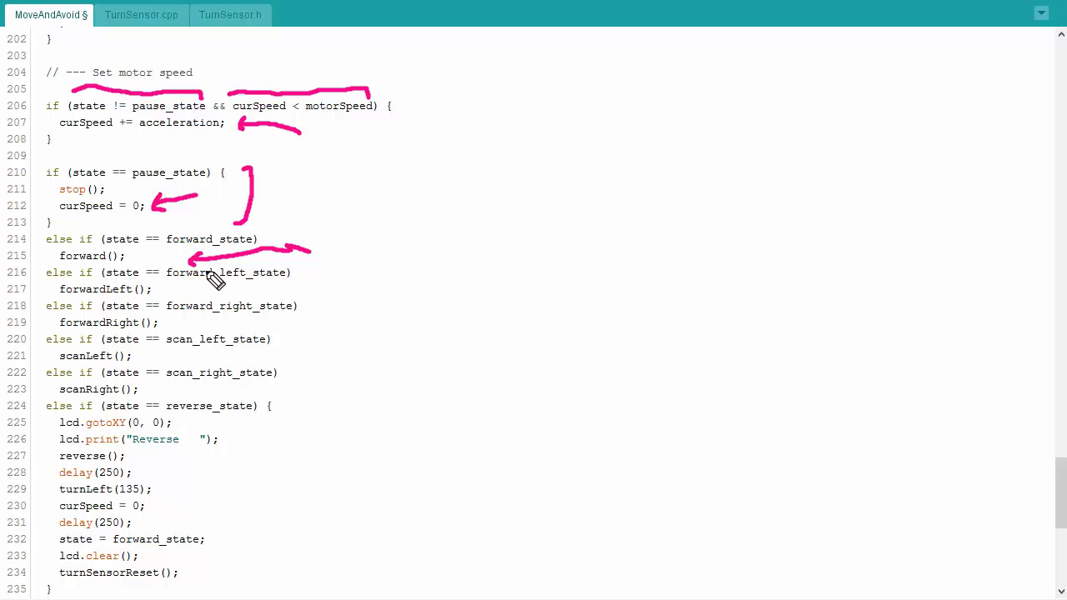
mouse_move(333, 297)
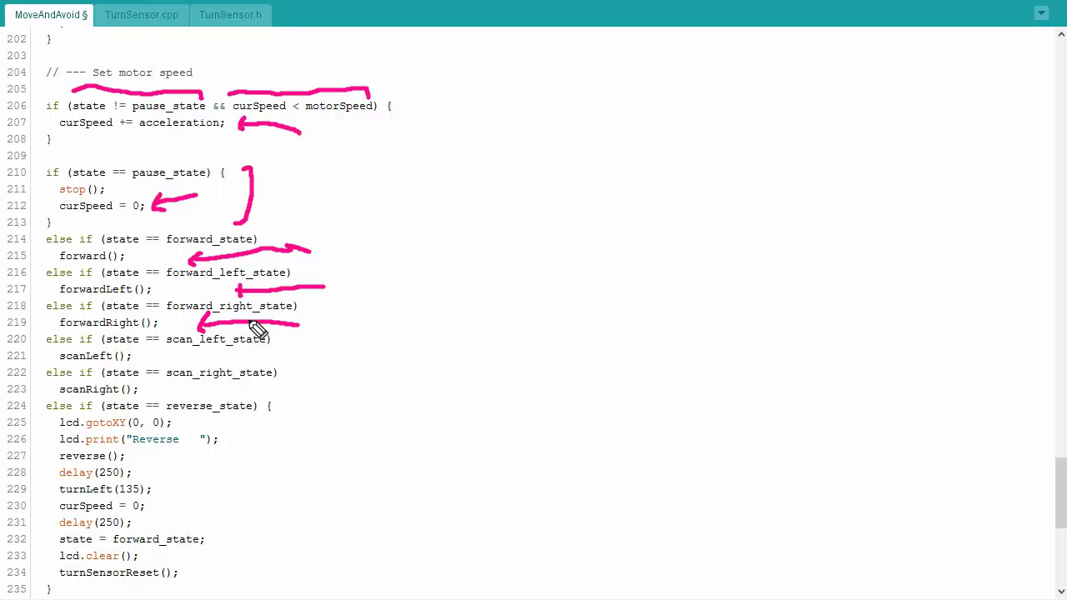
mouse_move(299, 334)
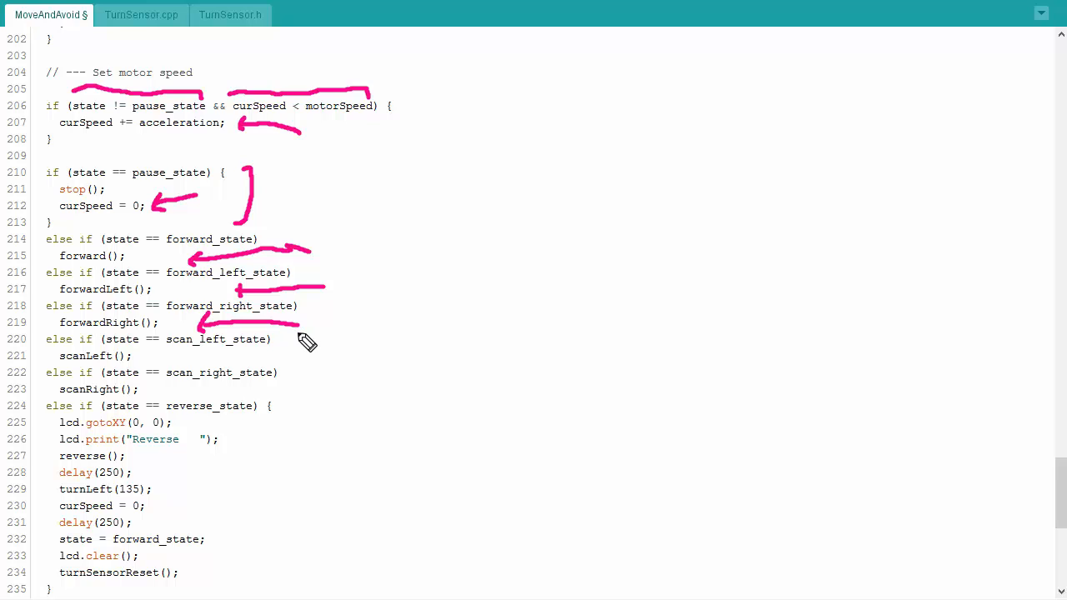
mouse_move(240, 359)
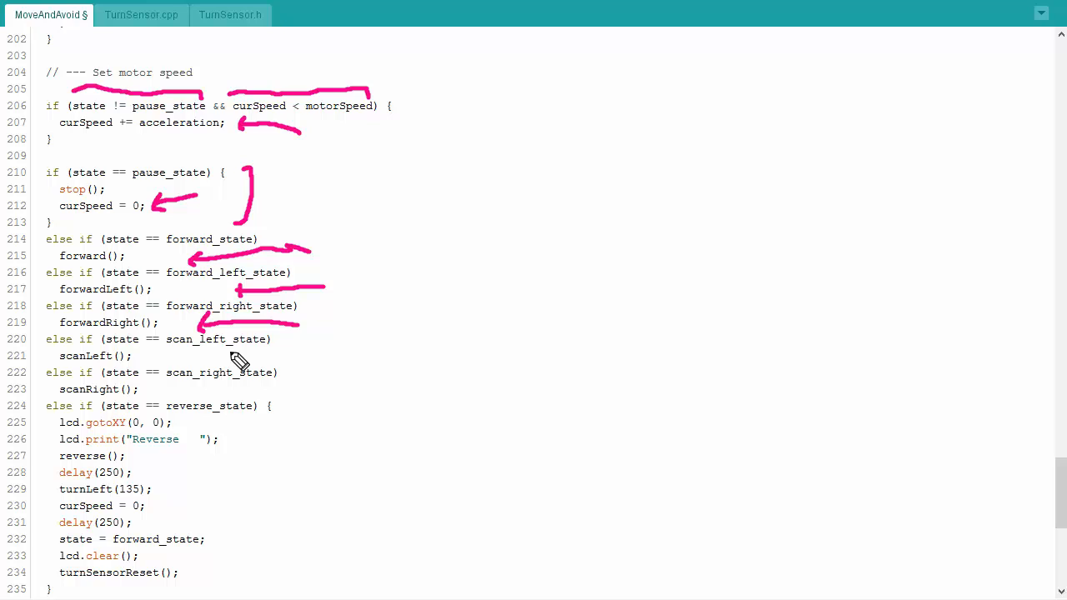
mouse_move(292, 410)
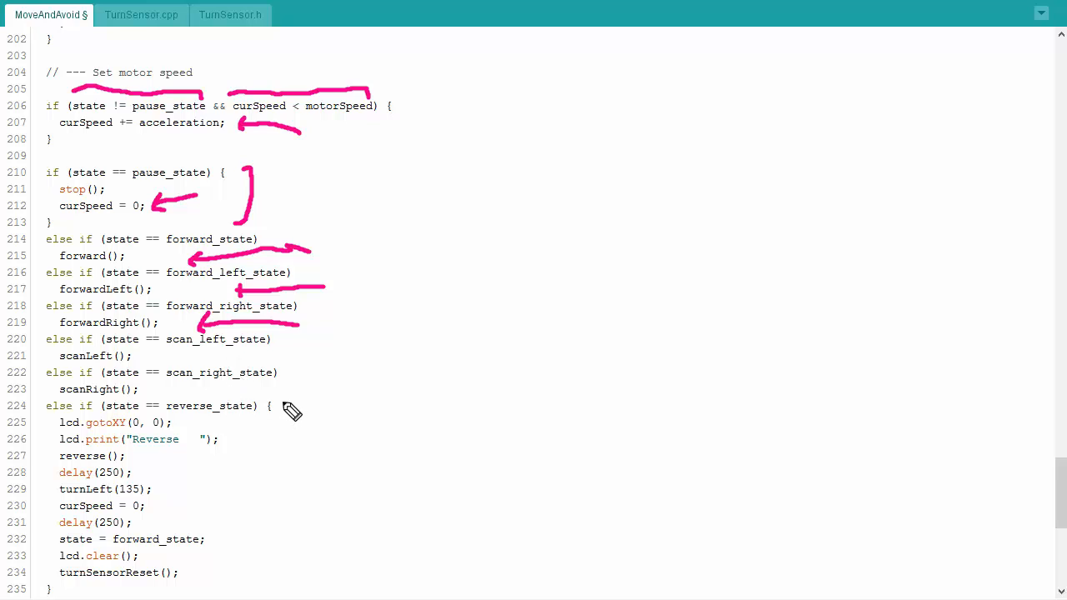
Step: Draw a long pink bracket beside the reverse_state block, lines 224–235
drag(283, 407, 270, 591)
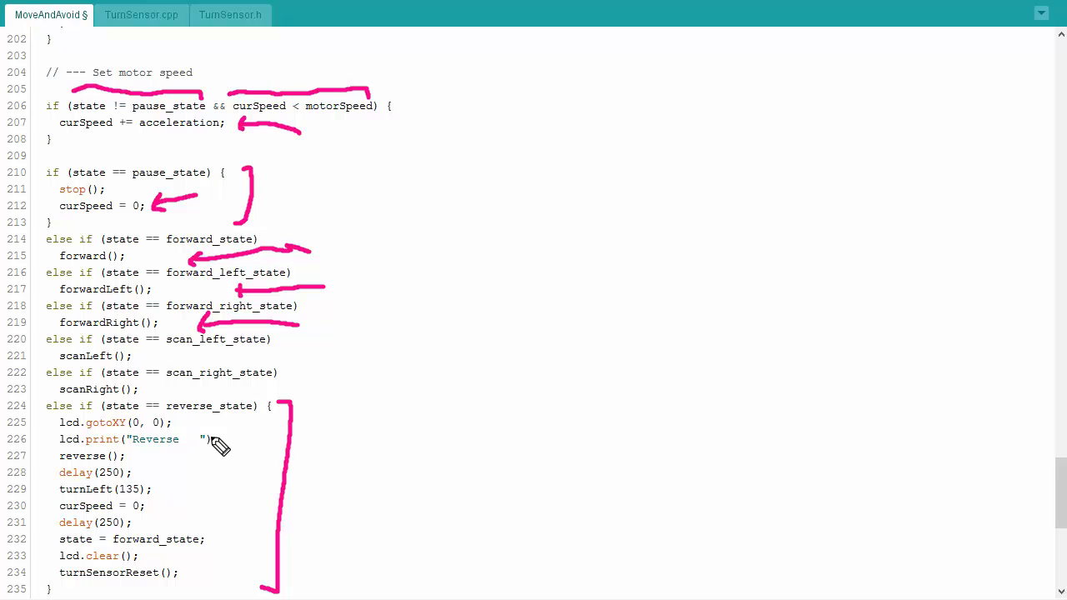
mouse_move(224, 443)
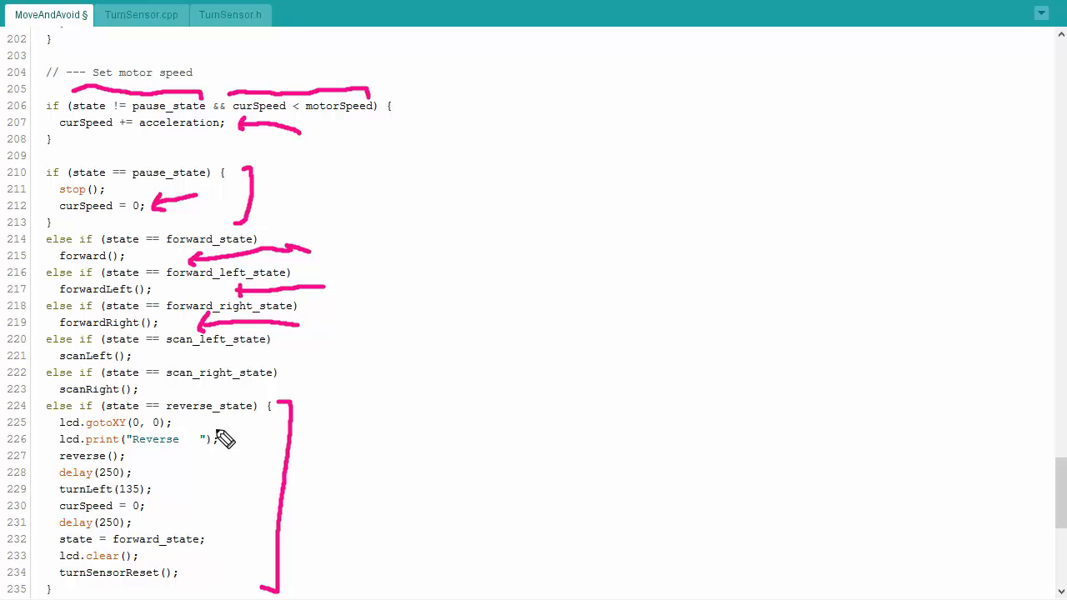
mouse_move(234, 420)
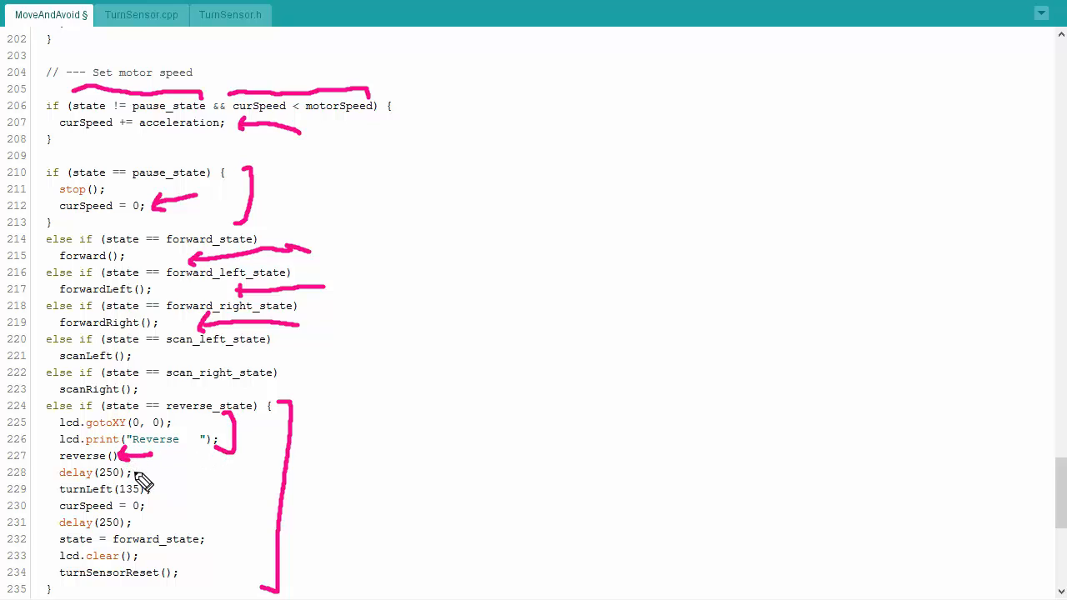
mouse_move(159, 496)
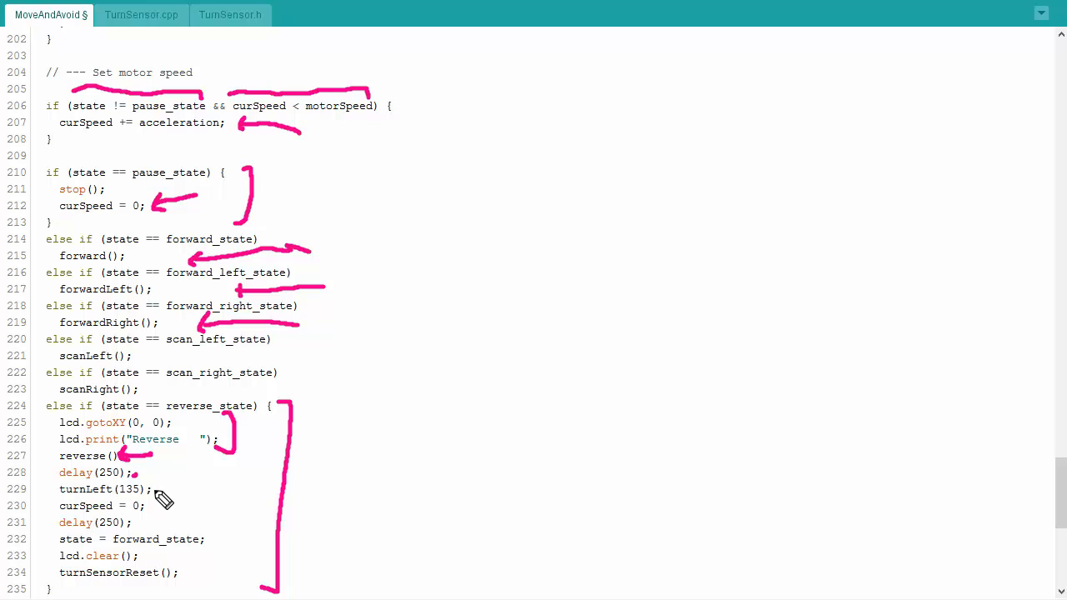
mouse_move(177, 497)
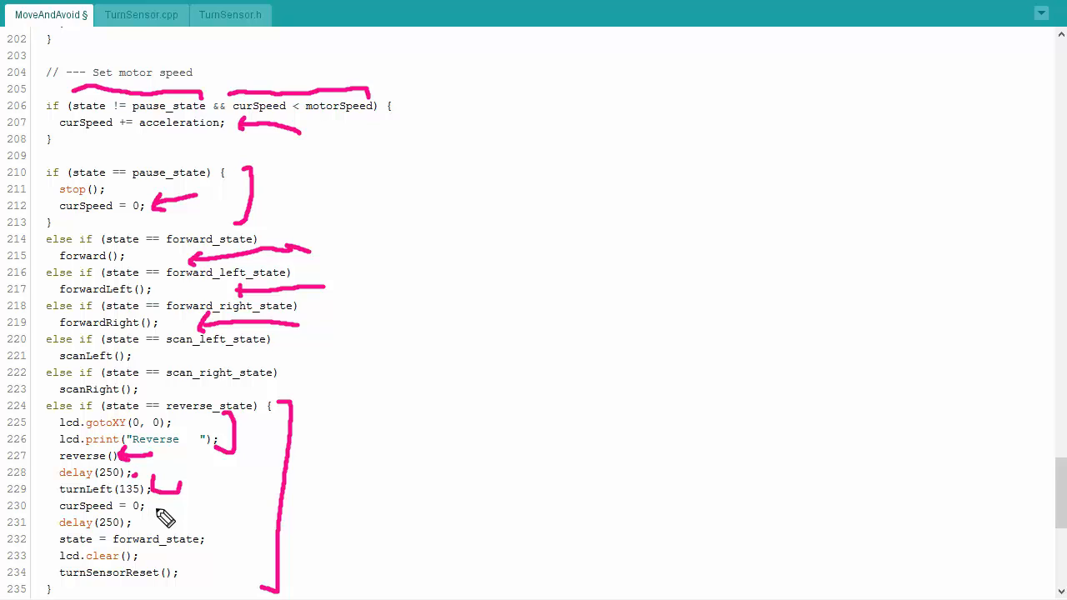
mouse_move(164, 533)
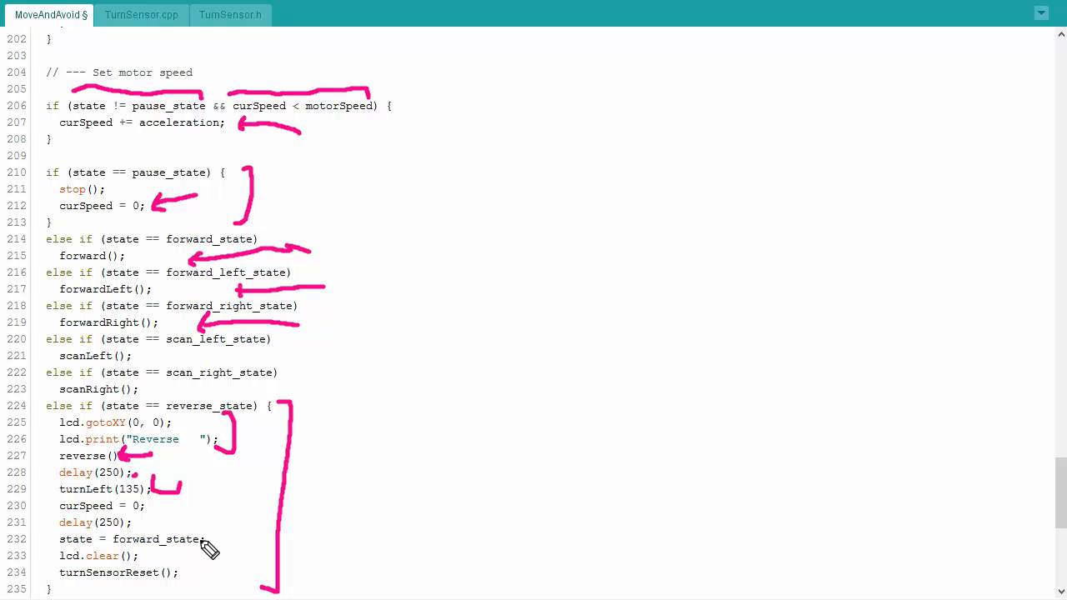
mouse_move(199, 563)
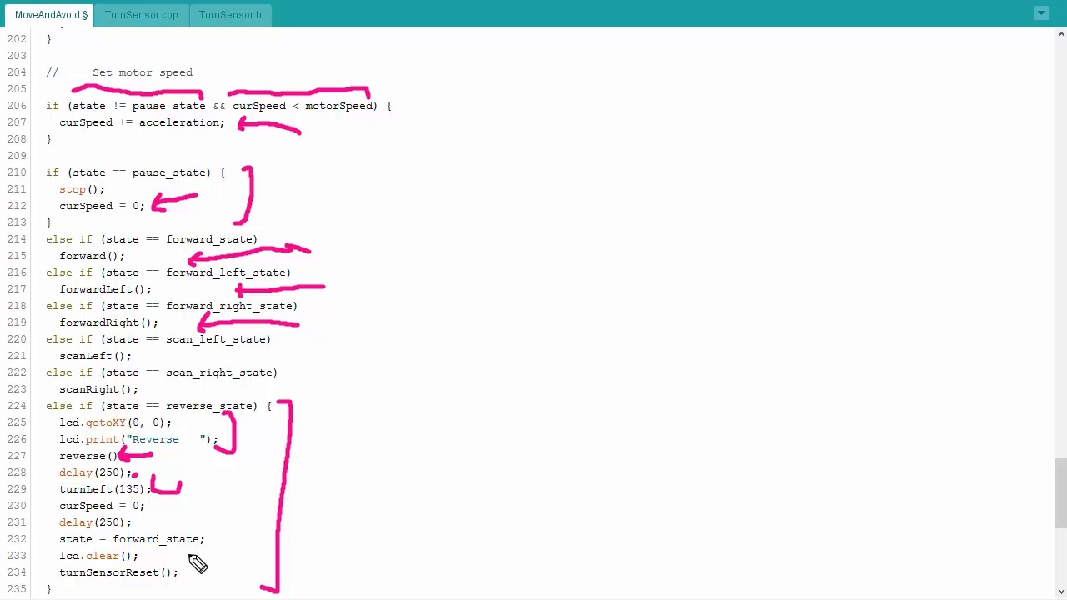
mouse_move(193, 564)
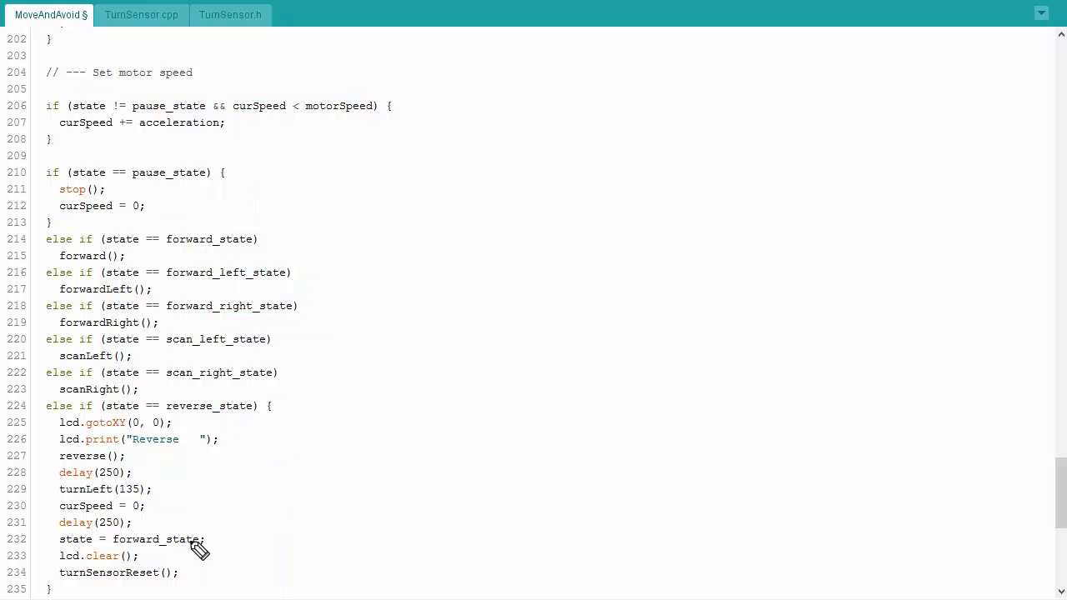
Step: Scroll down to bring the // --- Display section into view
scroll(down, 3)
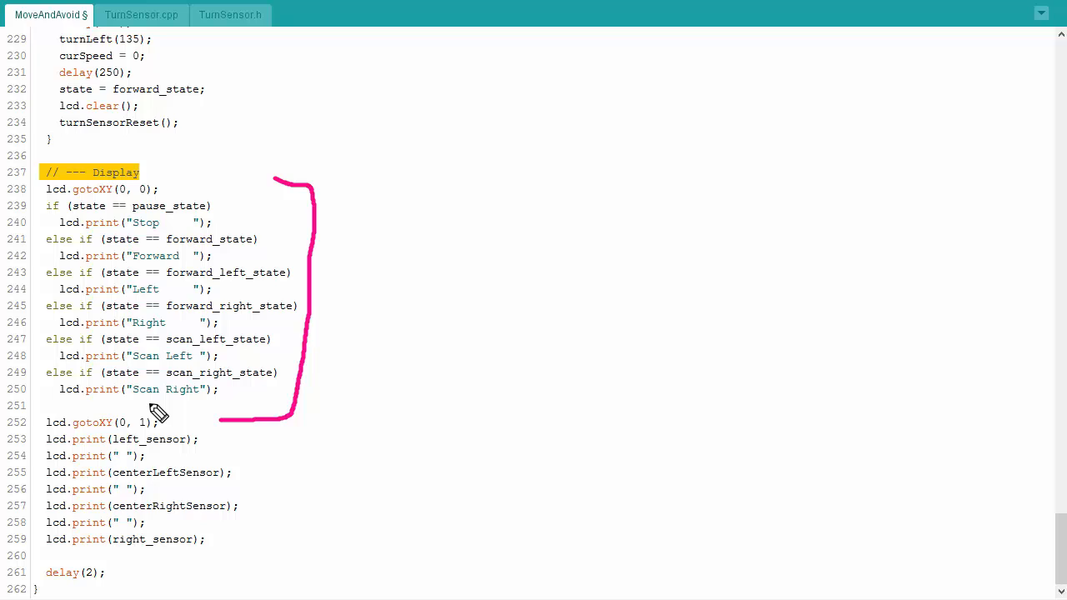
mouse_move(275, 440)
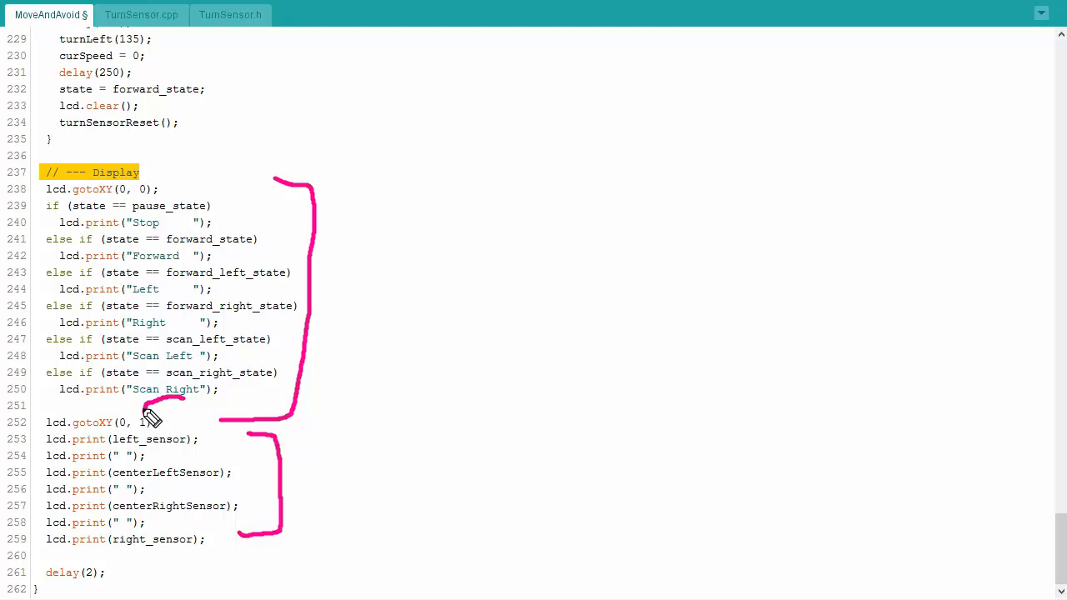
mouse_move(210, 170)
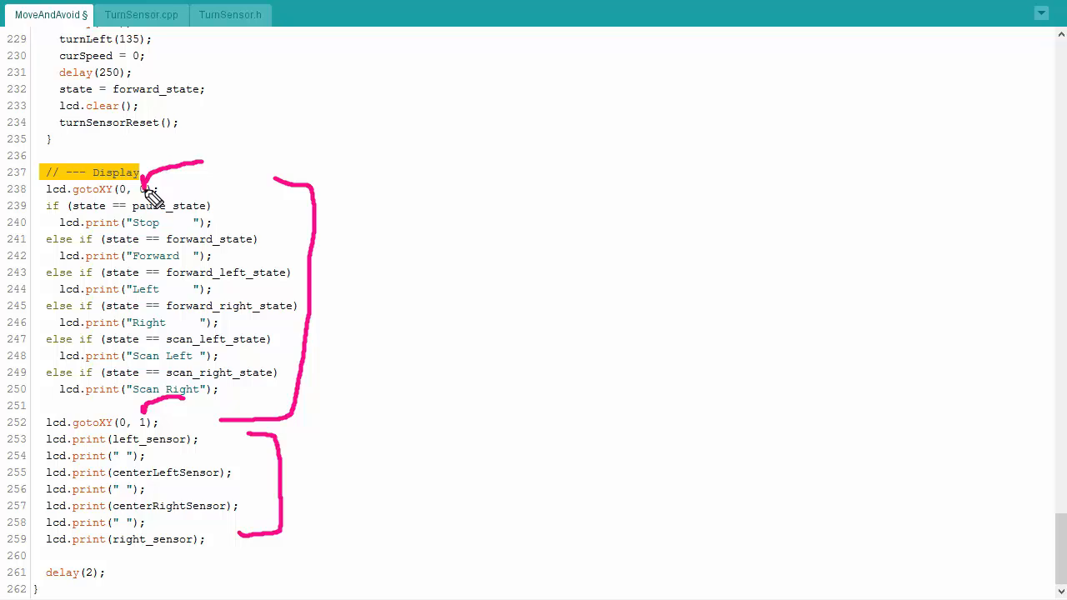
mouse_move(215, 450)
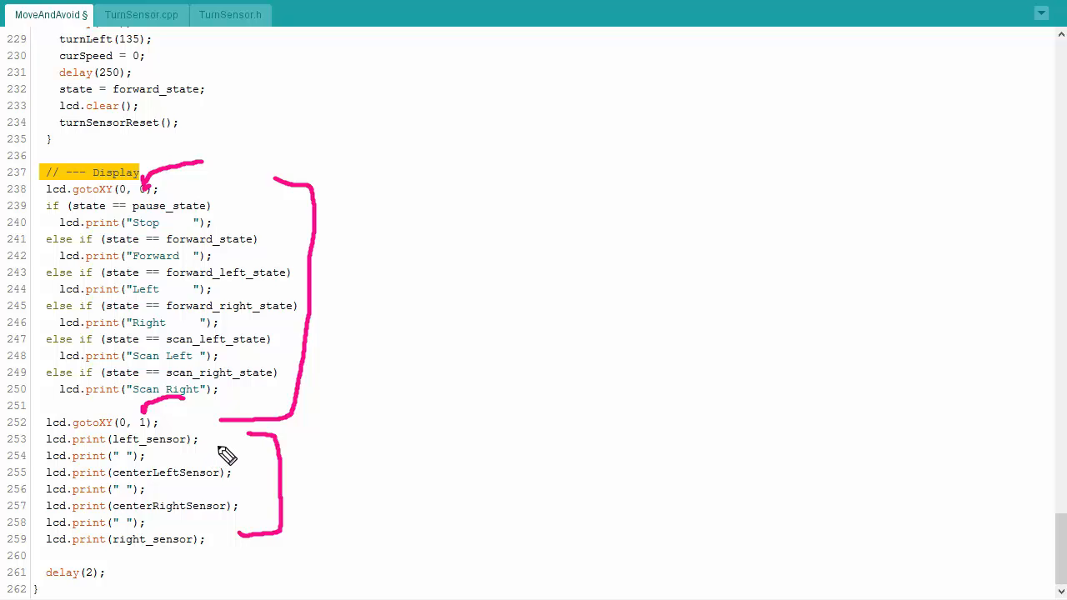
mouse_move(143, 570)
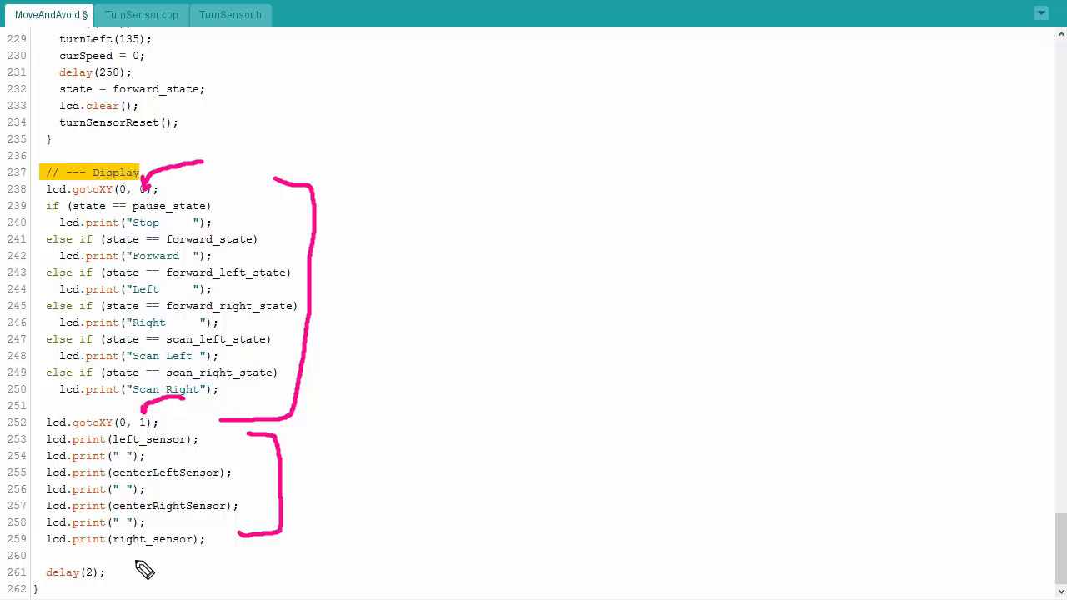
mouse_move(113, 492)
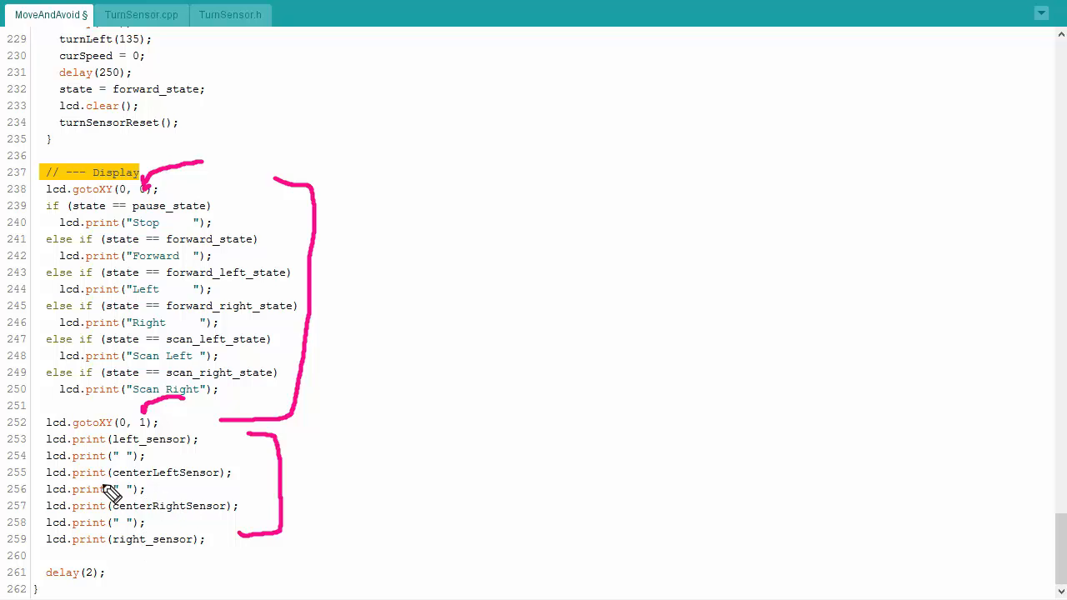